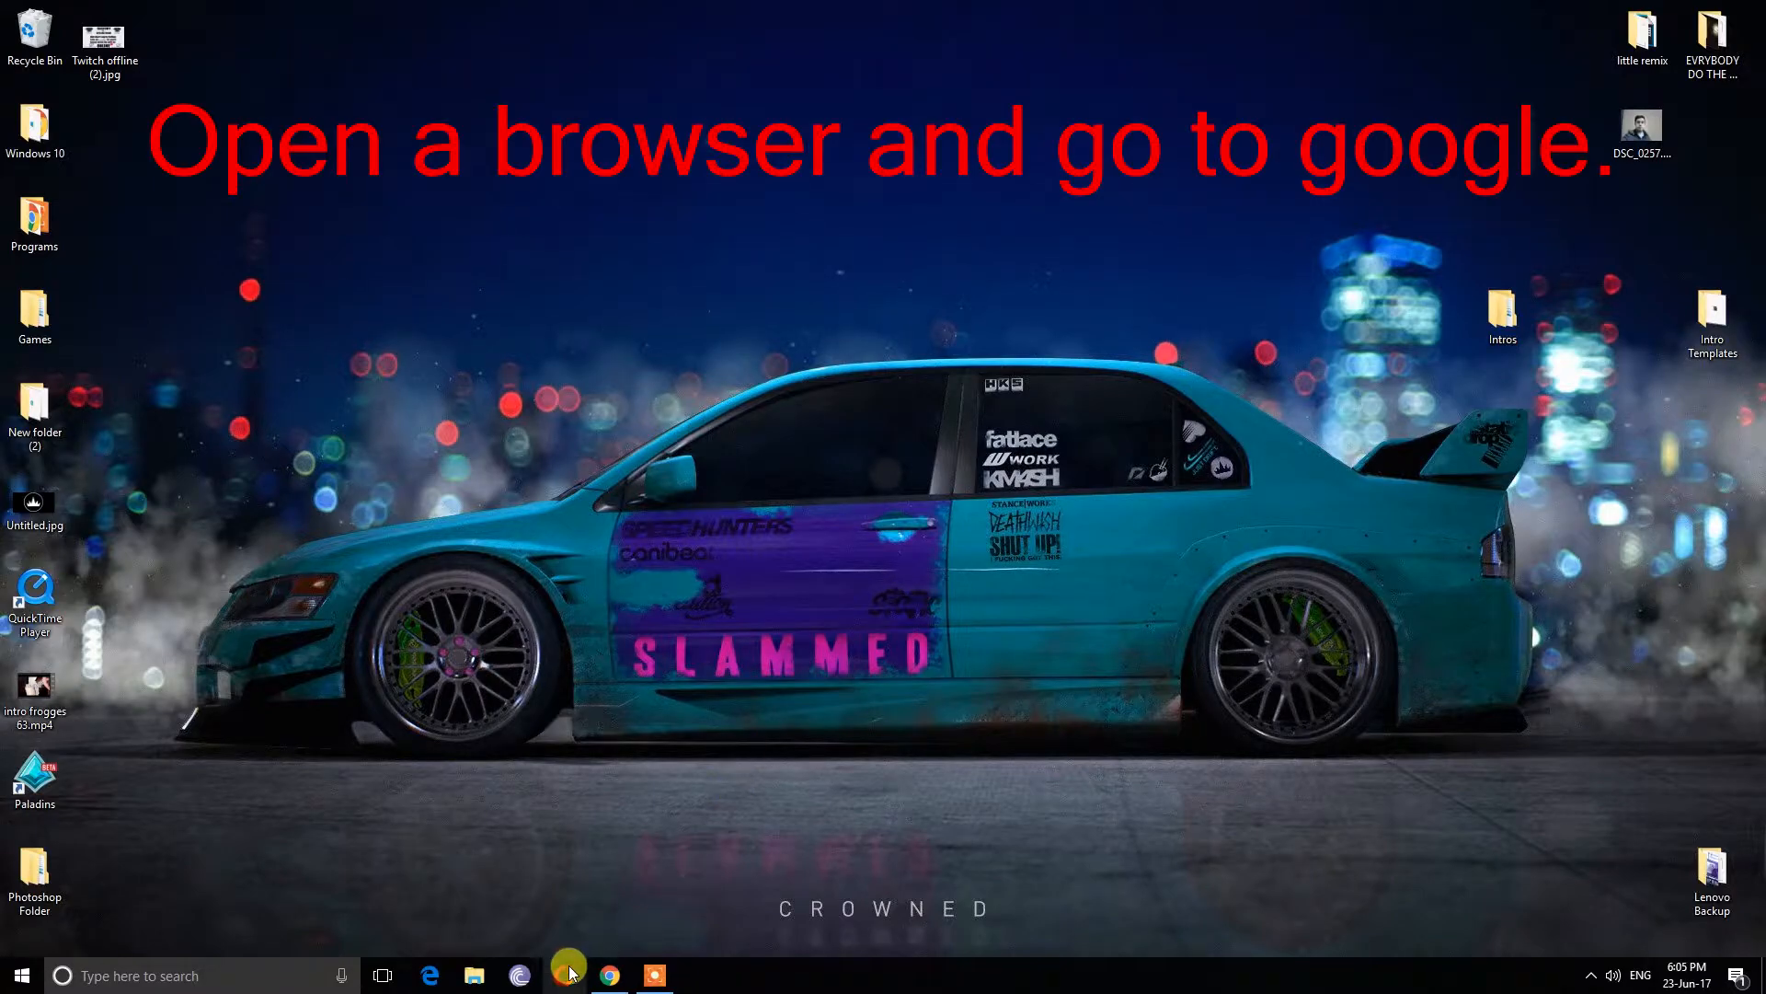
In Opera, go to google.com and search for Be.HexEditor
click(563, 975)
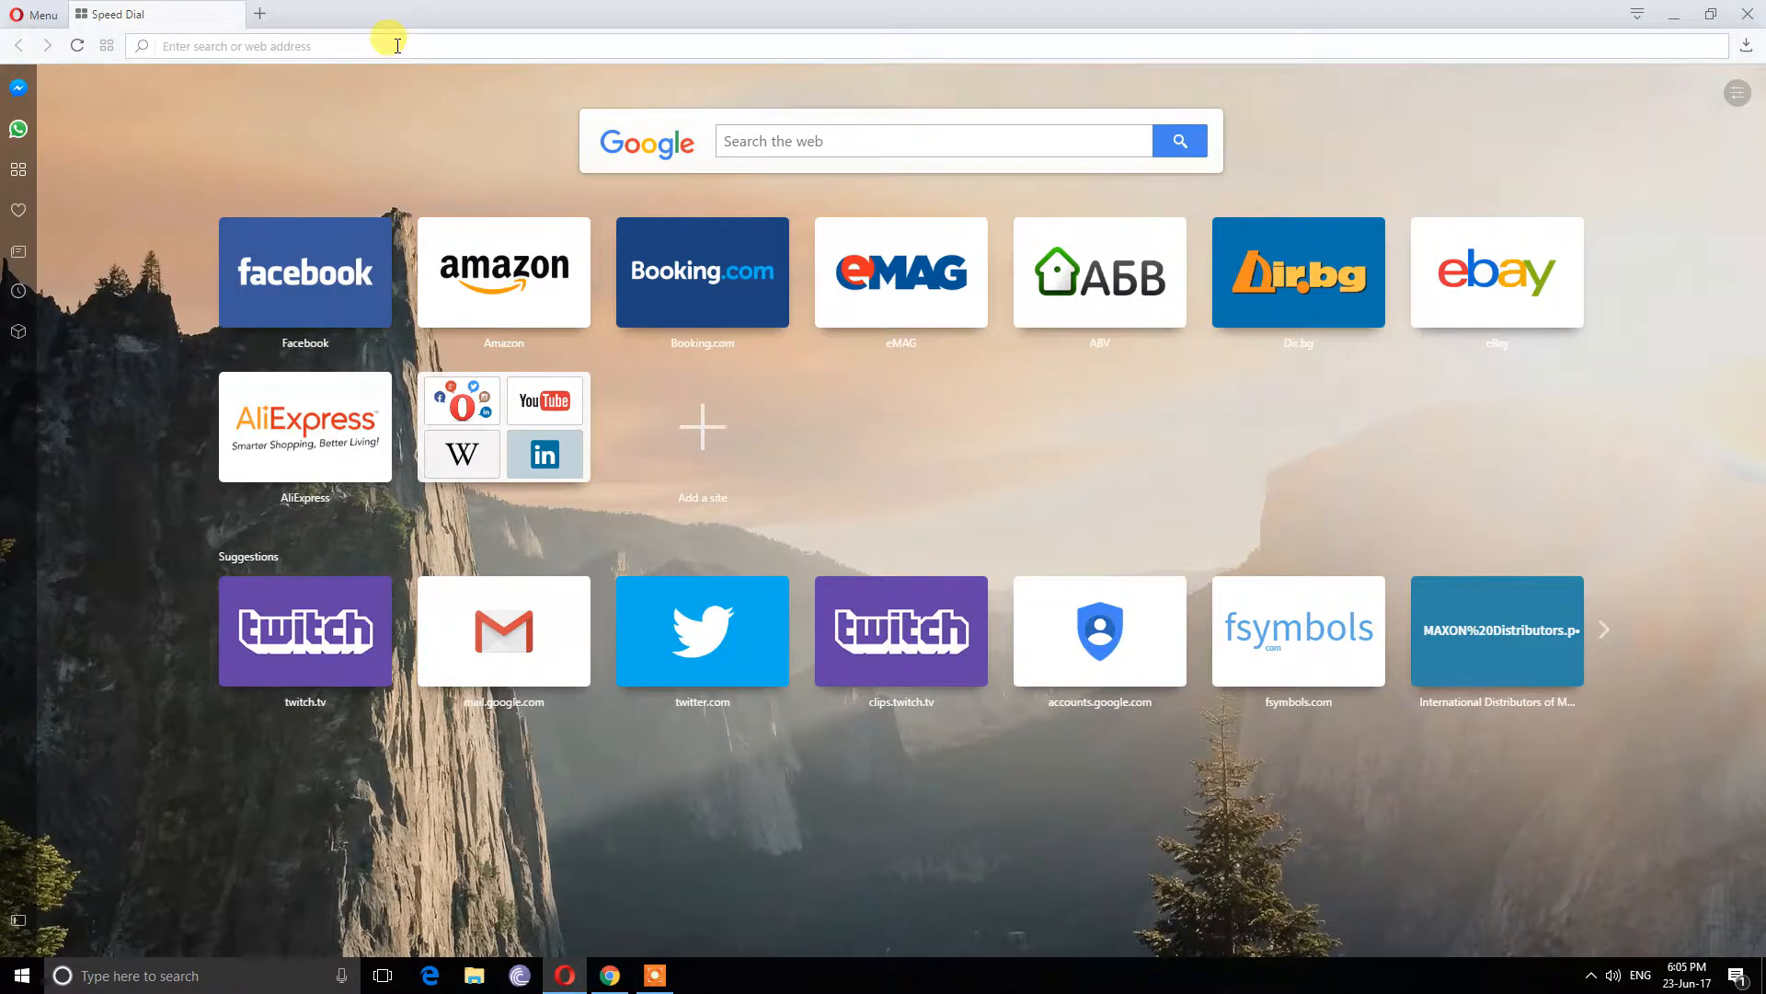
text(google.com)
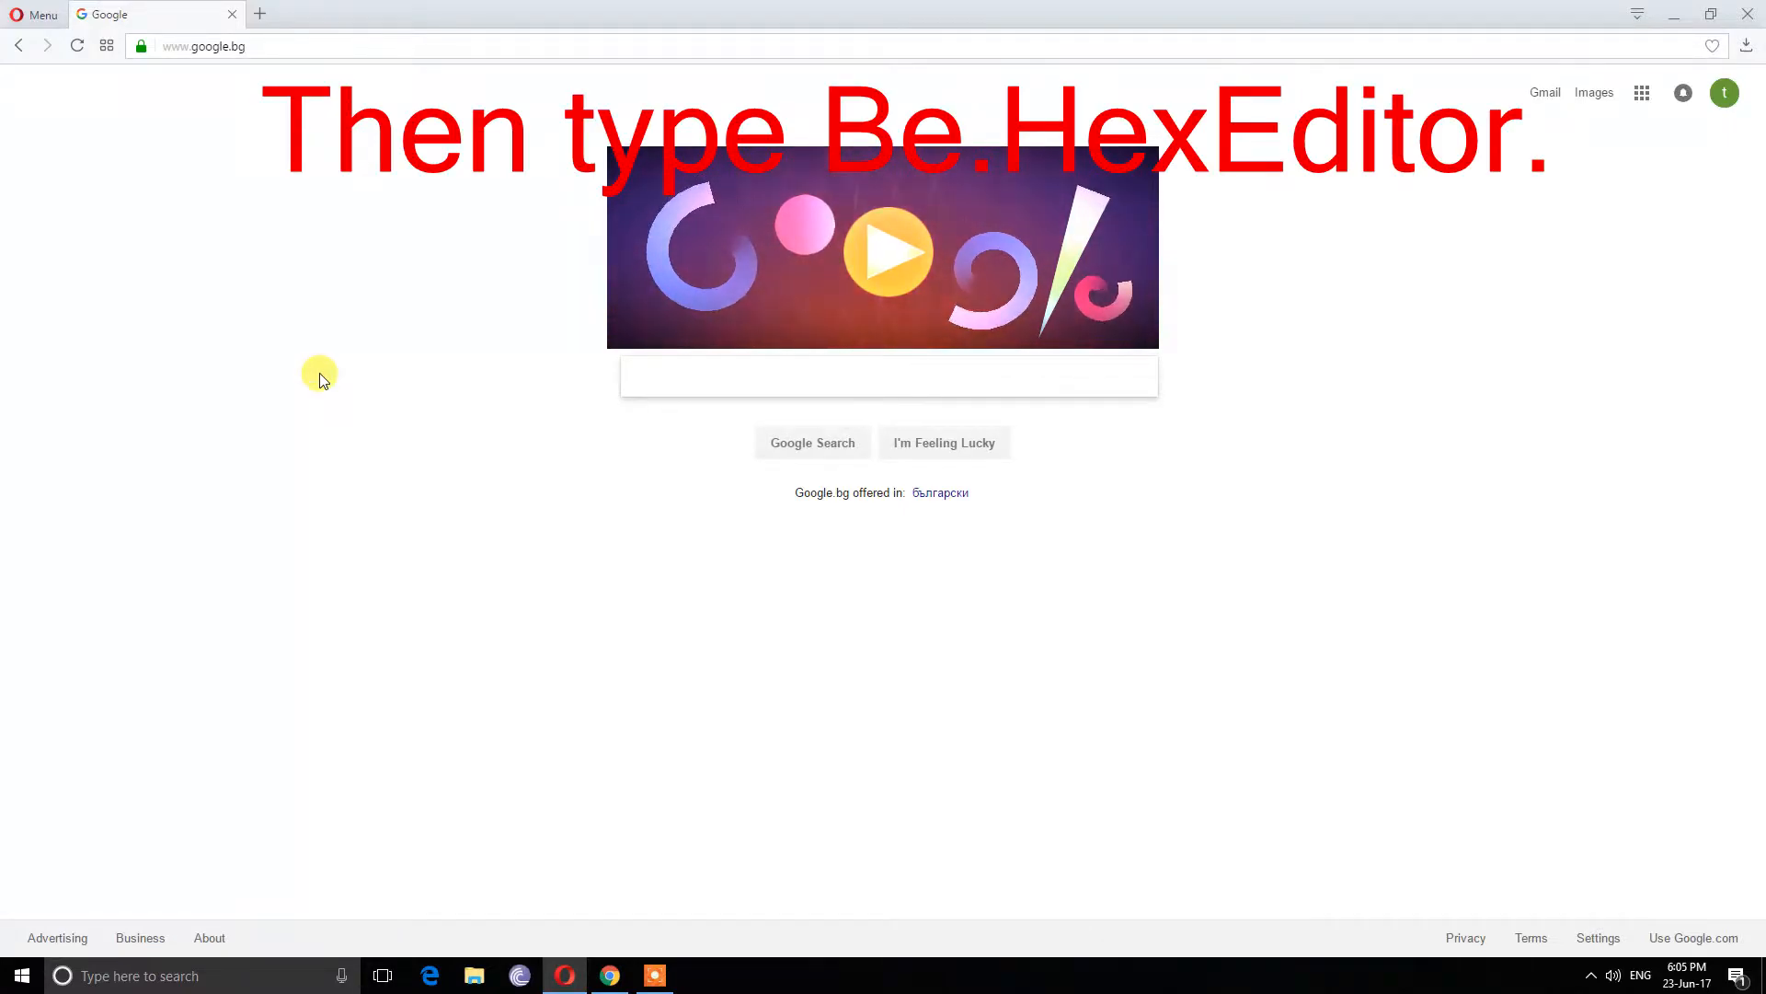
text(Be)
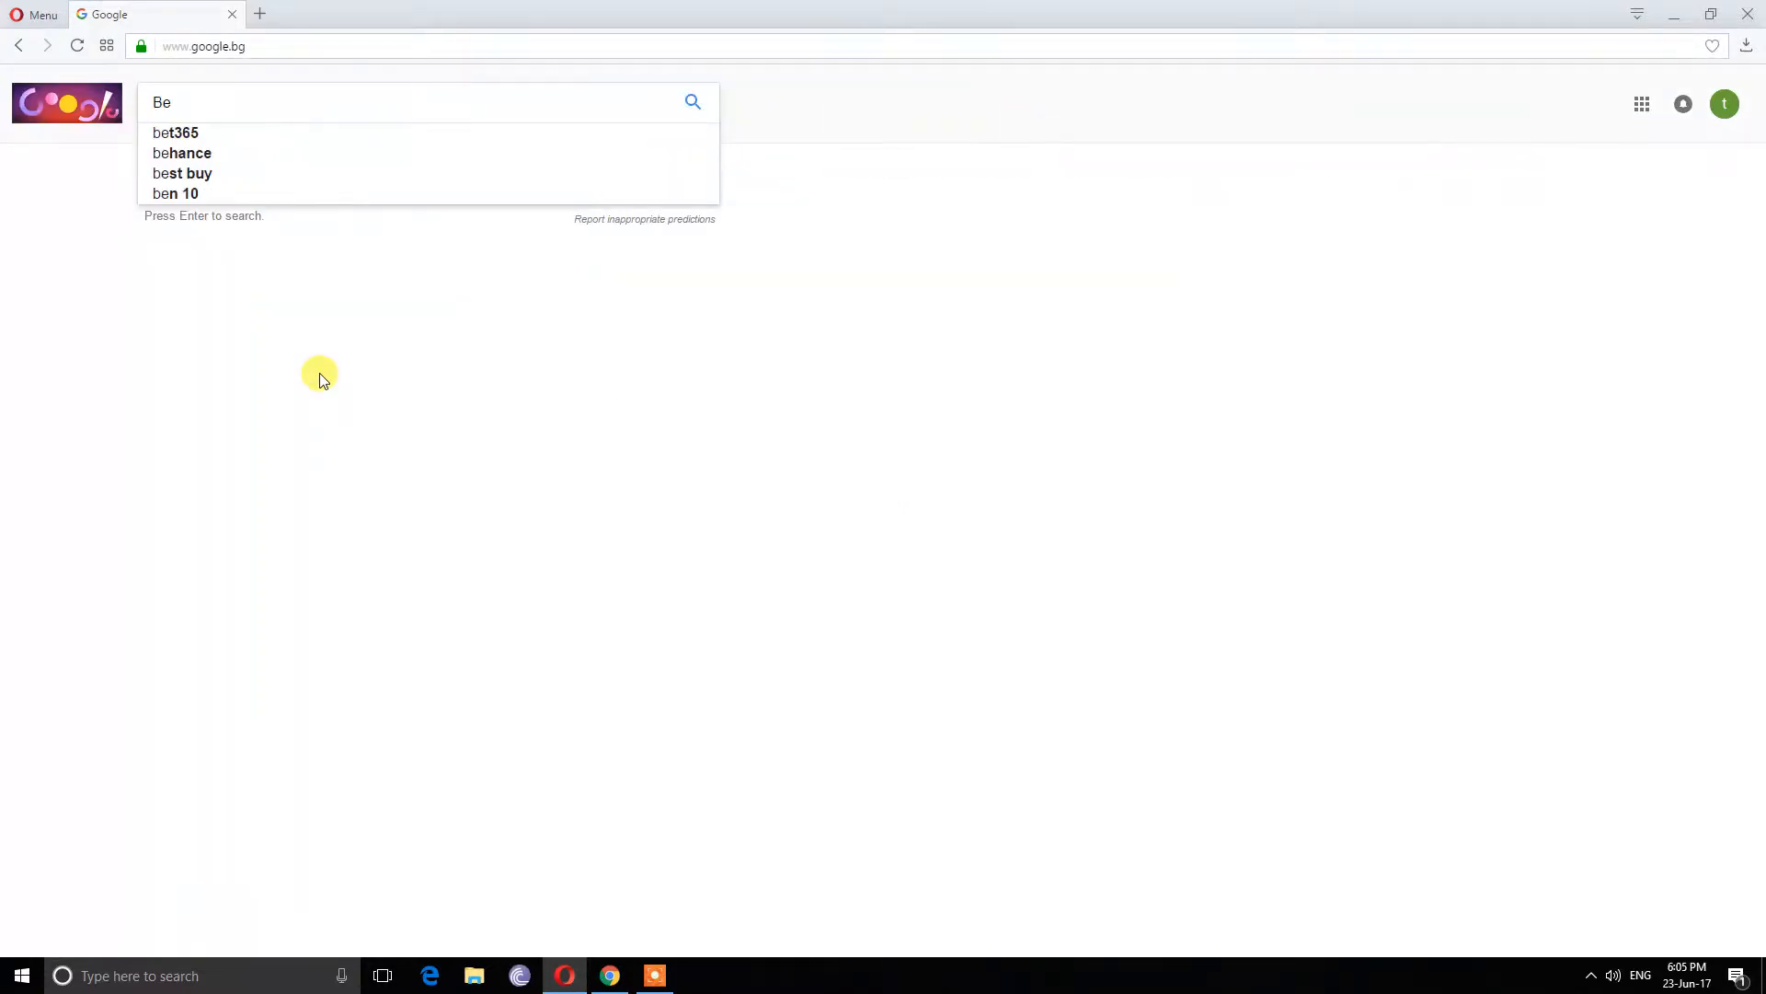
text(.Hex)
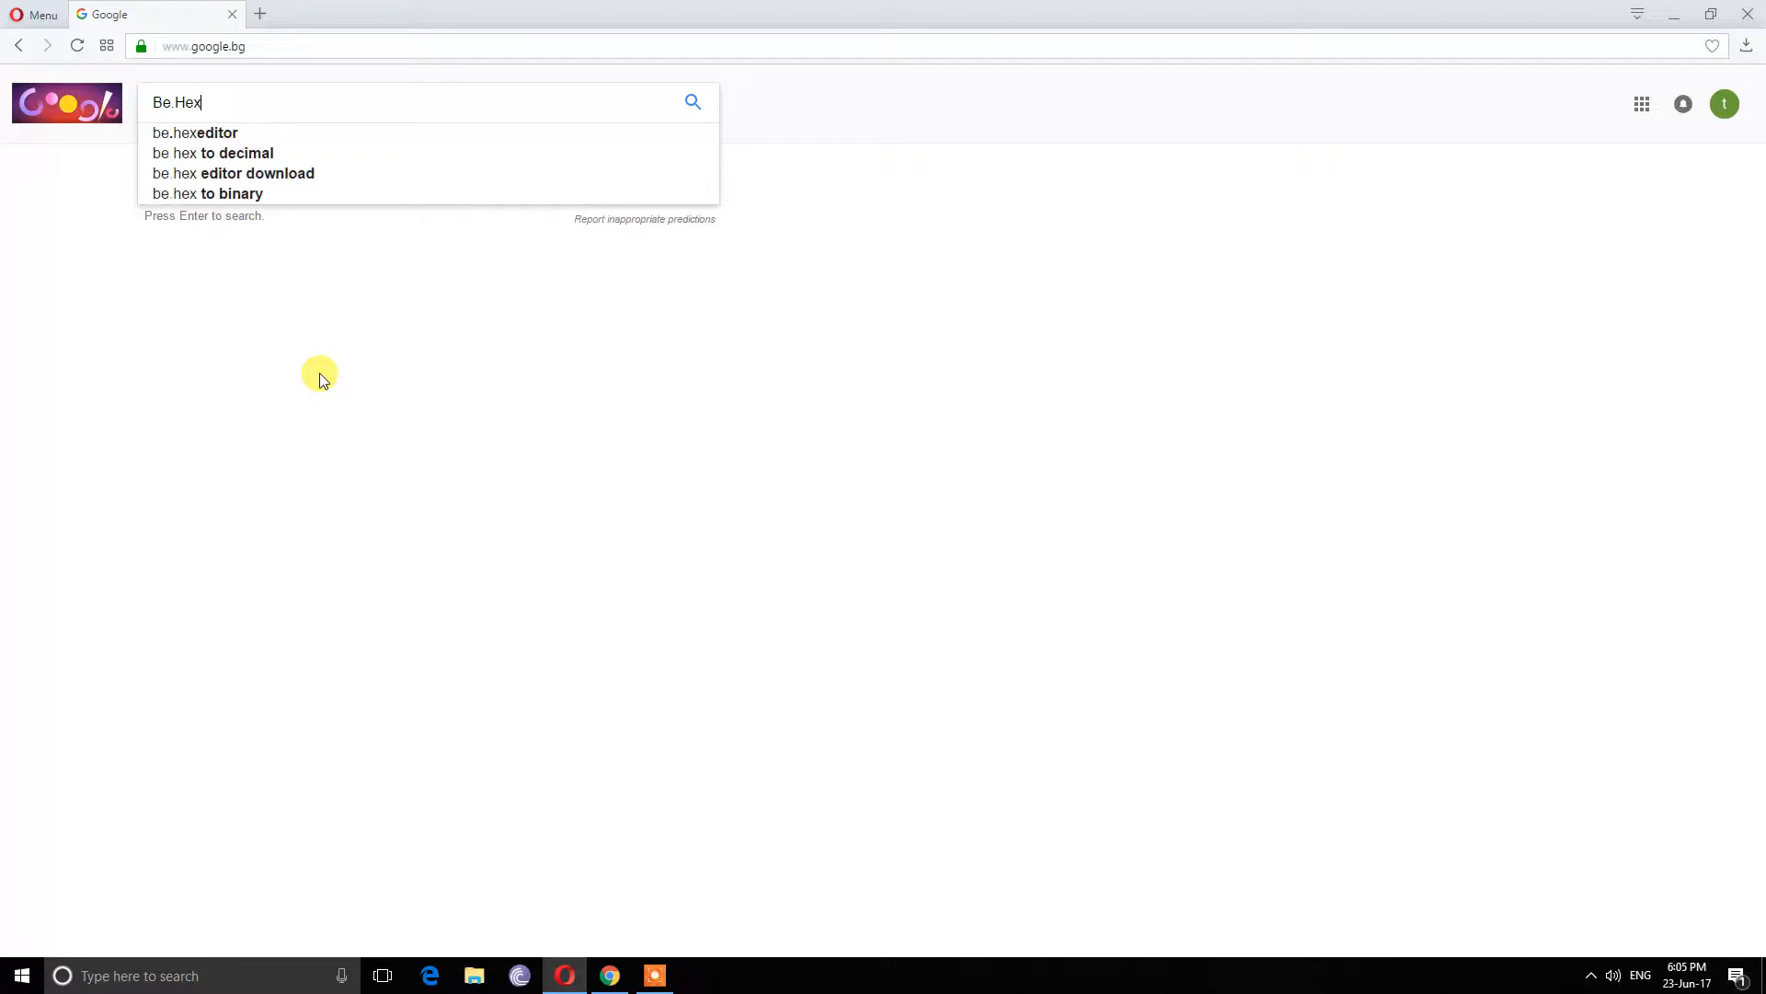
text(Editor)
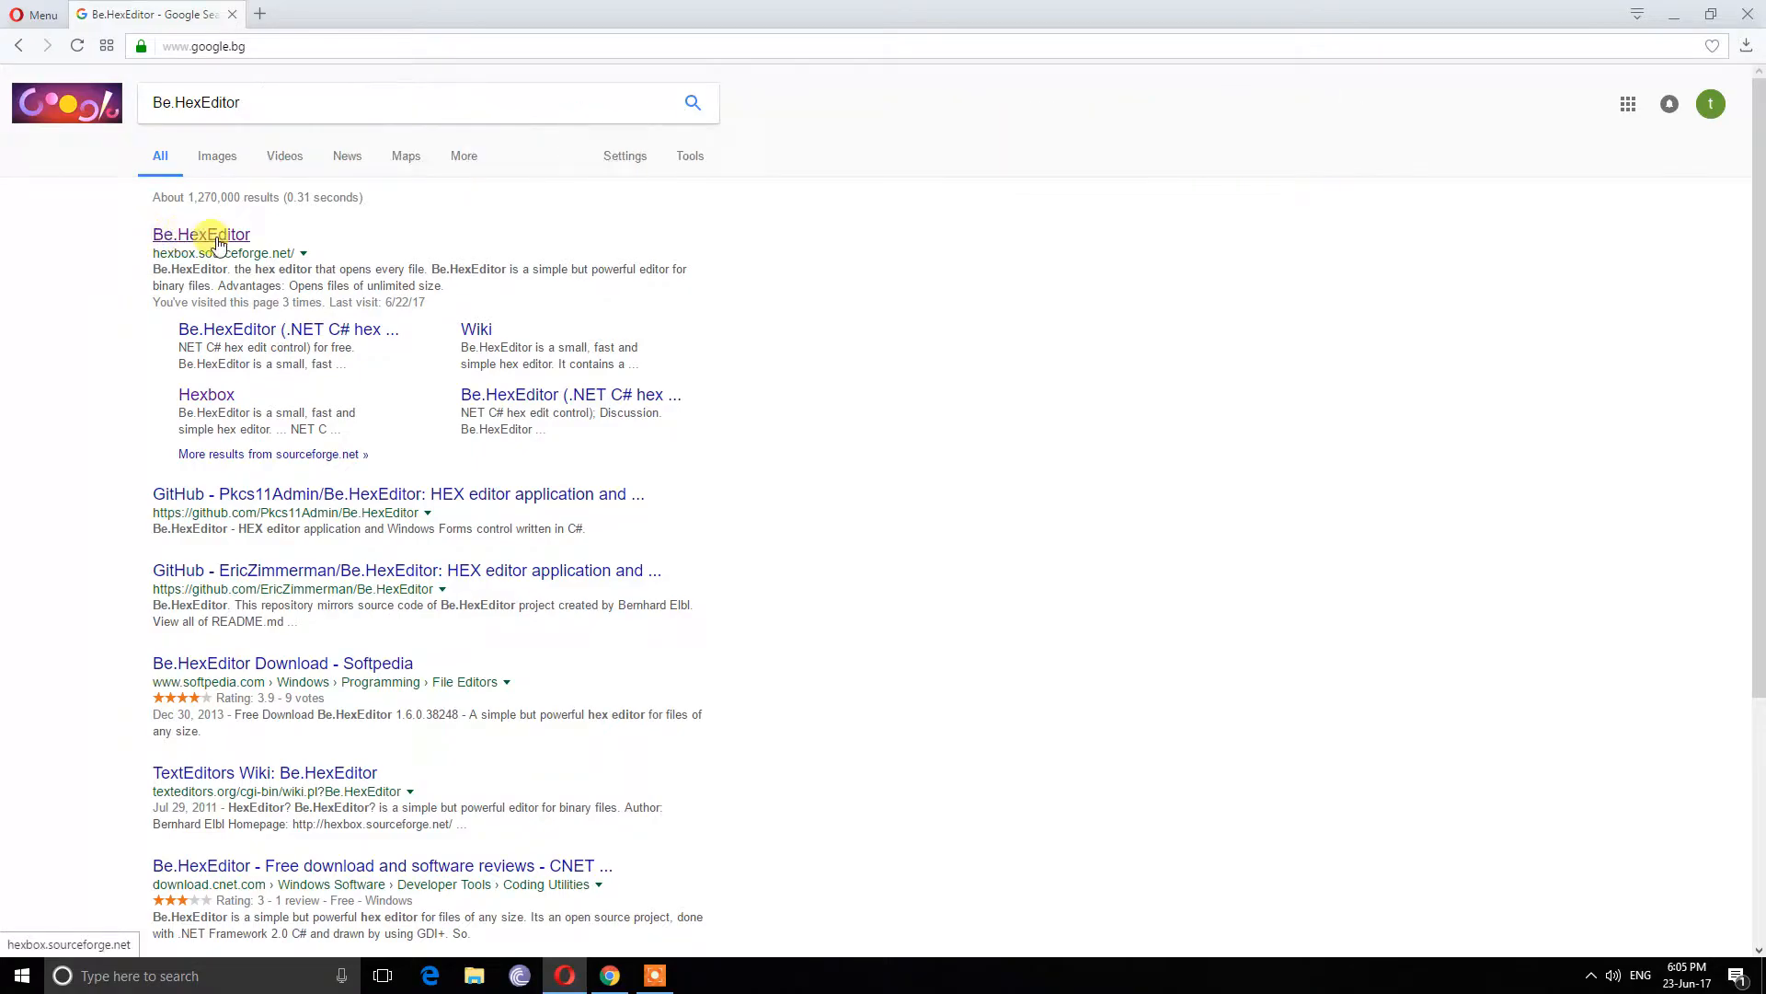
Download Be.HexEditor-1.6.0.zip from the SourceForge project's 1.6.0 release folder
click(201, 235)
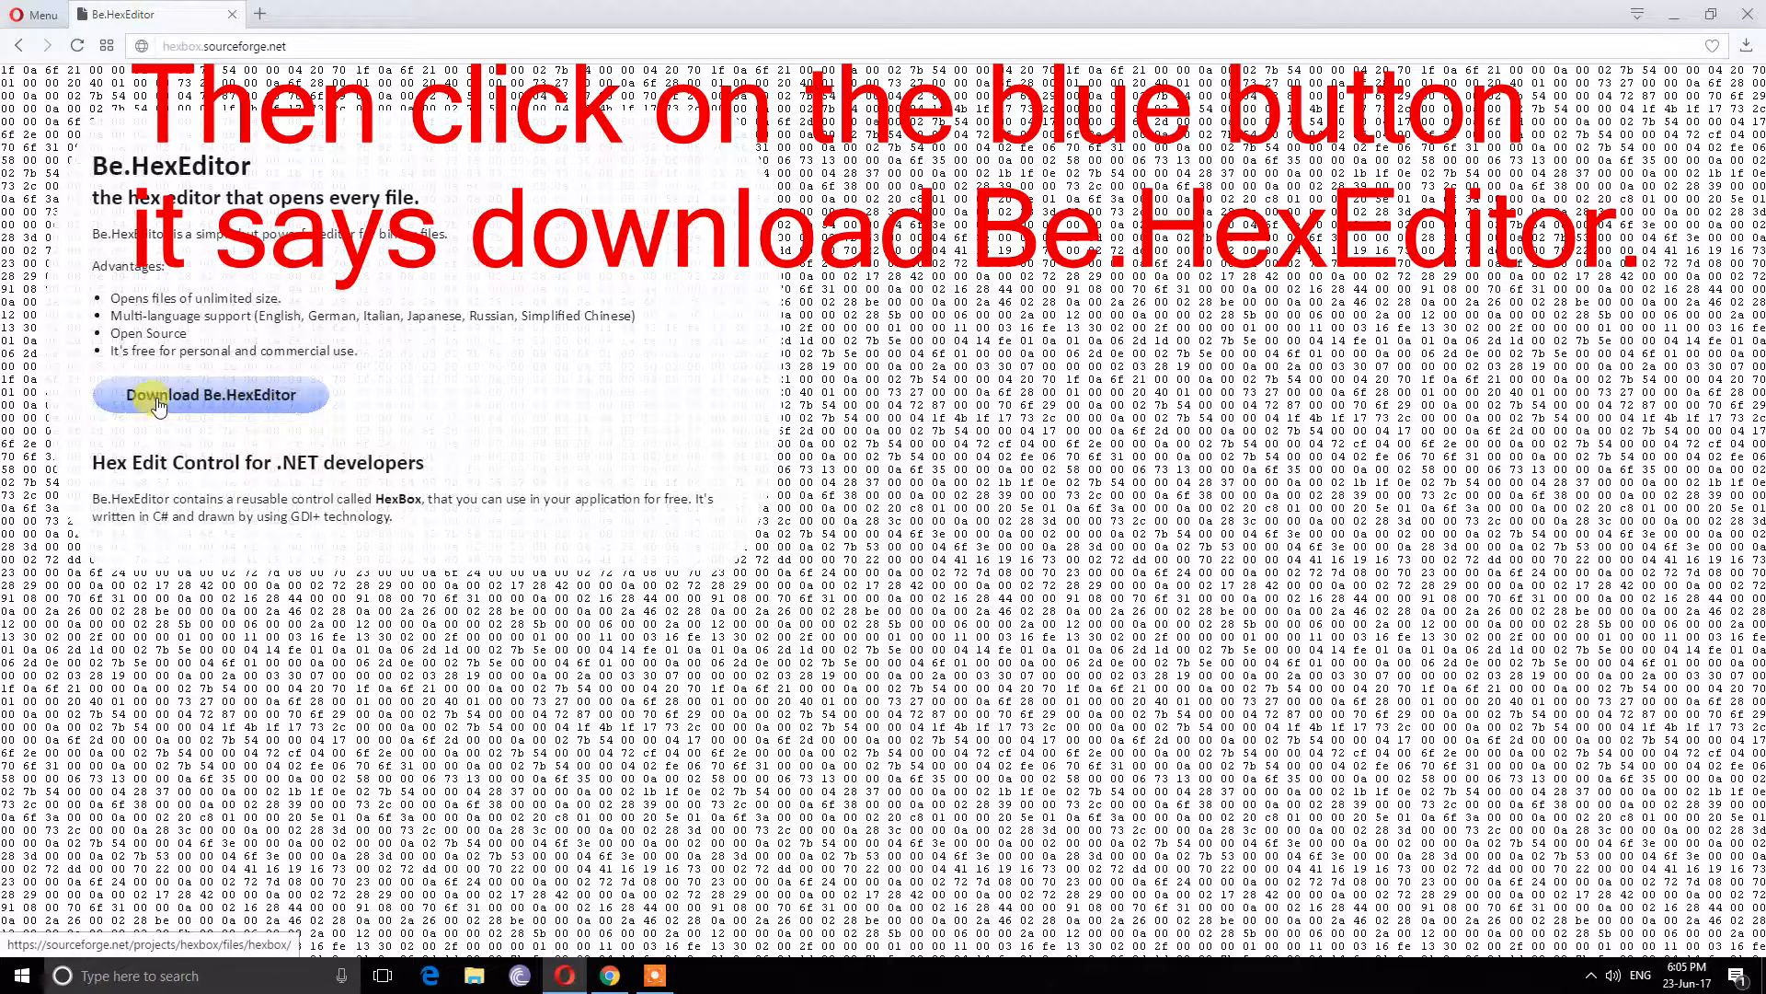
click(211, 396)
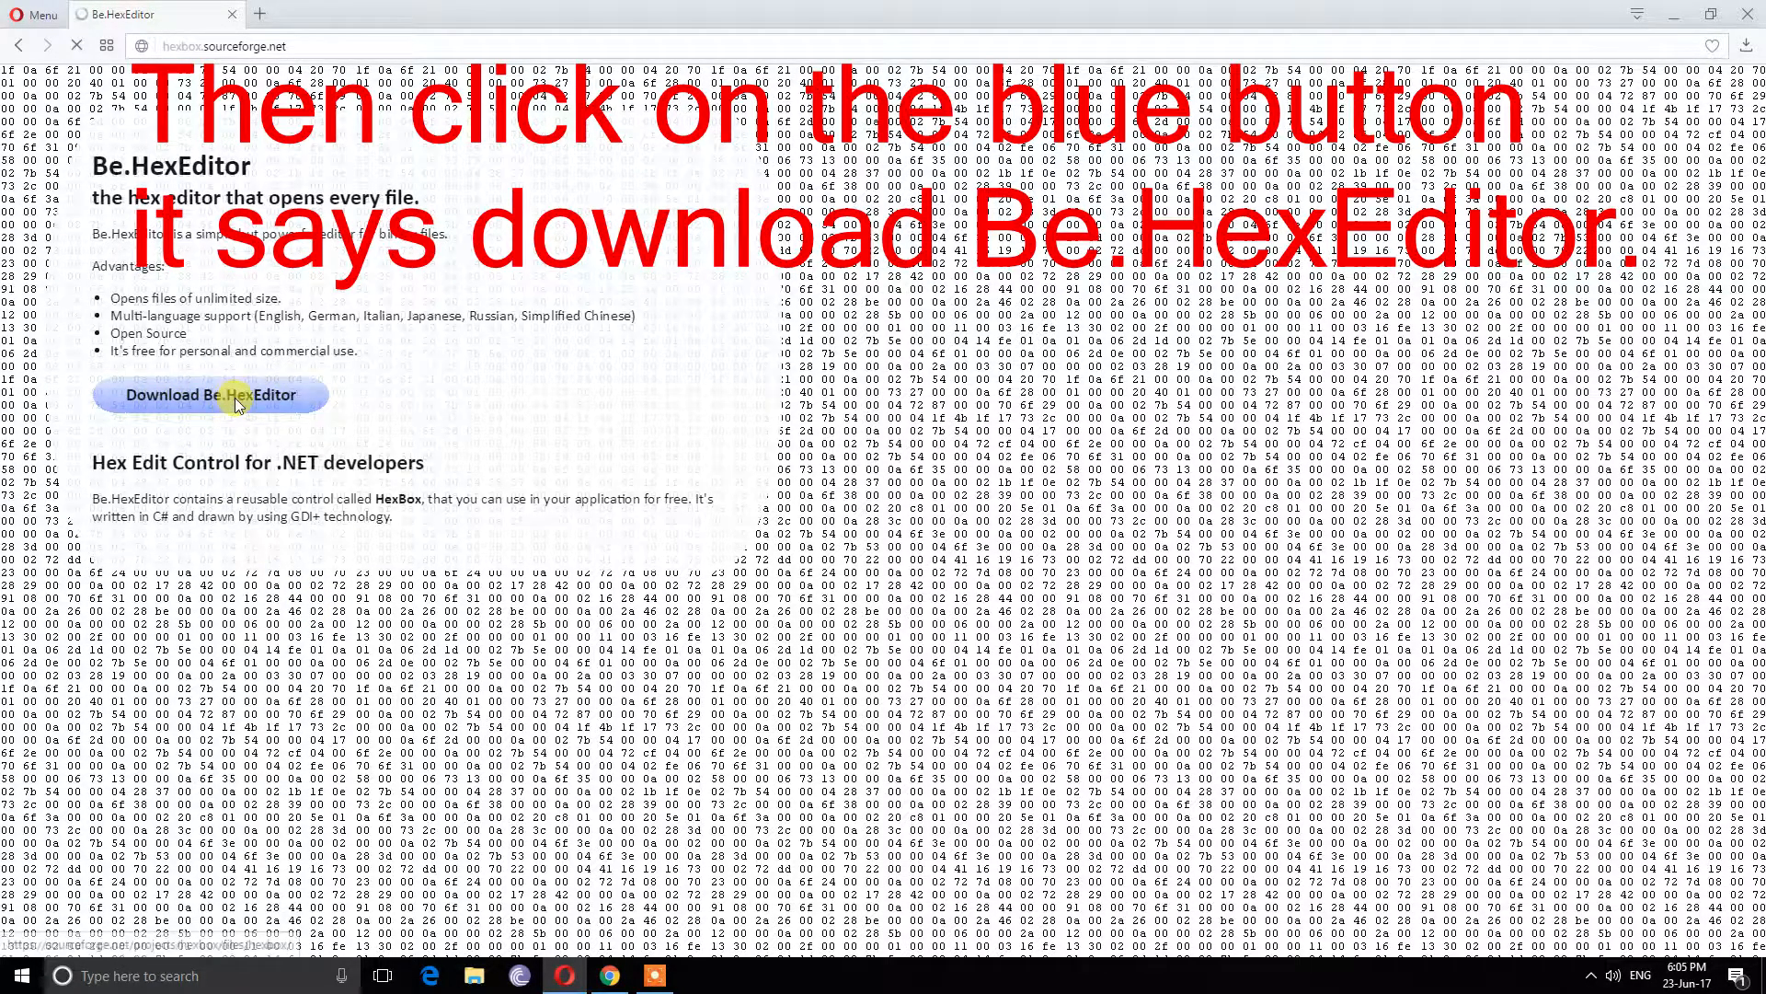
click(212, 394)
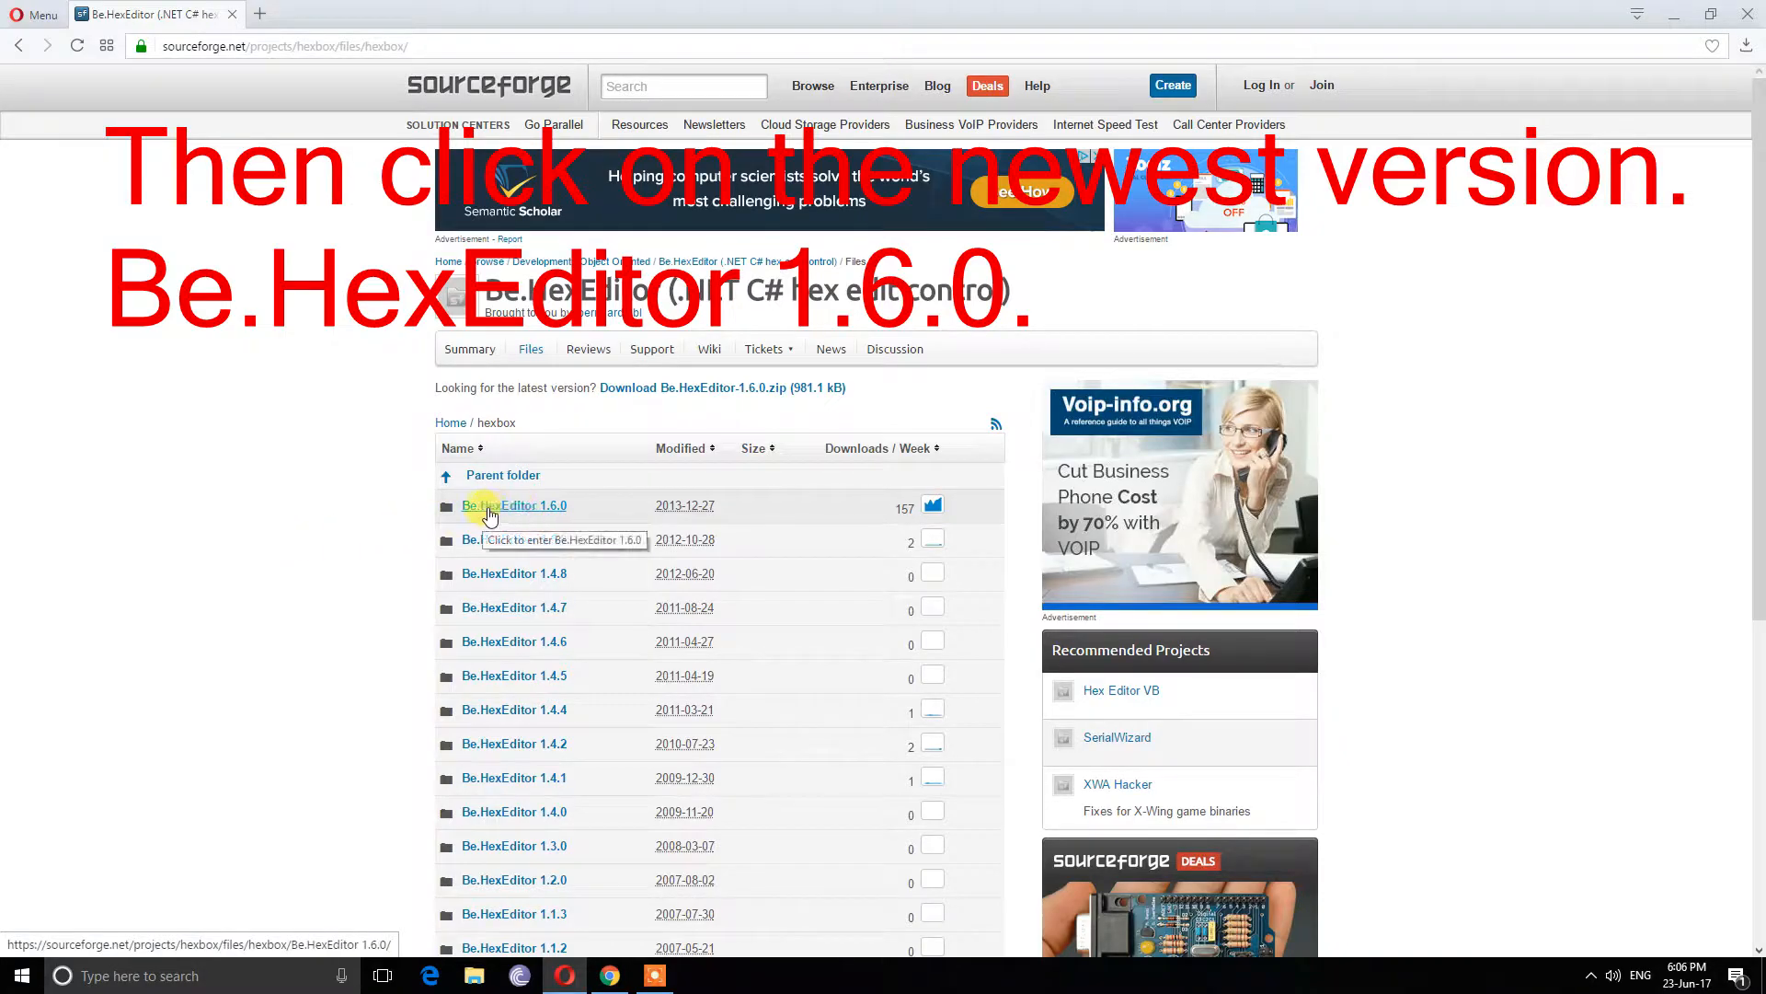
click(513, 505)
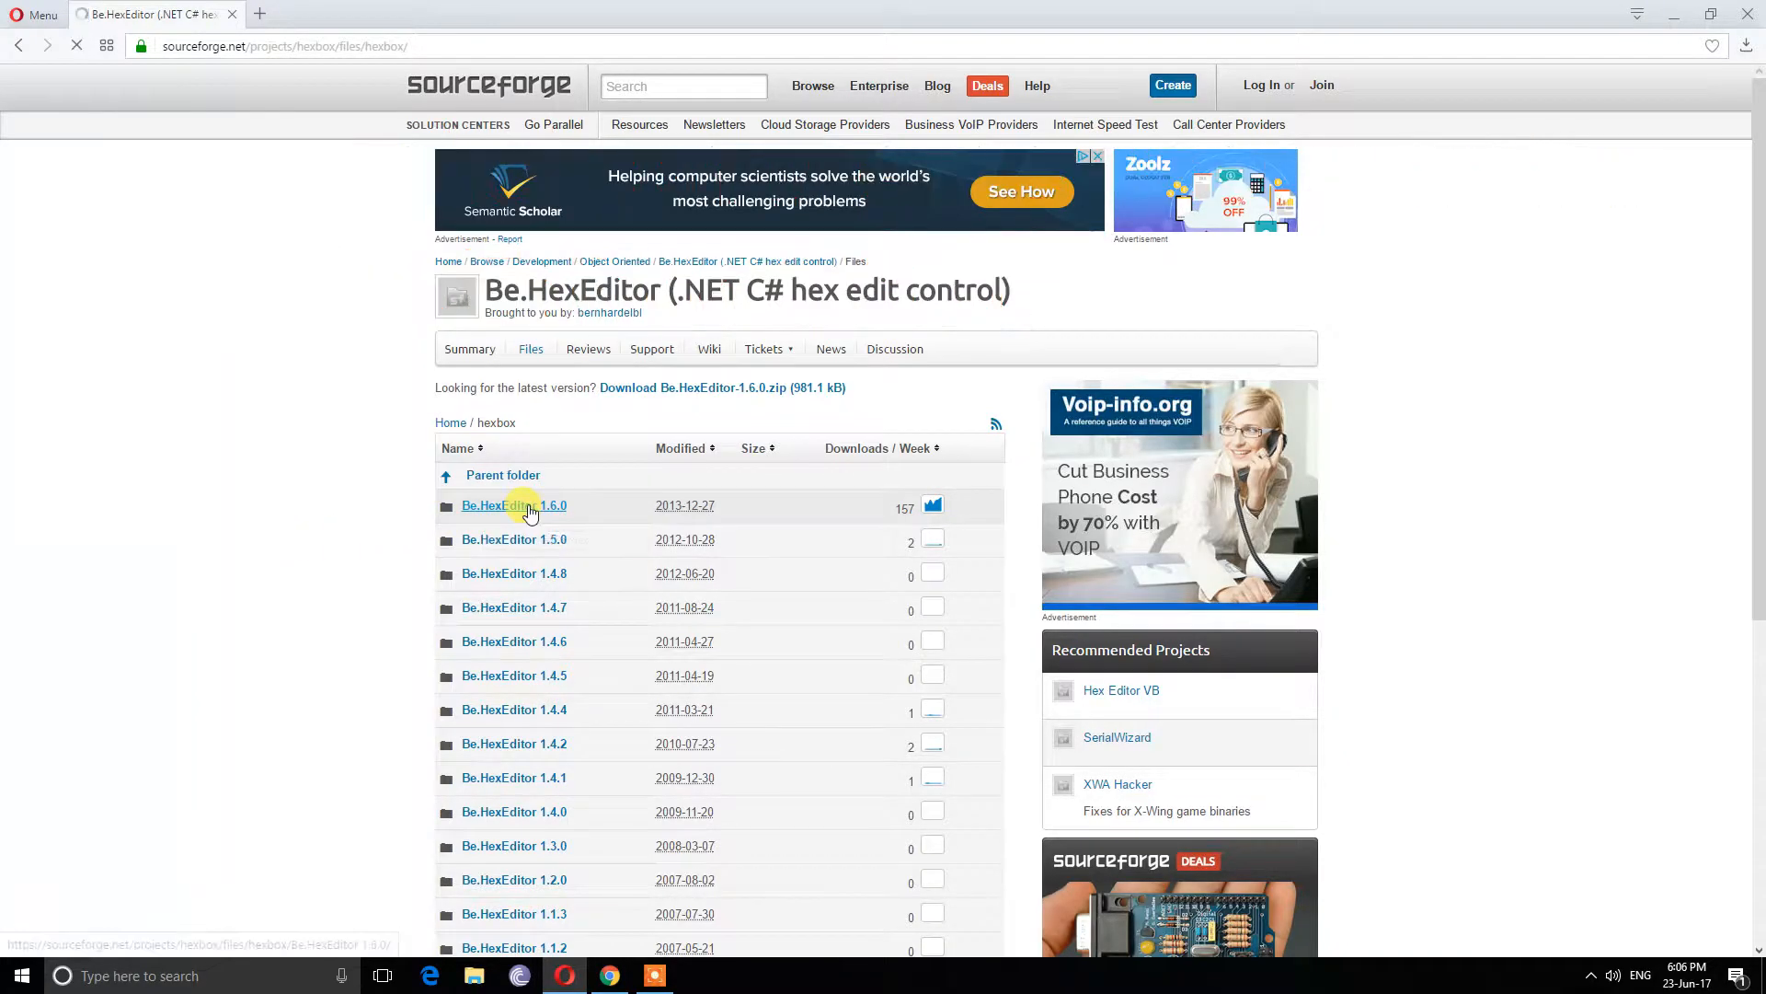
click(513, 505)
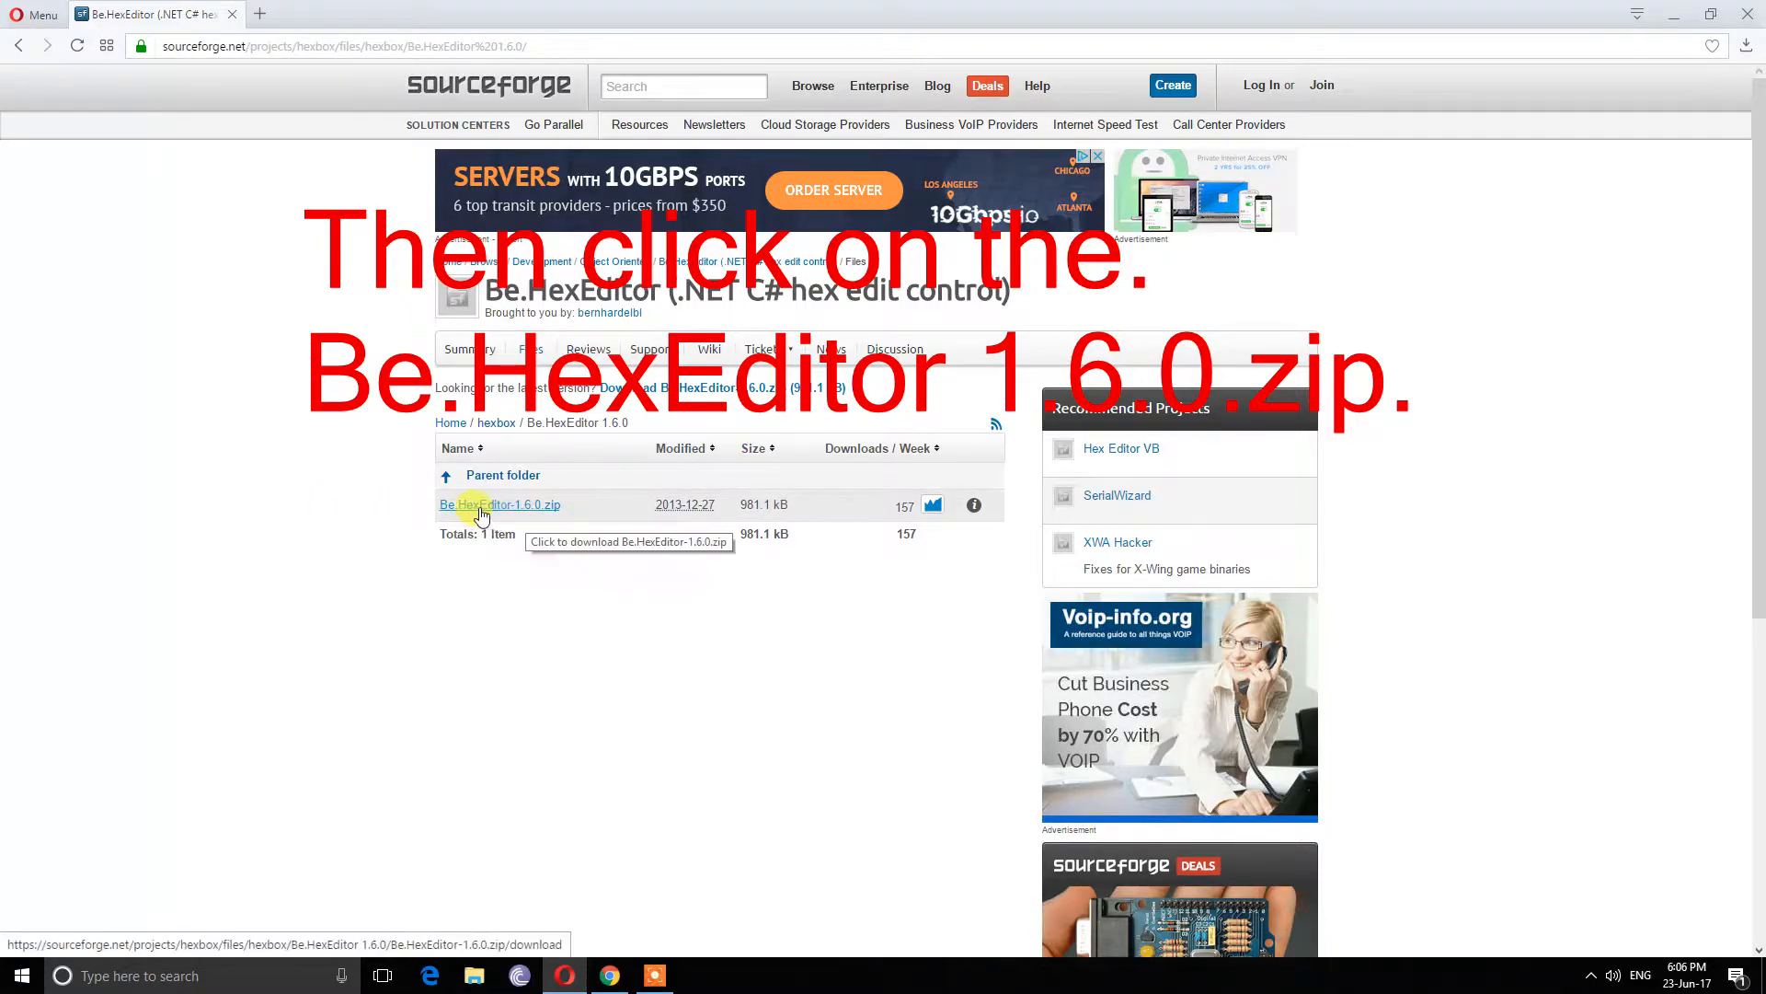
click(498, 504)
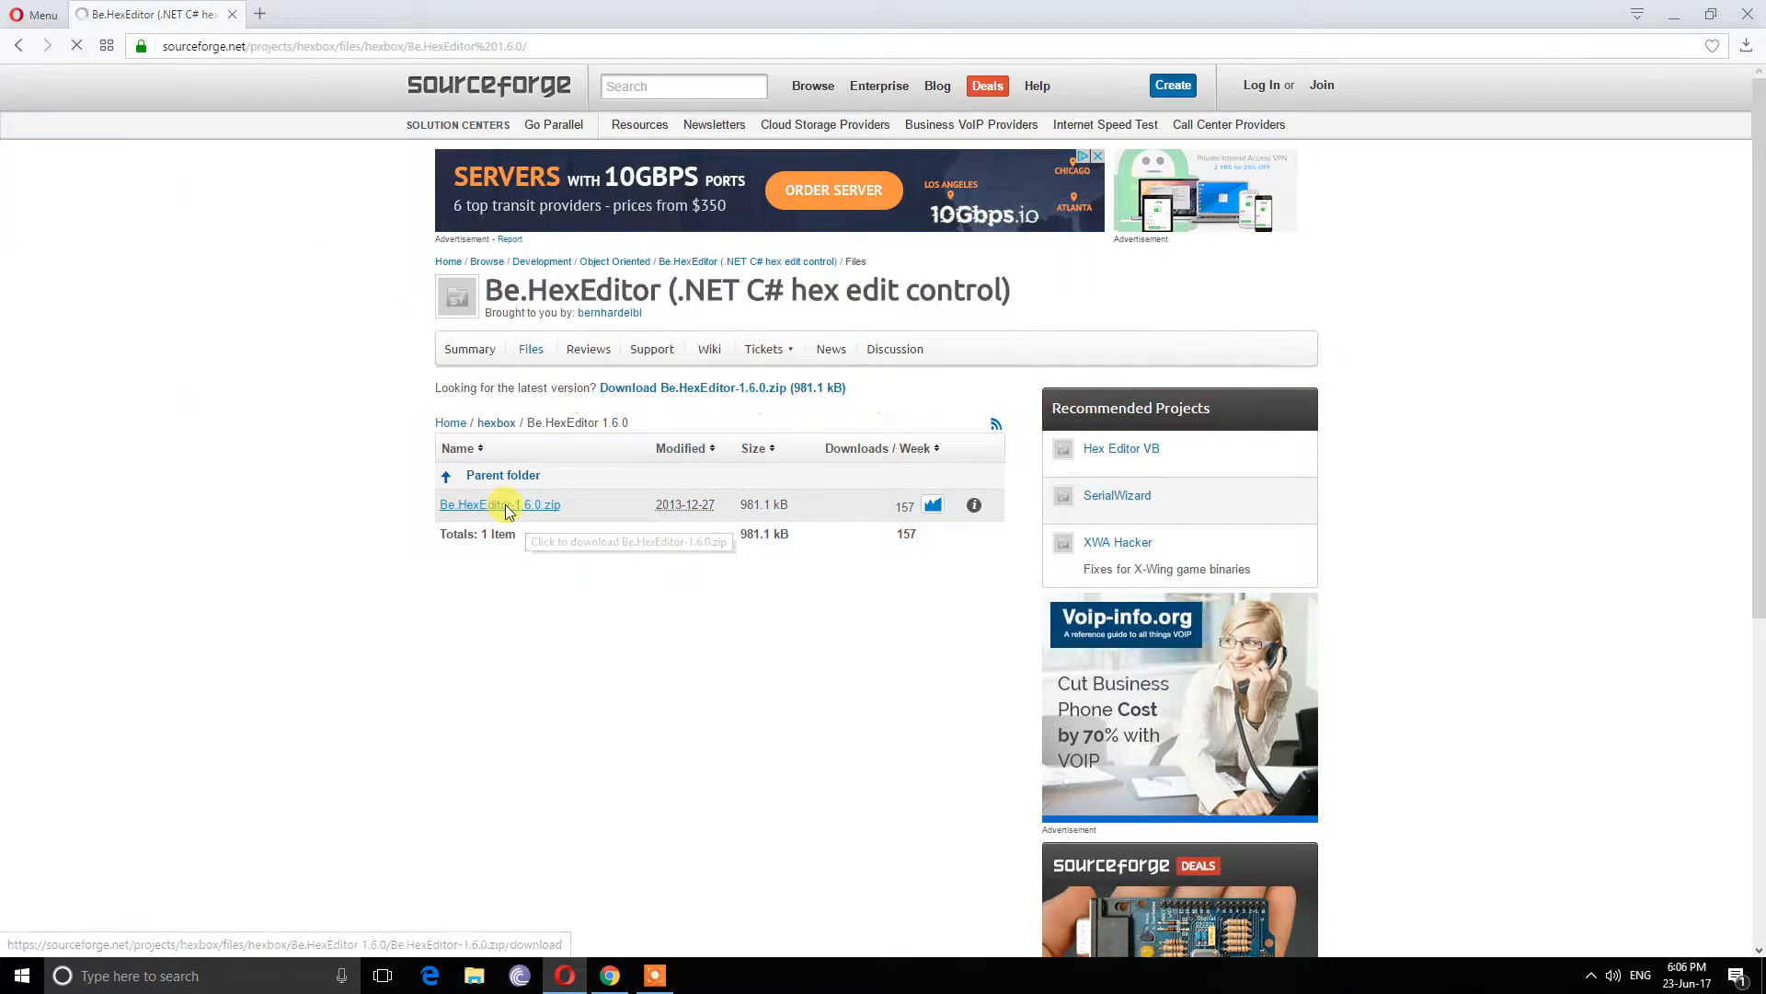
click(498, 504)
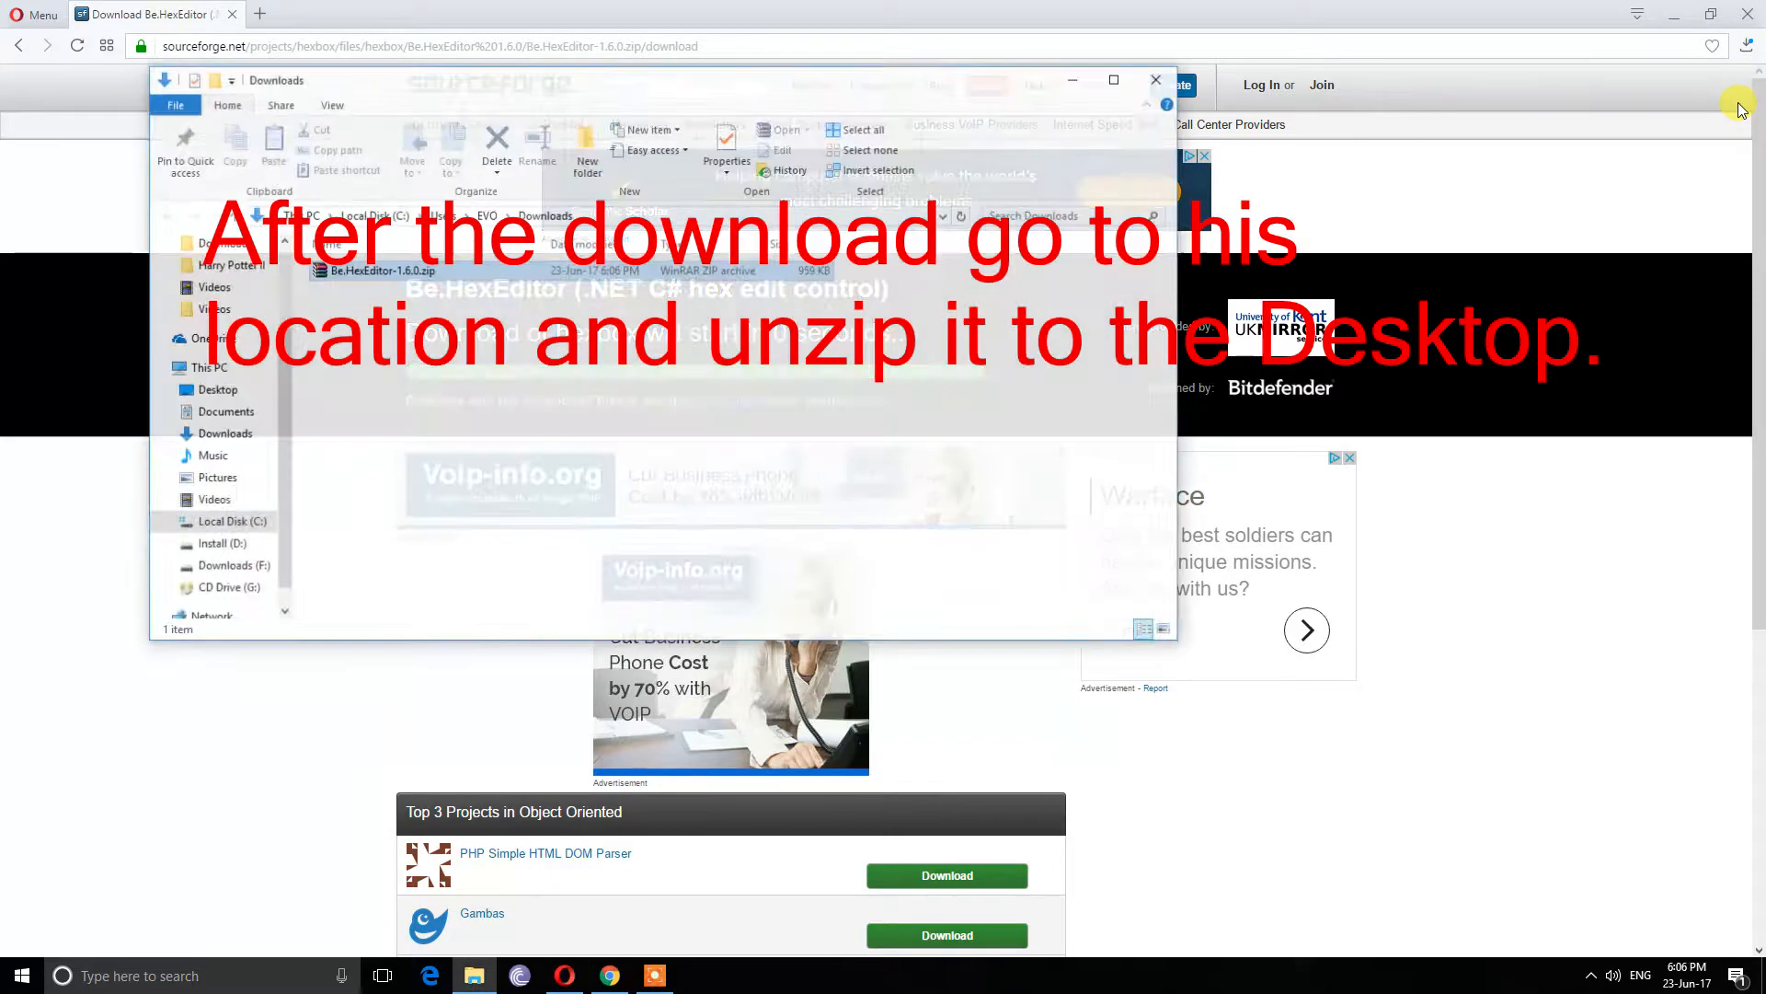
Extract Be.HexEditor-1.6.0.zip to the Desktop from its right-click menu
click(372, 270)
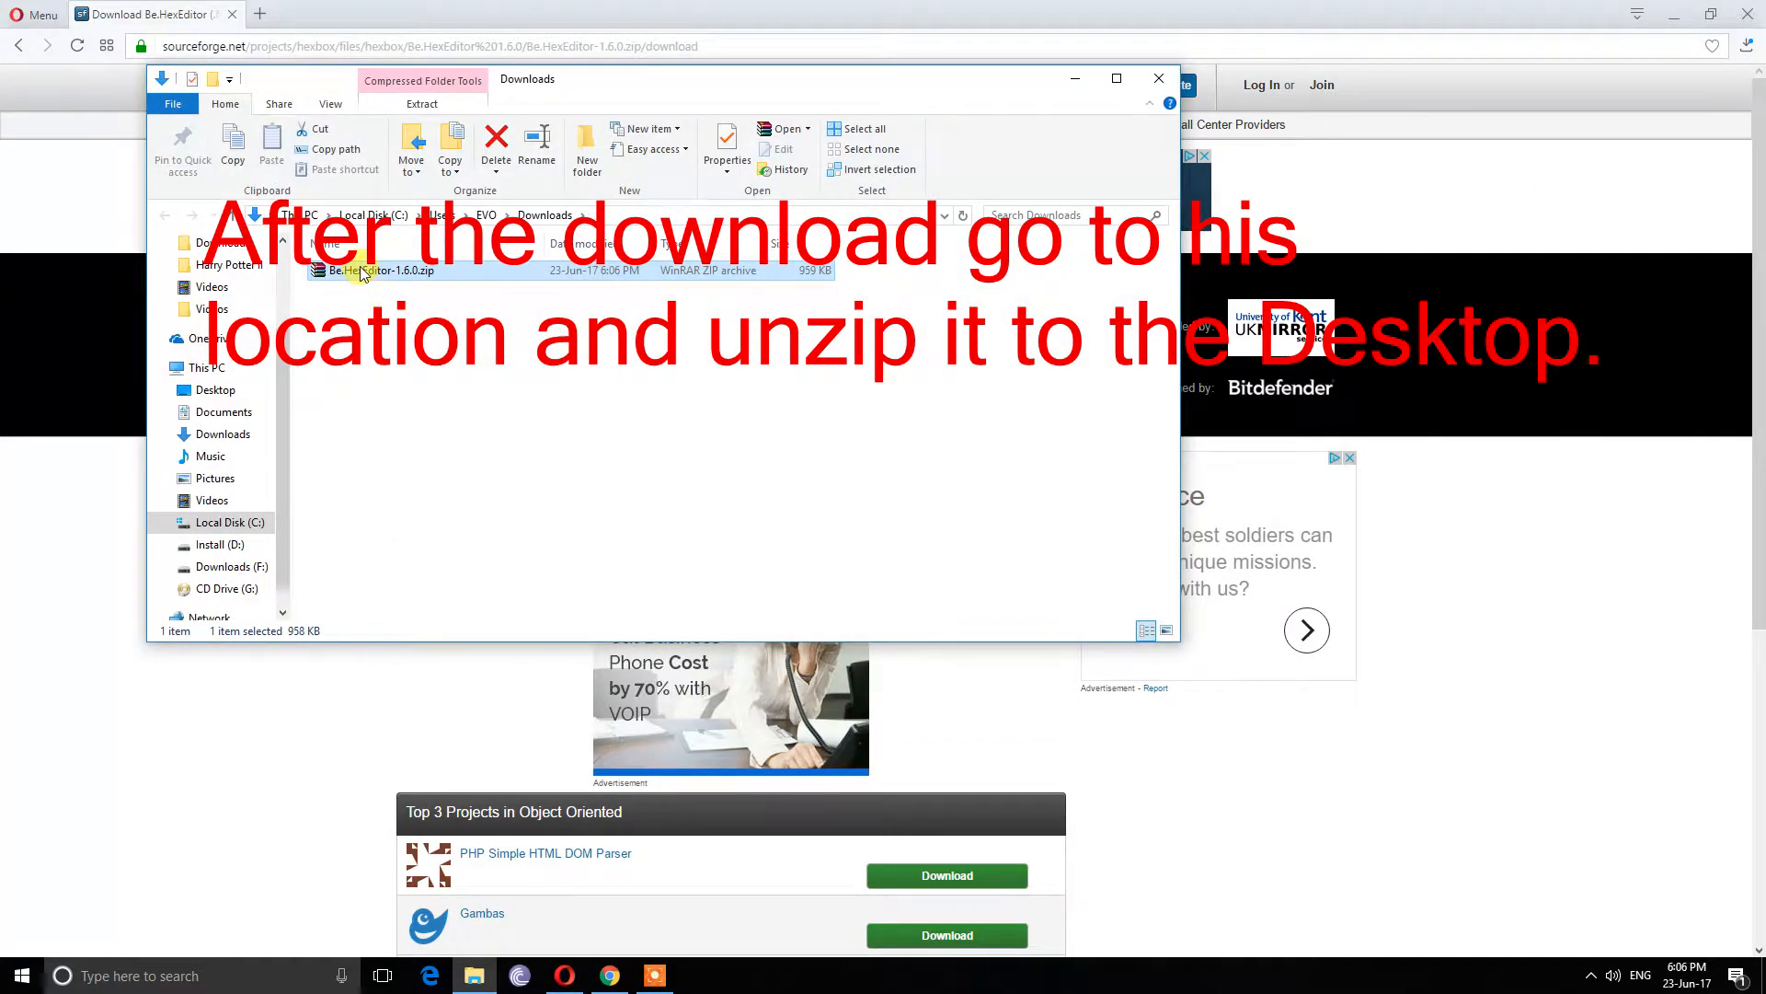
right_click(377, 271)
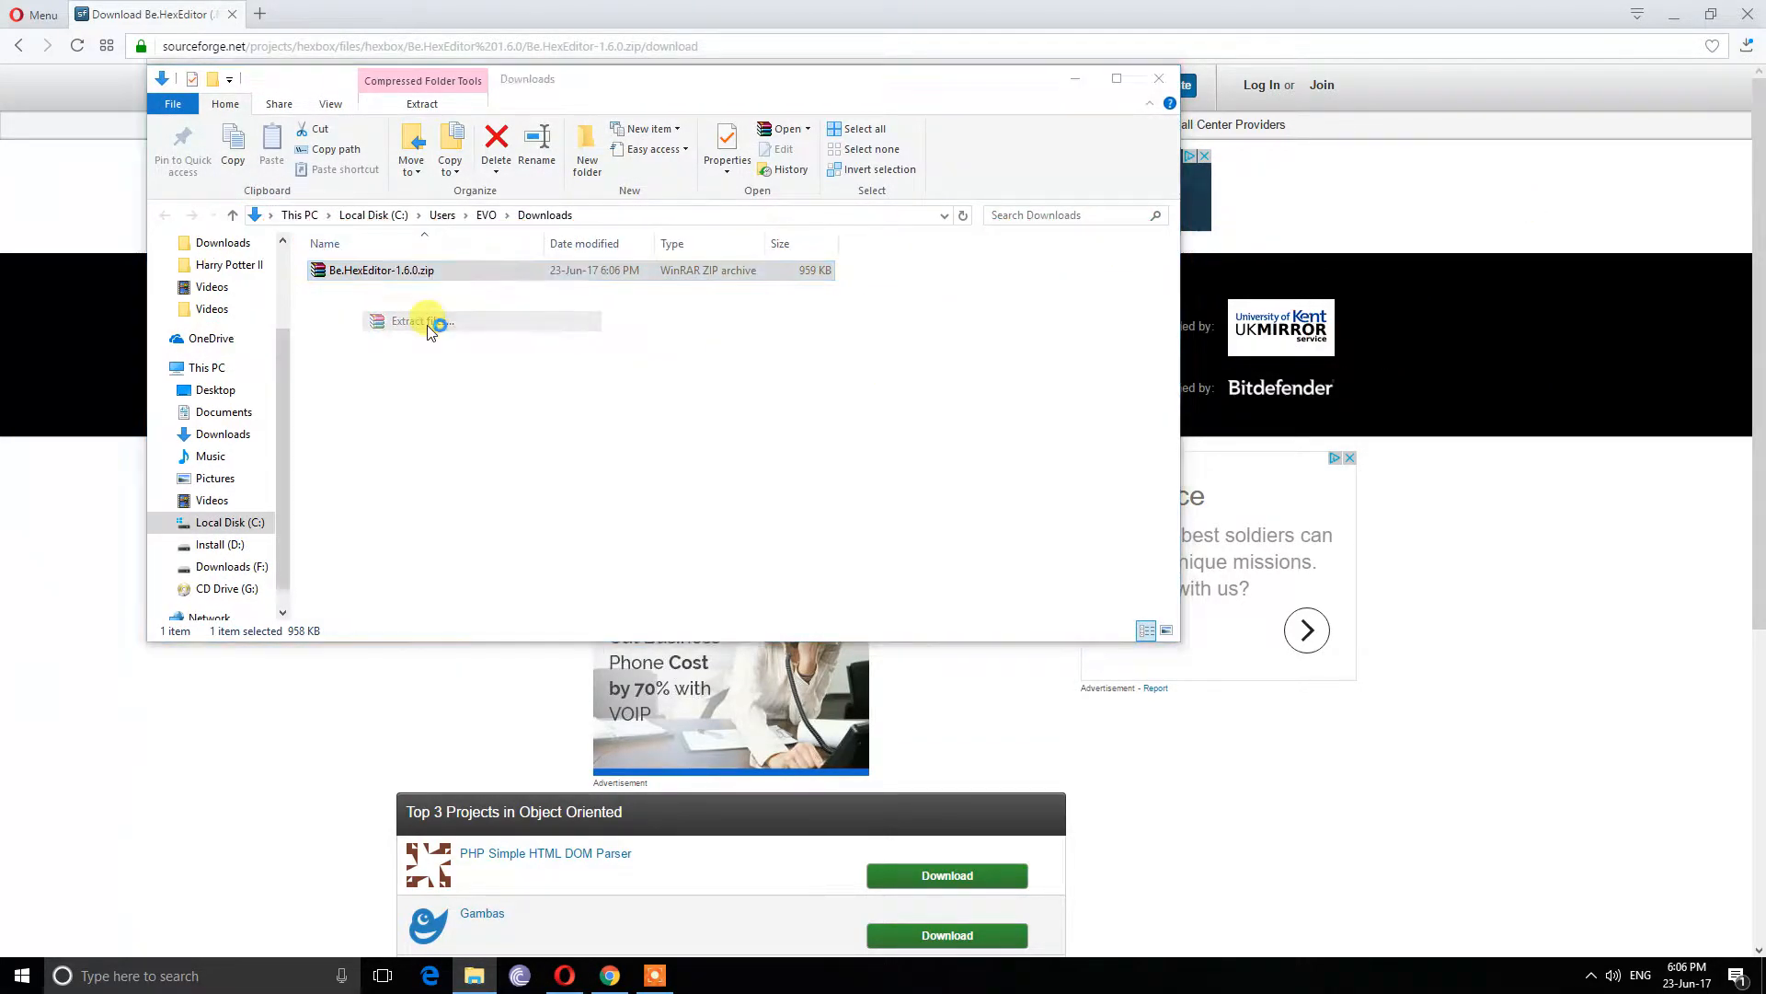
click(411, 321)
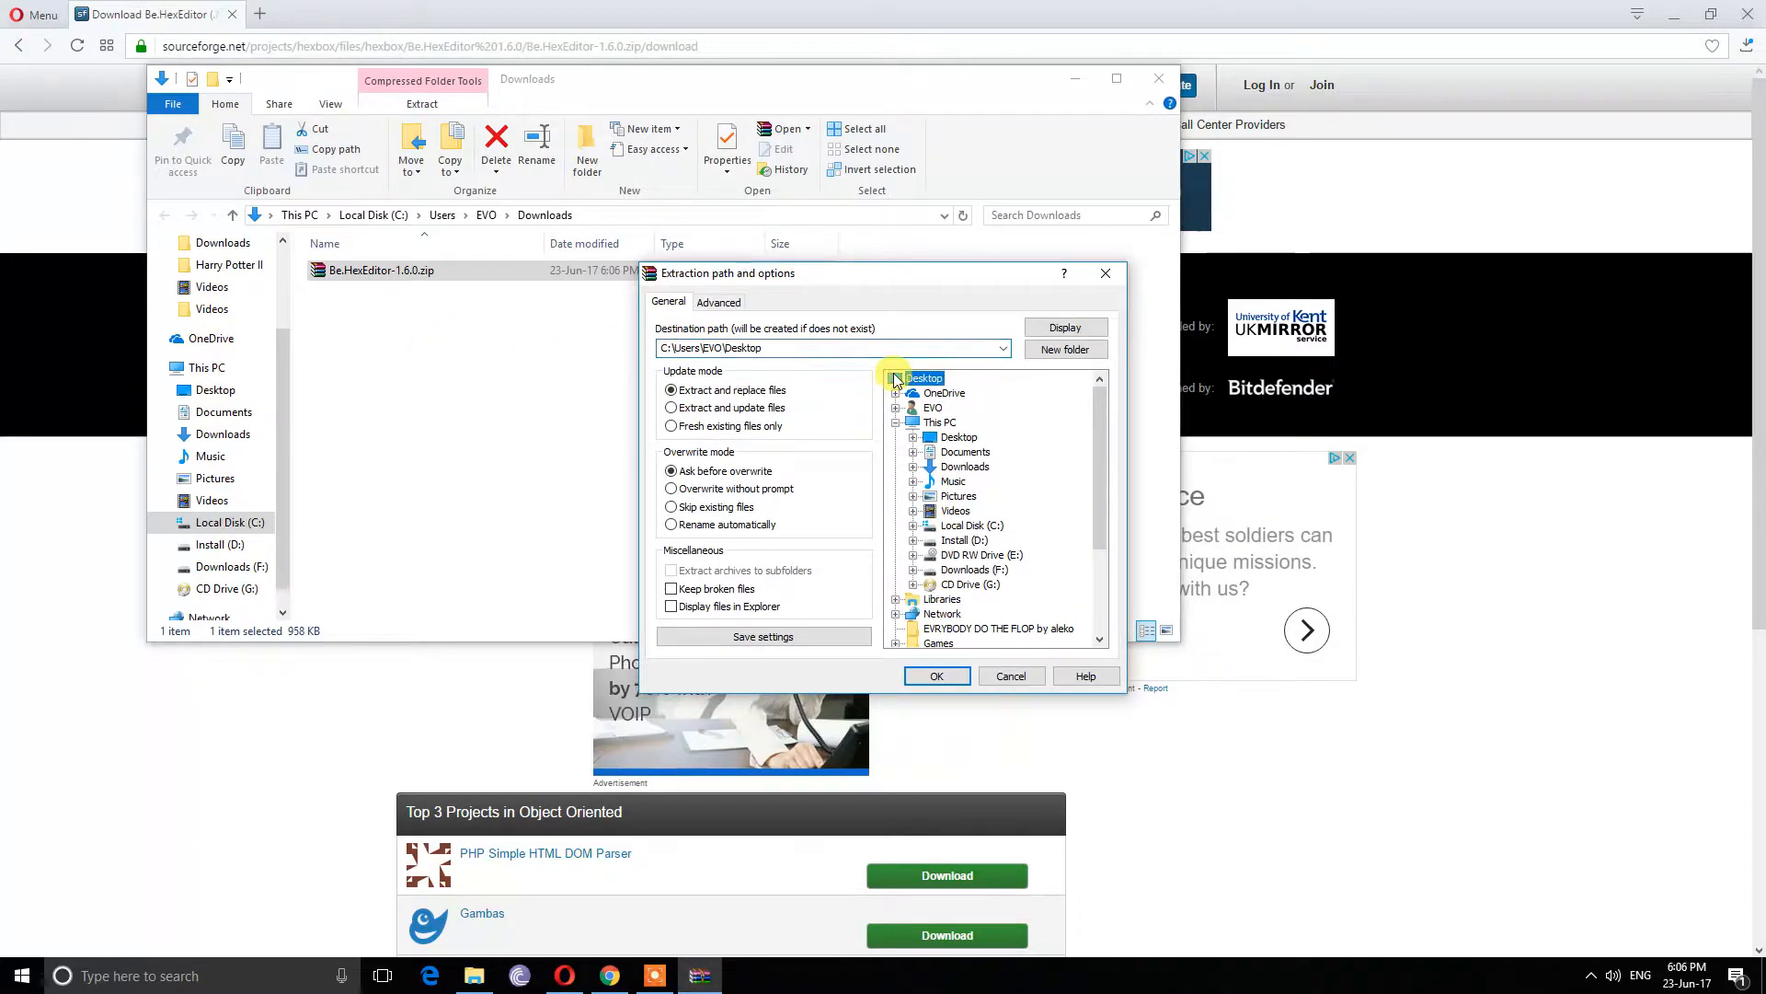
click(1009, 675)
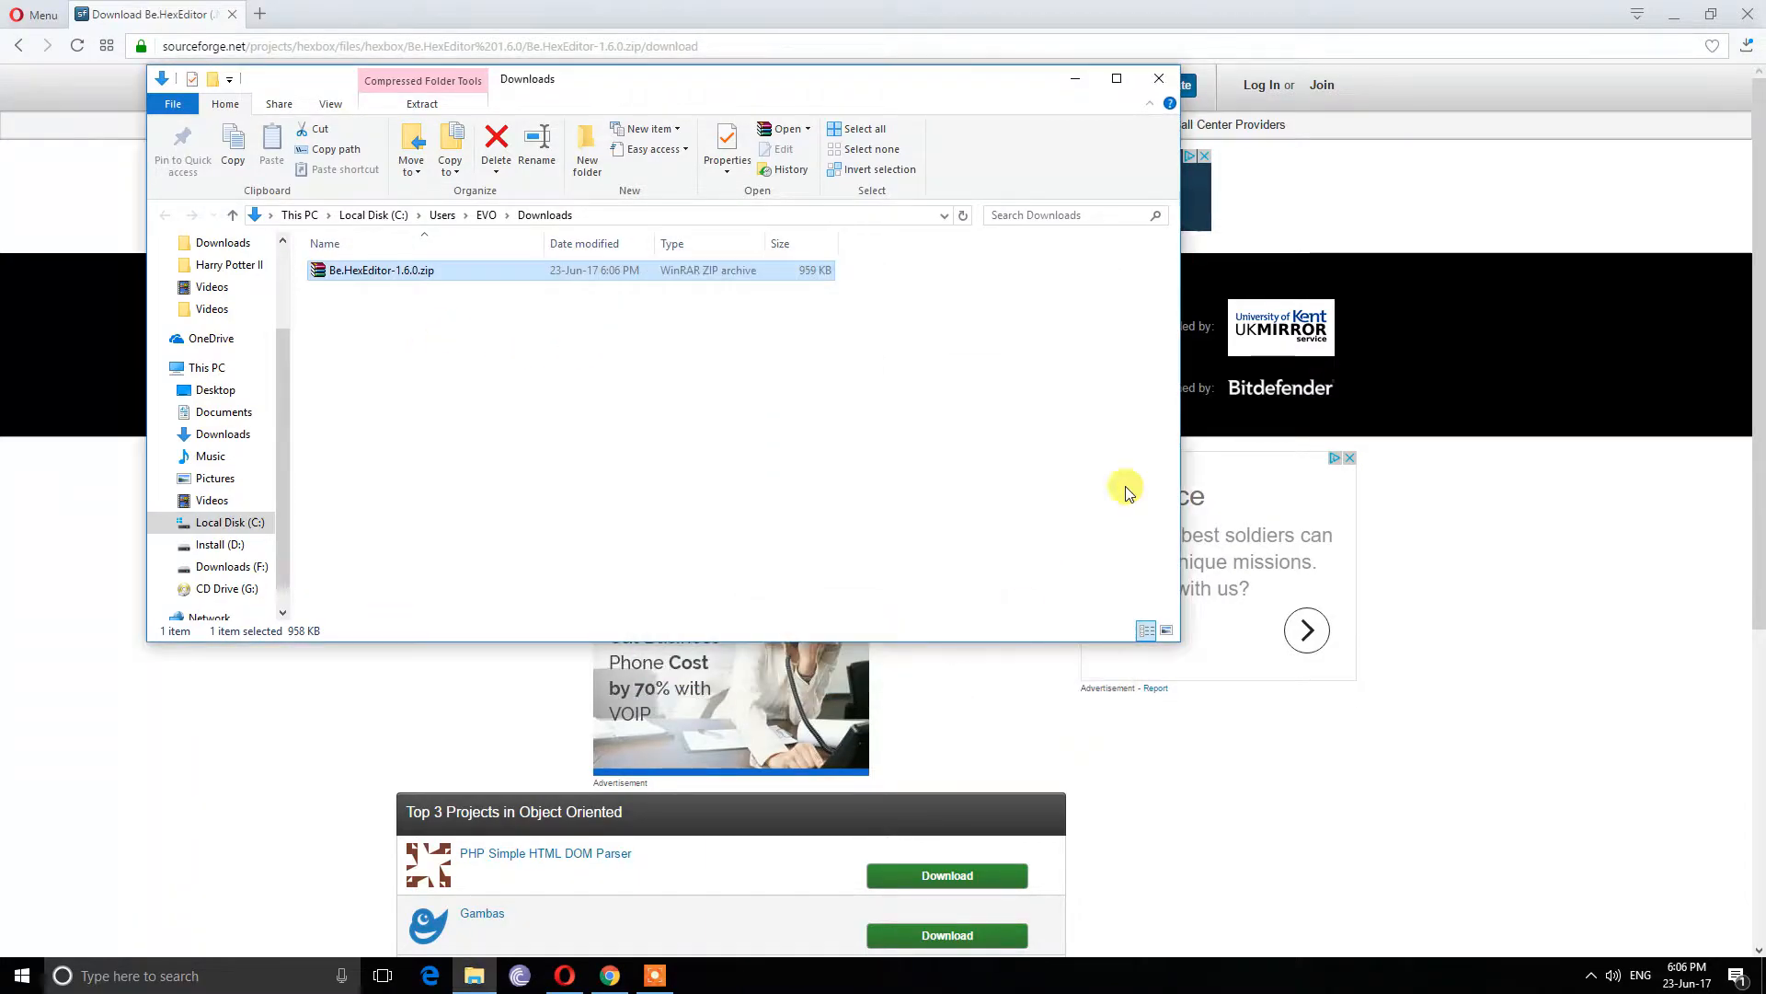
click(1158, 78)
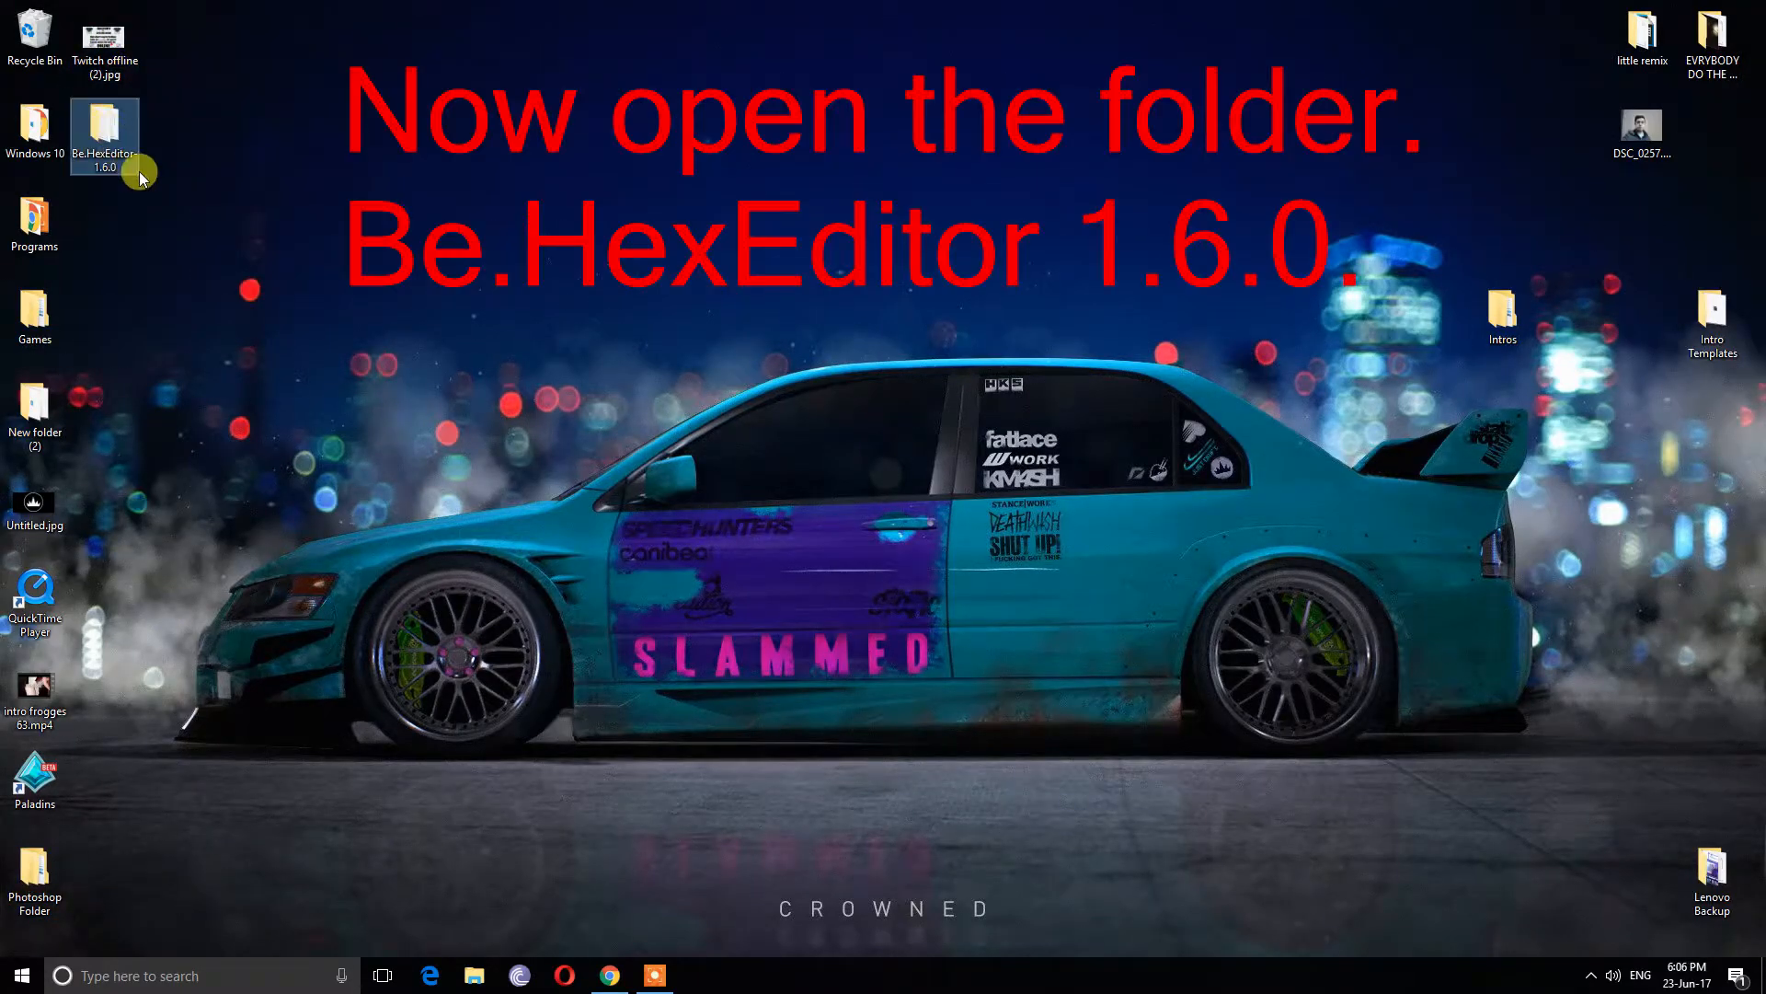
mouse_move(113, 130)
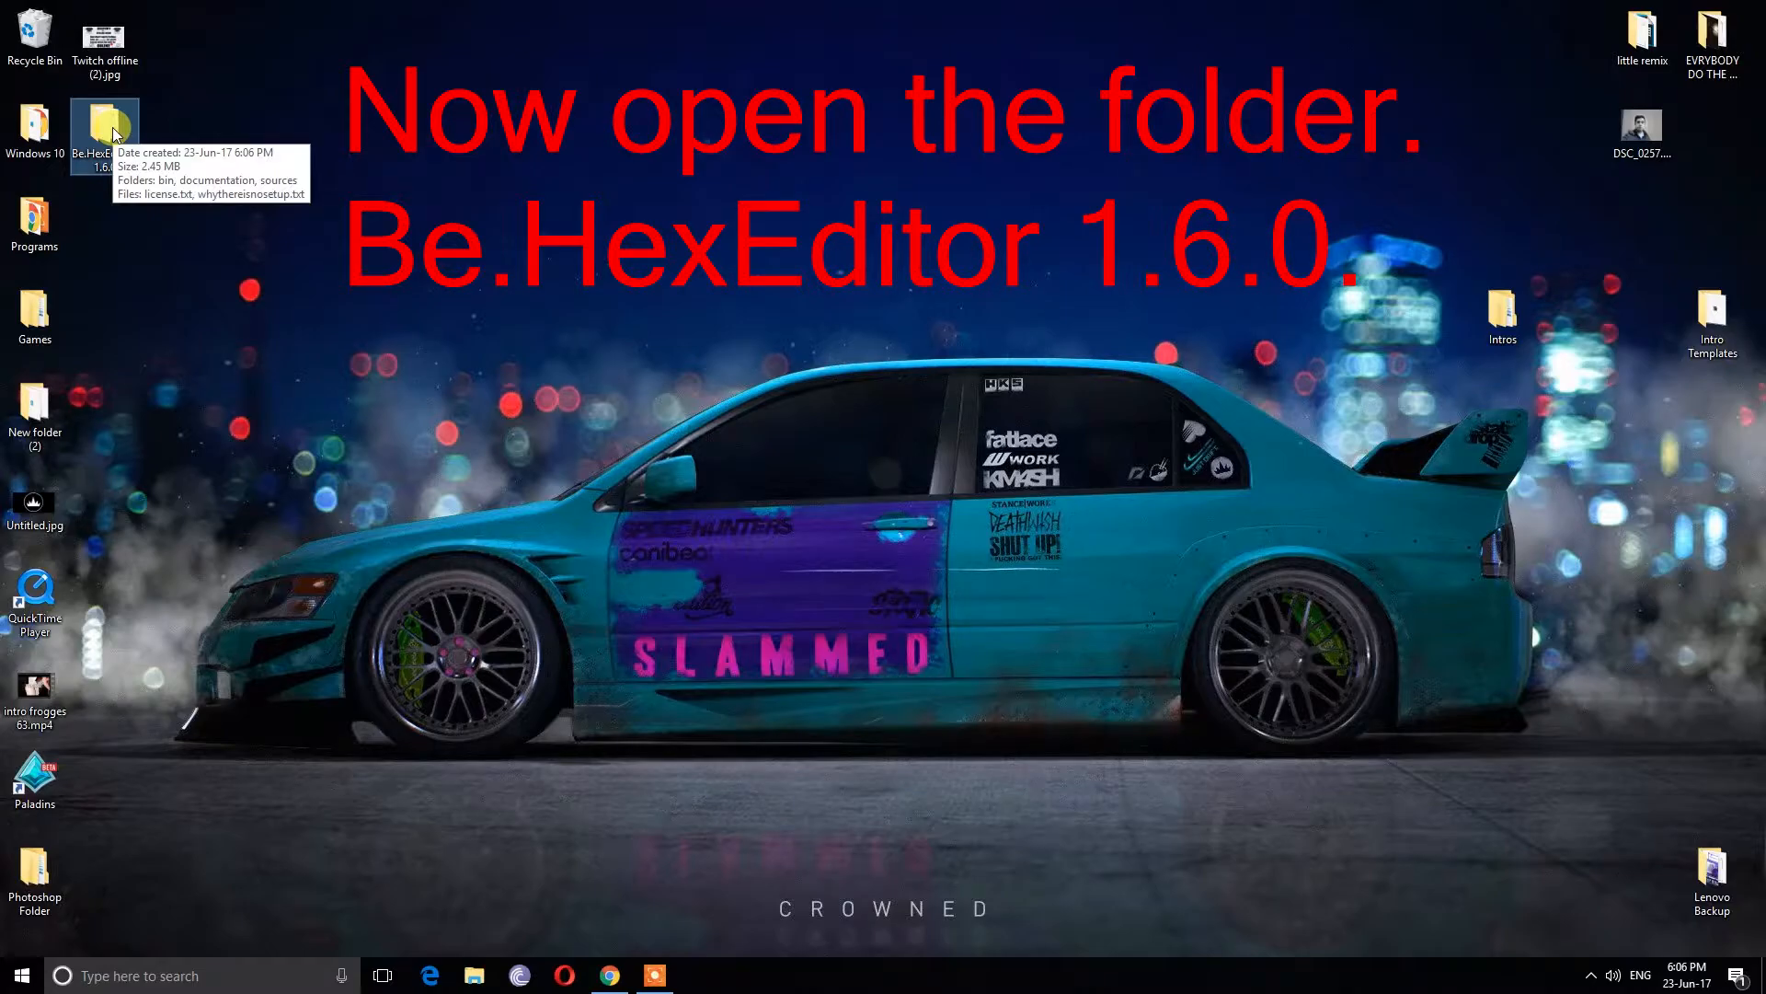
Launch Be.HexEditor.exe from the extracted Be.HexEditor 1.6.0 bin folder
double_click(104, 126)
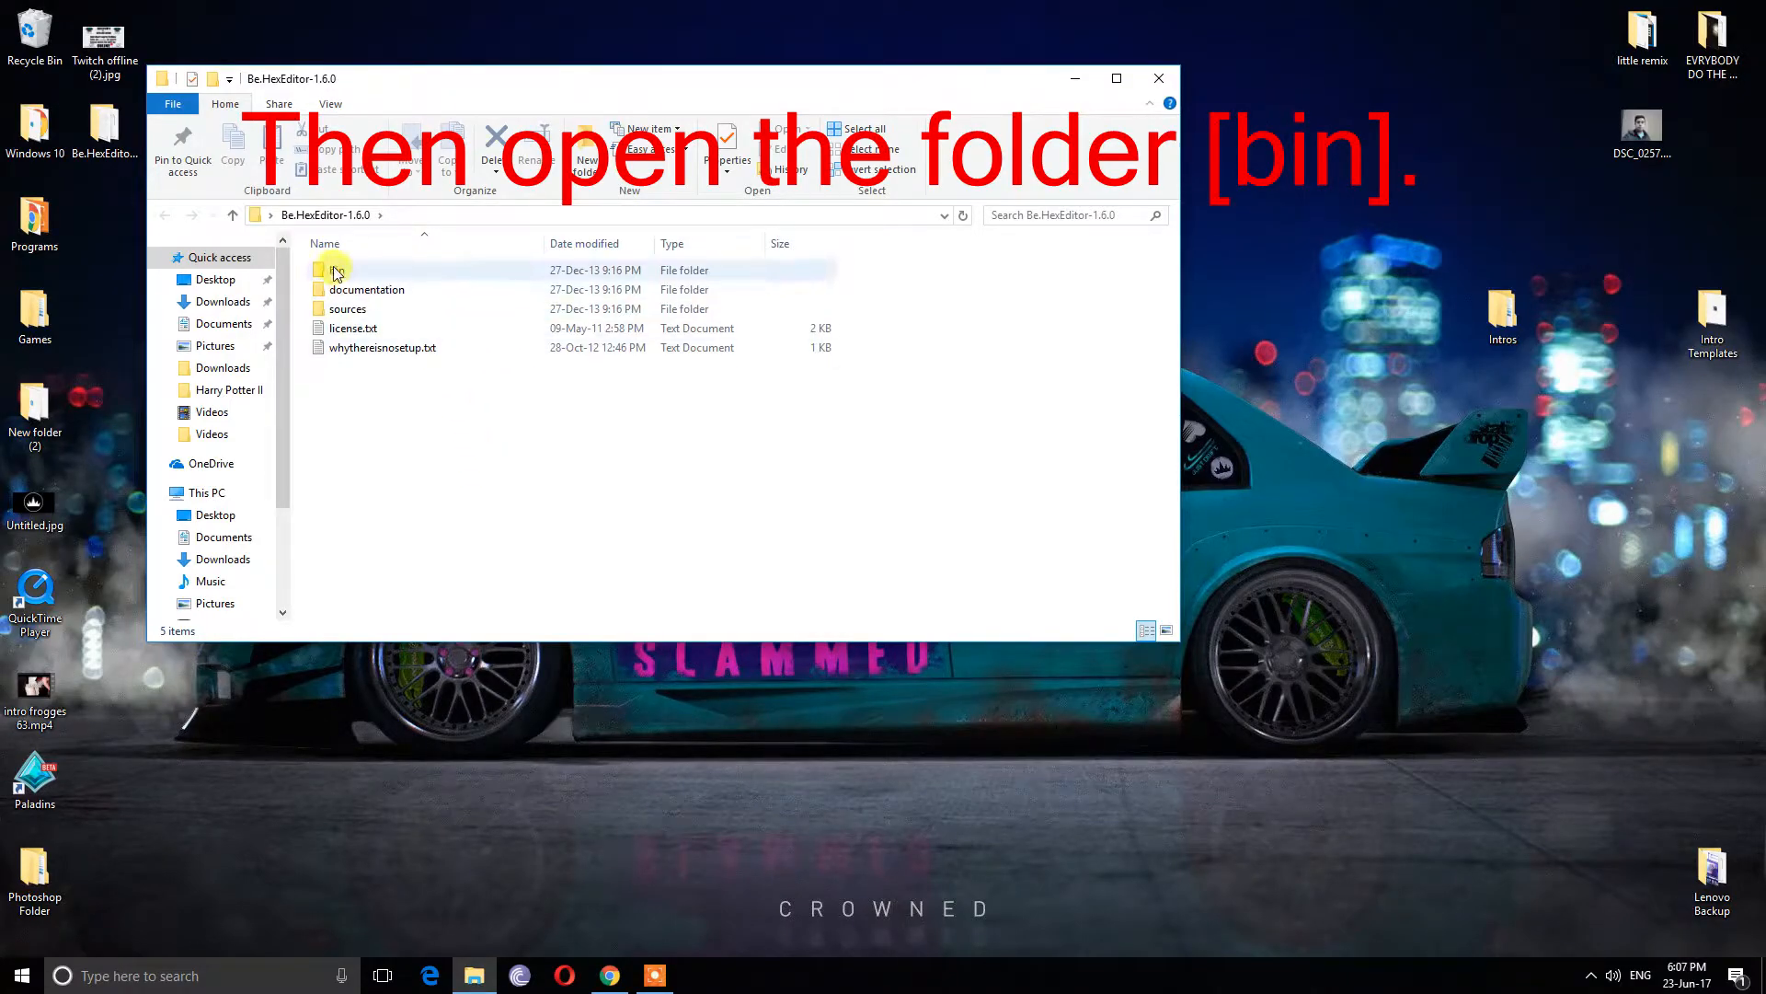
double_click(331, 269)
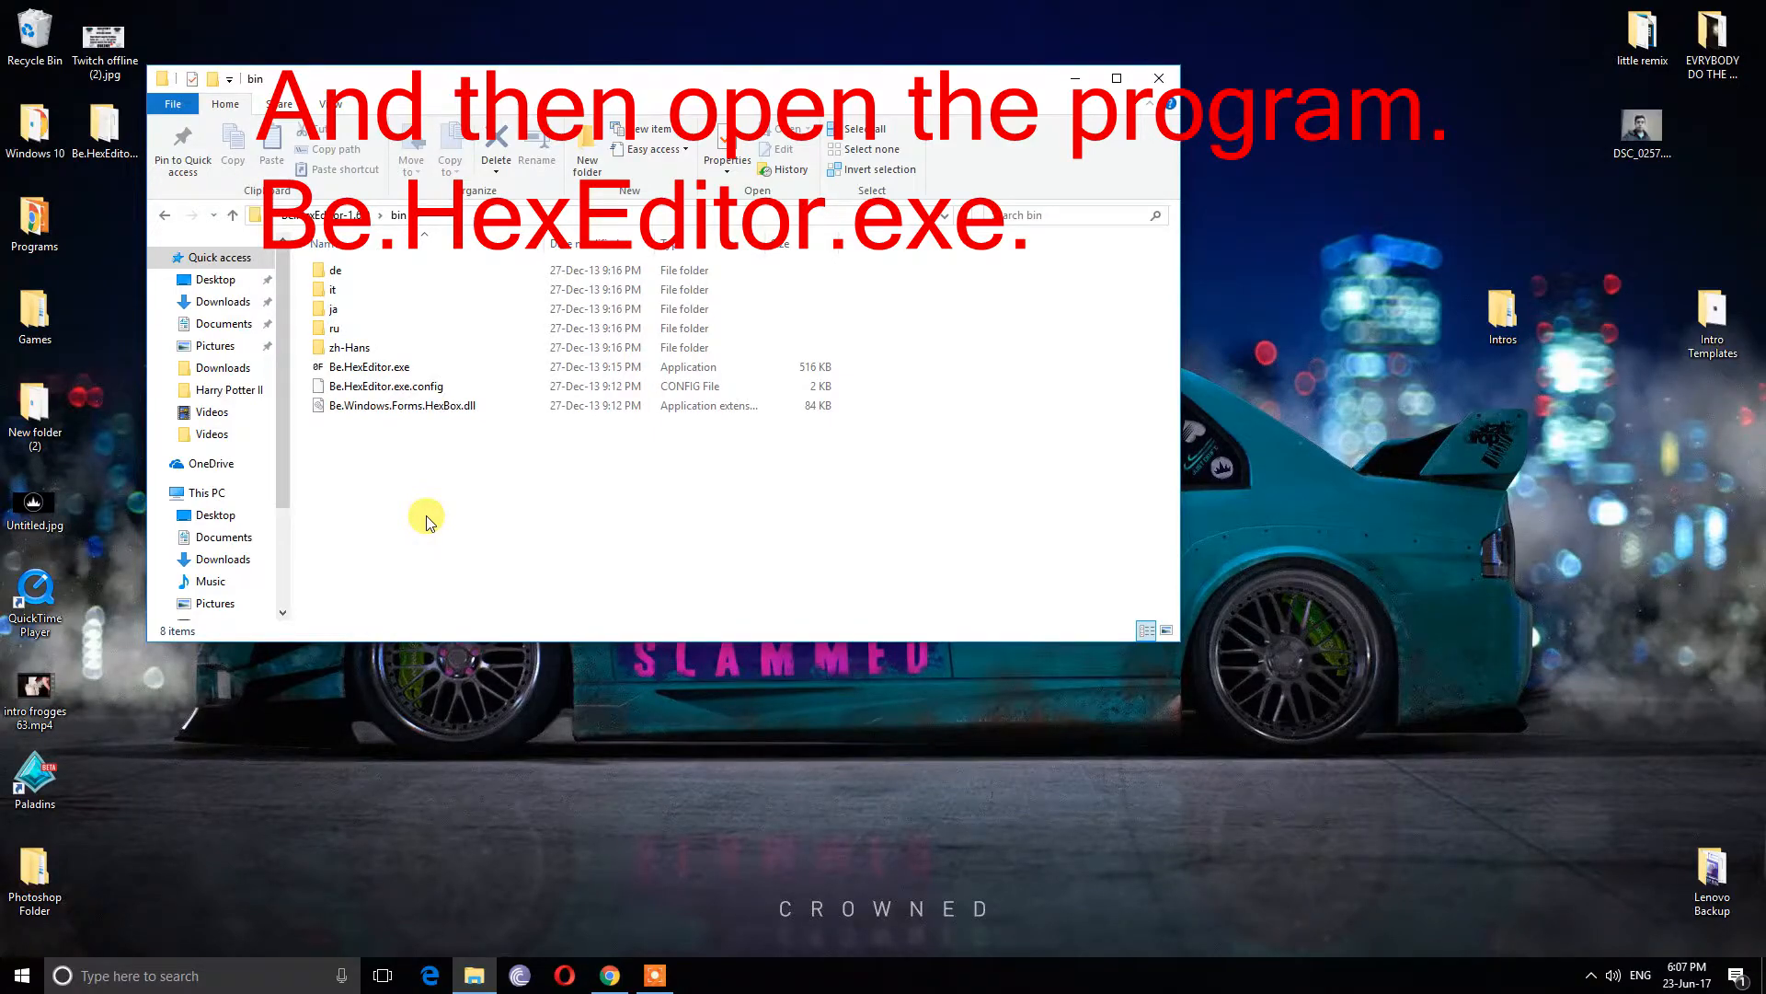
click(368, 366)
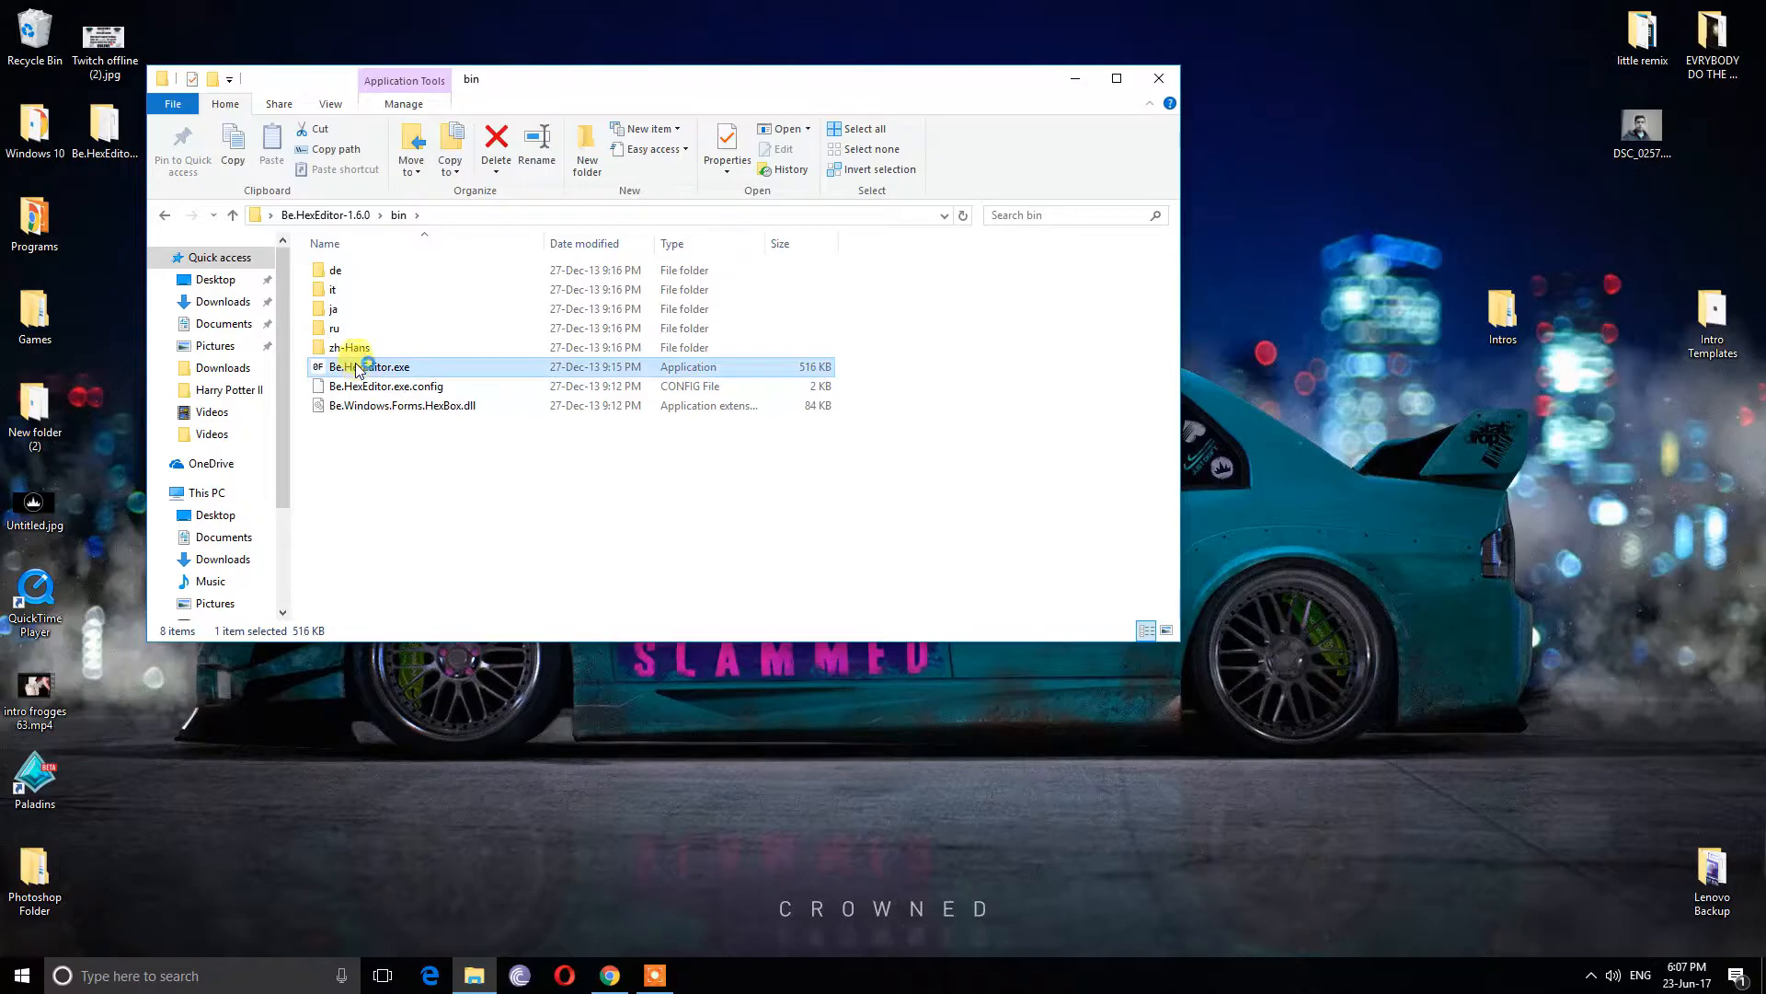
double_click(368, 367)
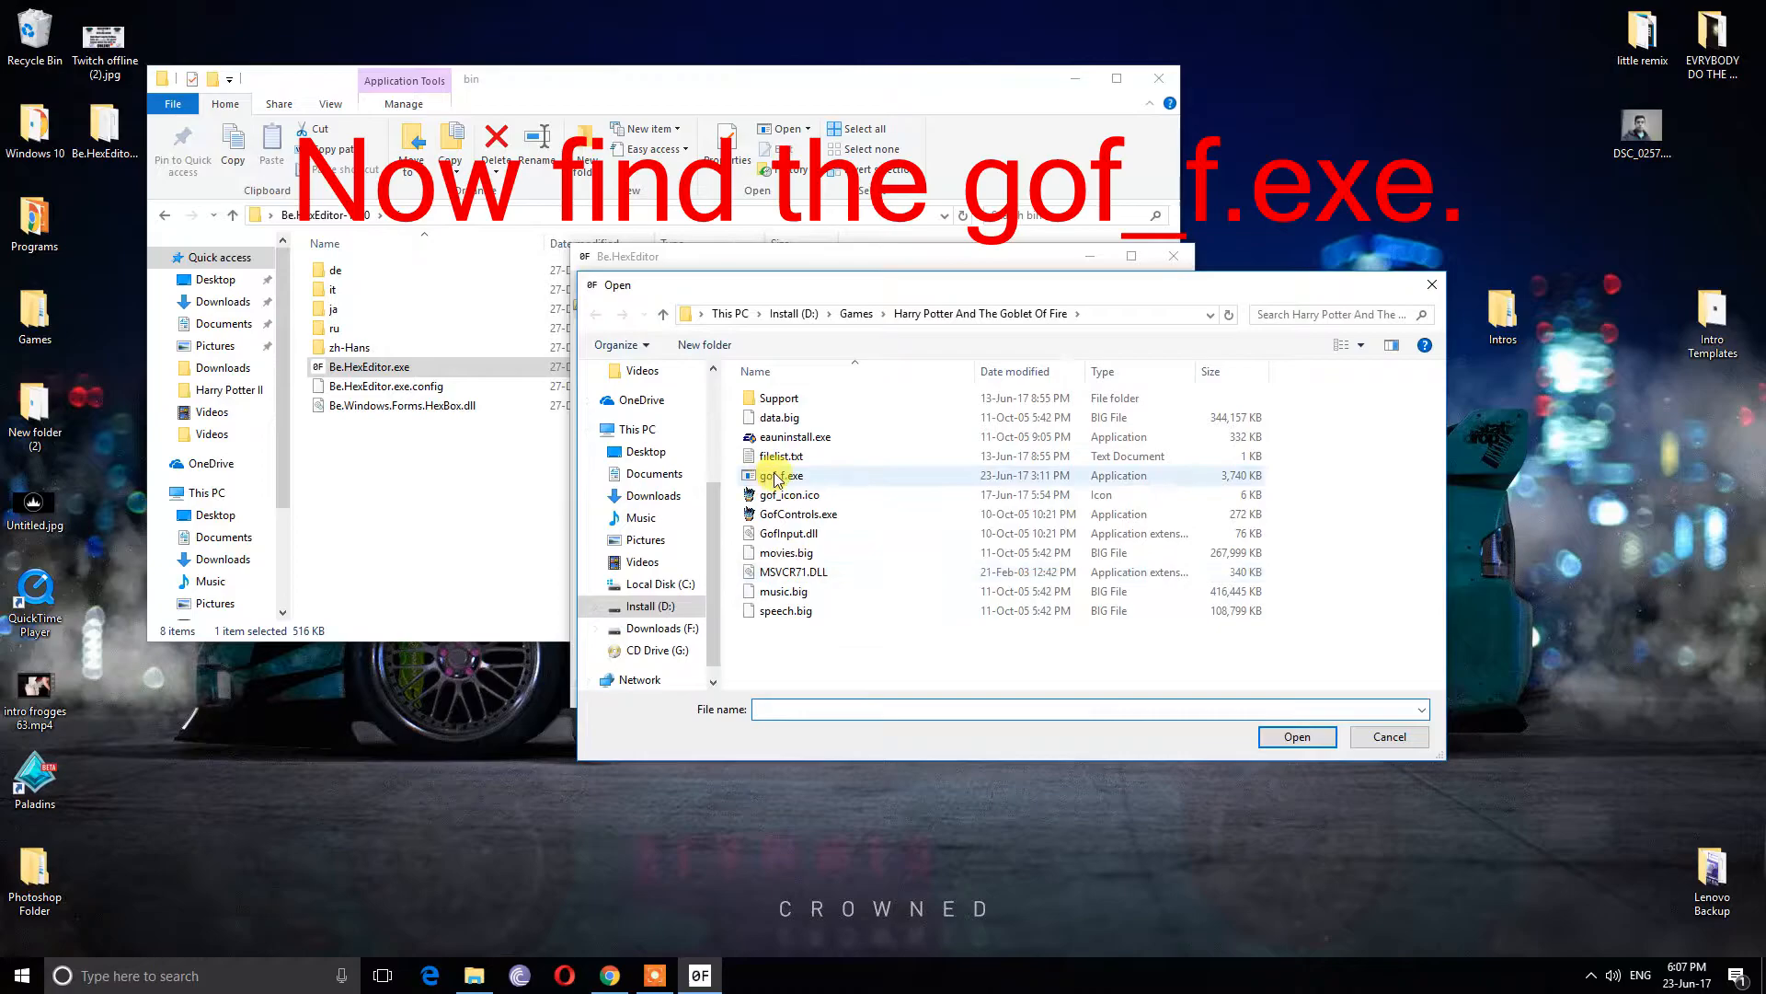
Open gof_f.exe from the Goblet of Fire game folder
click(781, 474)
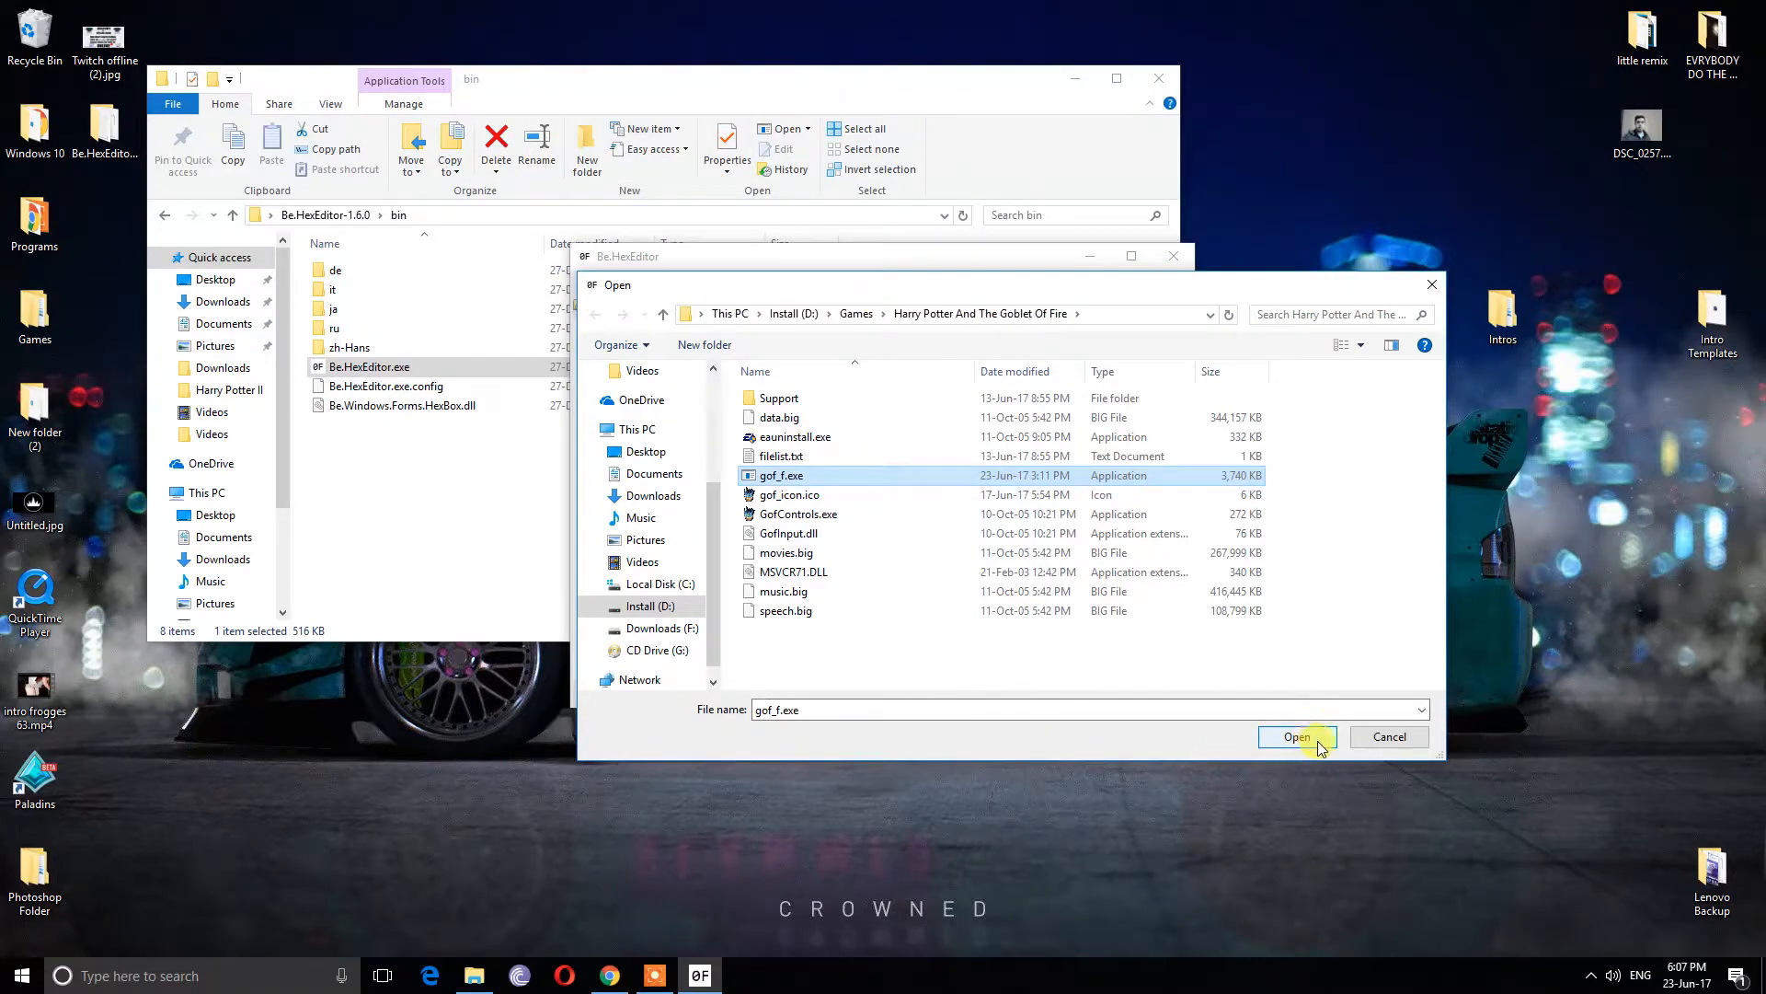
click(1296, 737)
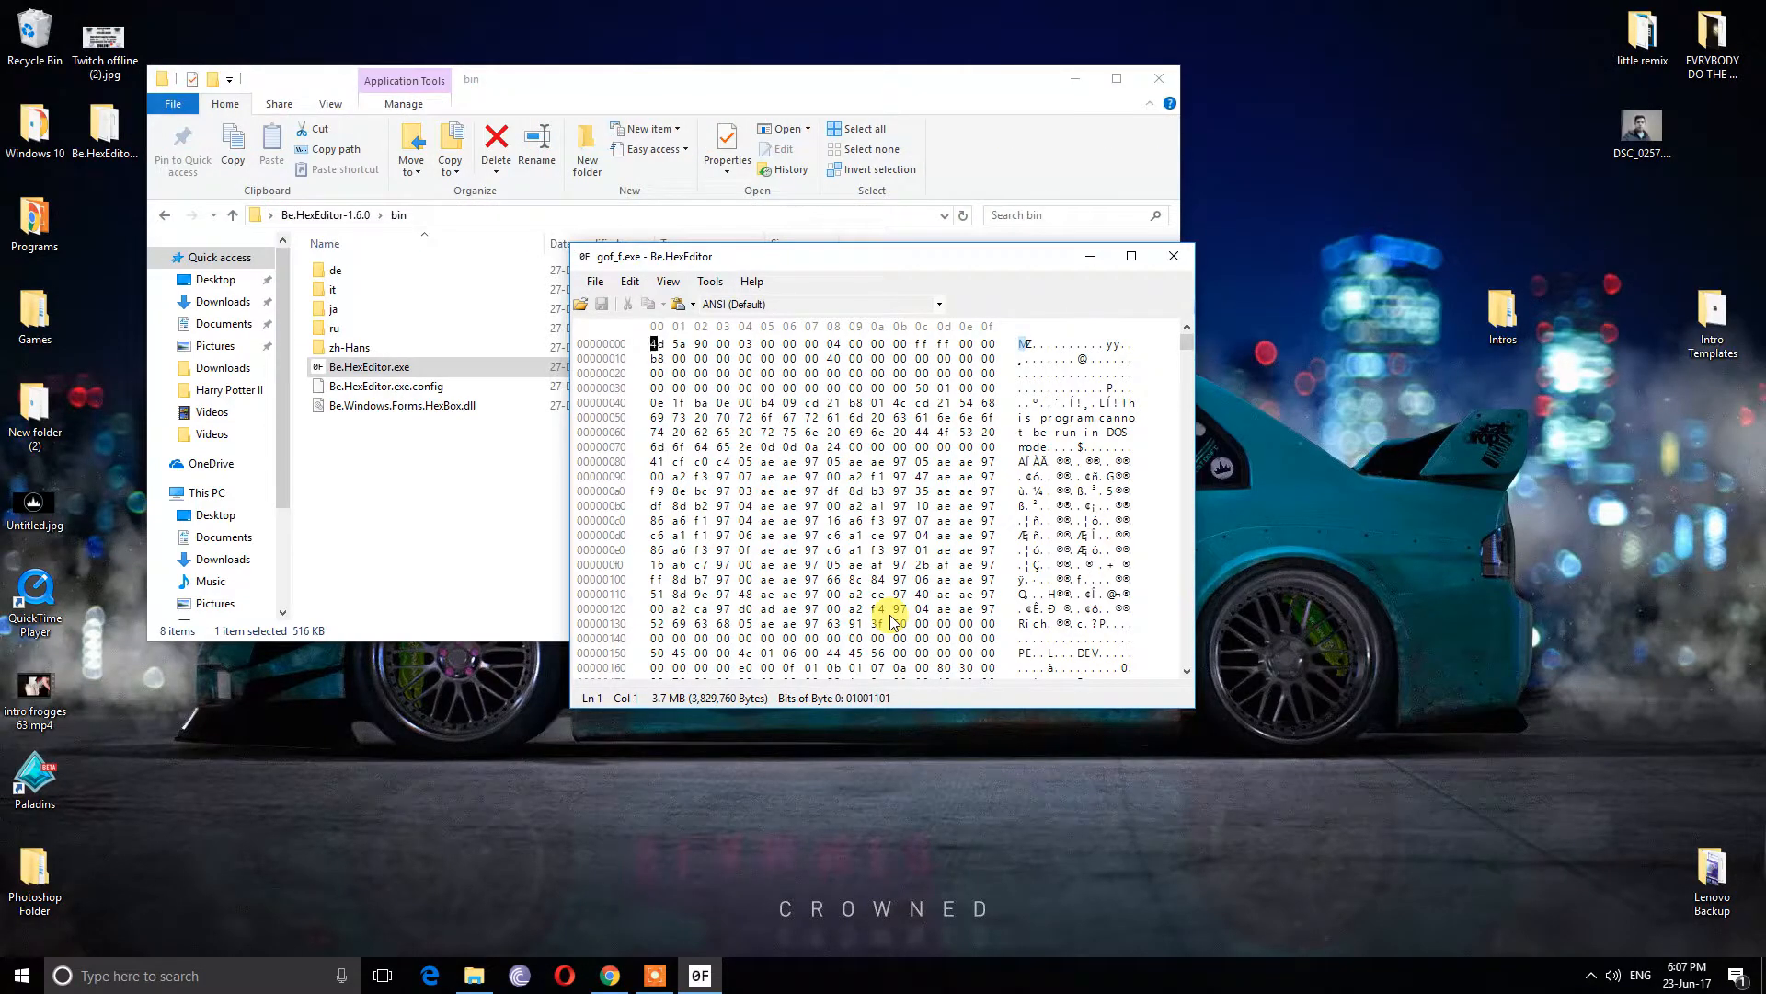
Run an Edit > Find hex search for 58 02 00 00 C7 05 74 F2 75 00 20 03
click(631, 281)
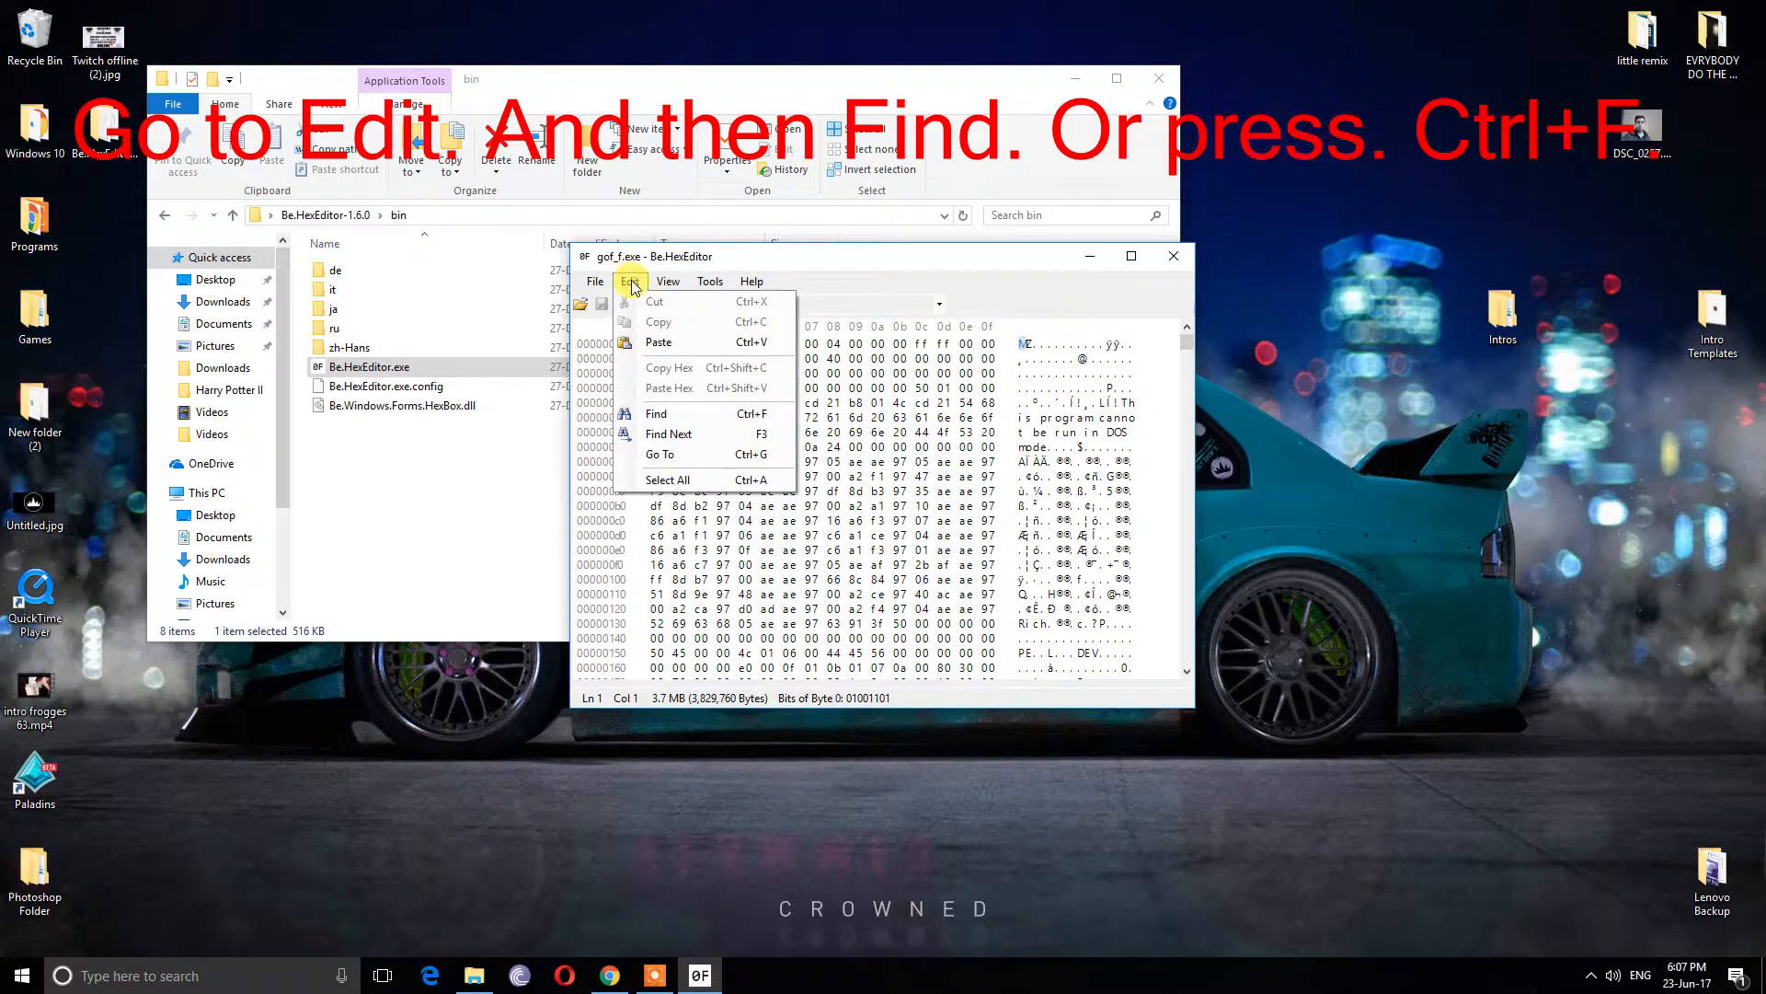
click(657, 413)
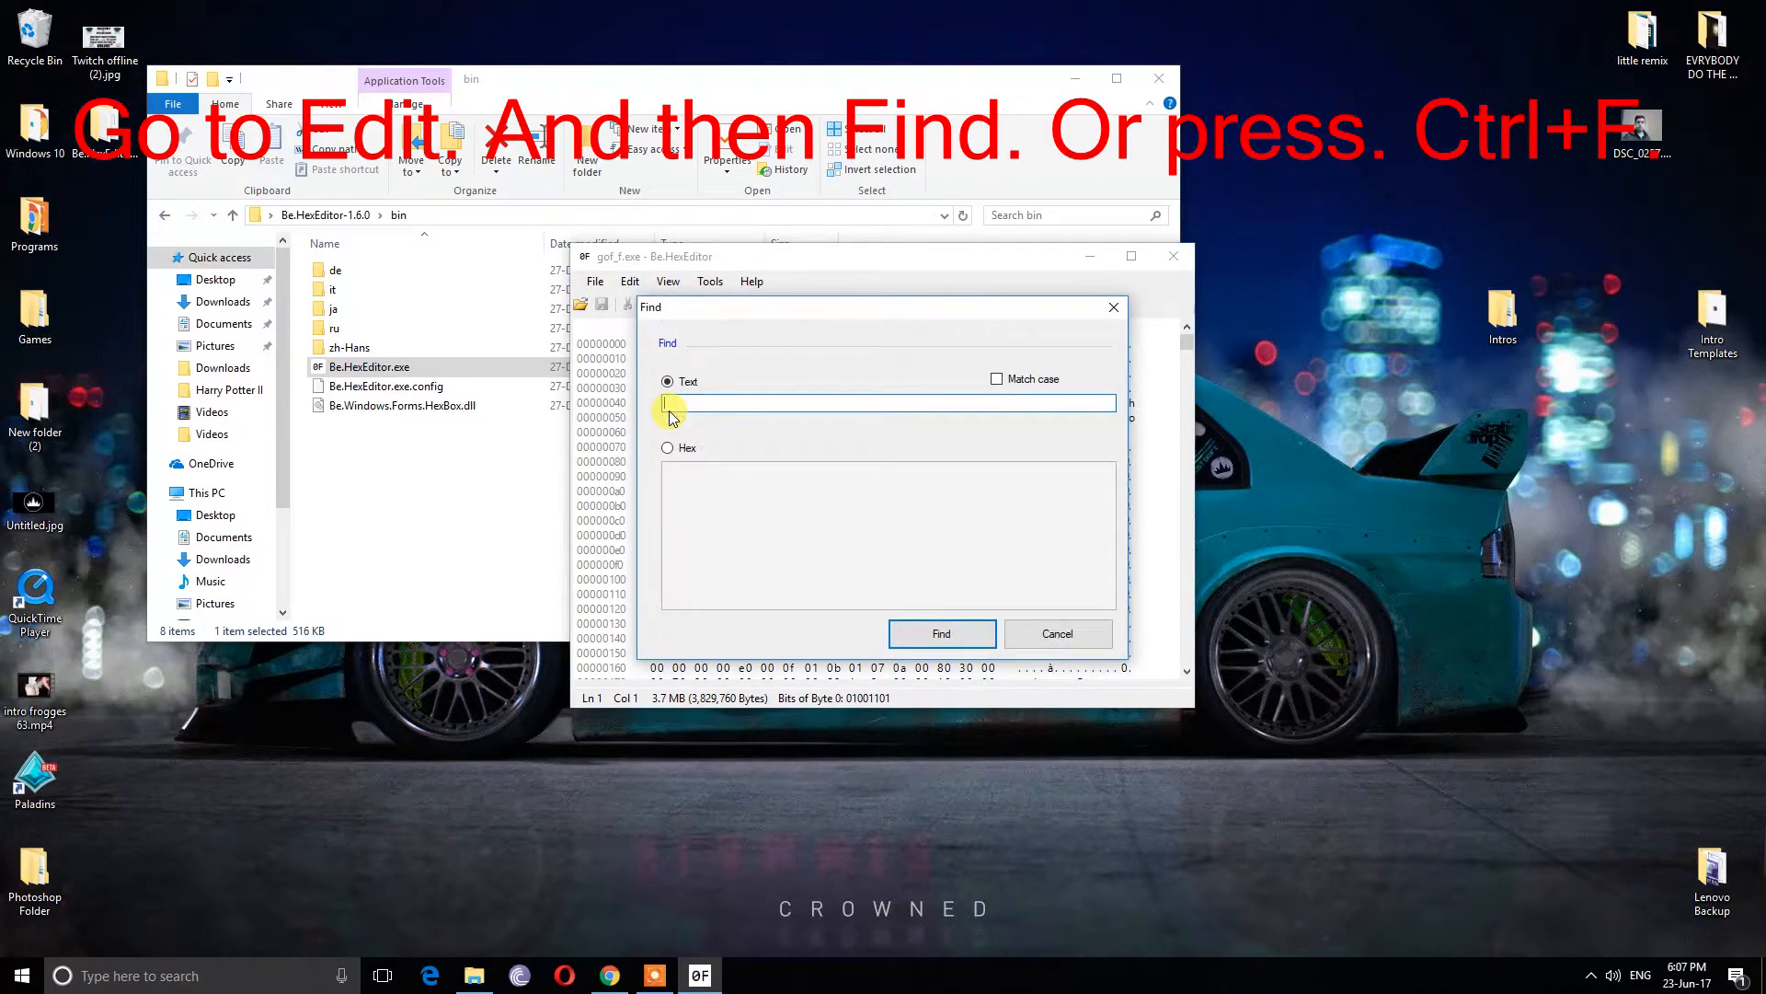
click(668, 447)
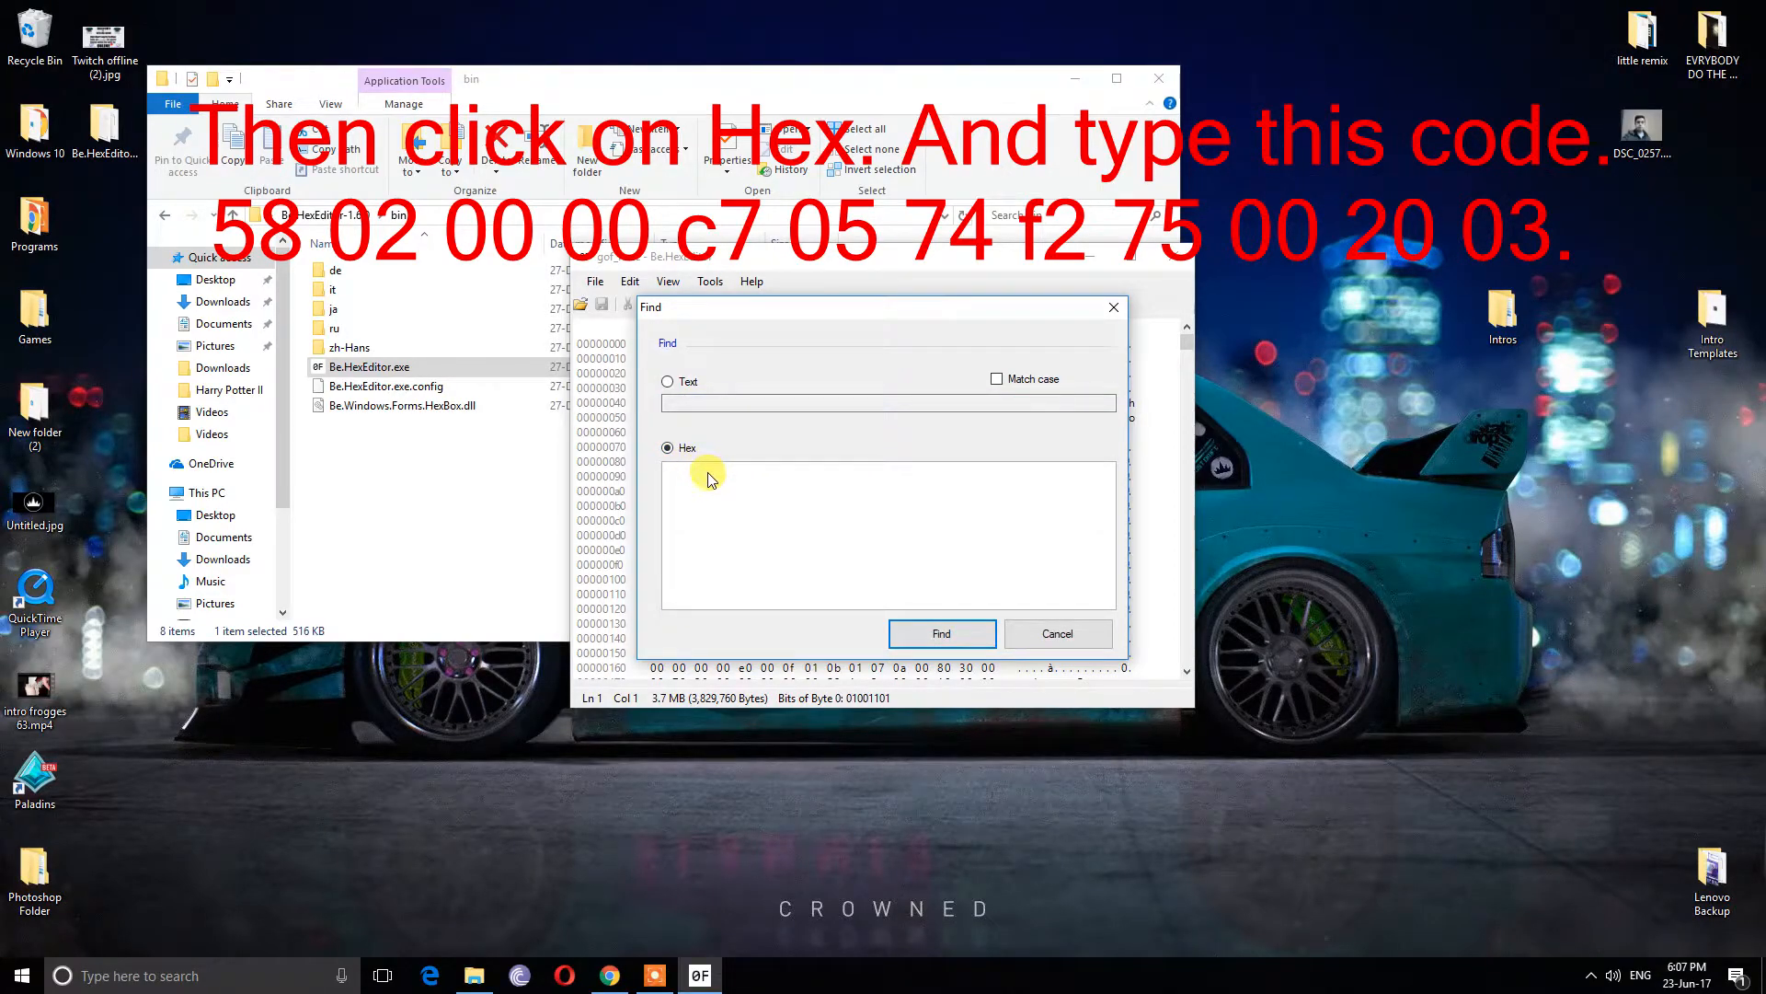
text(58 02 00 00)
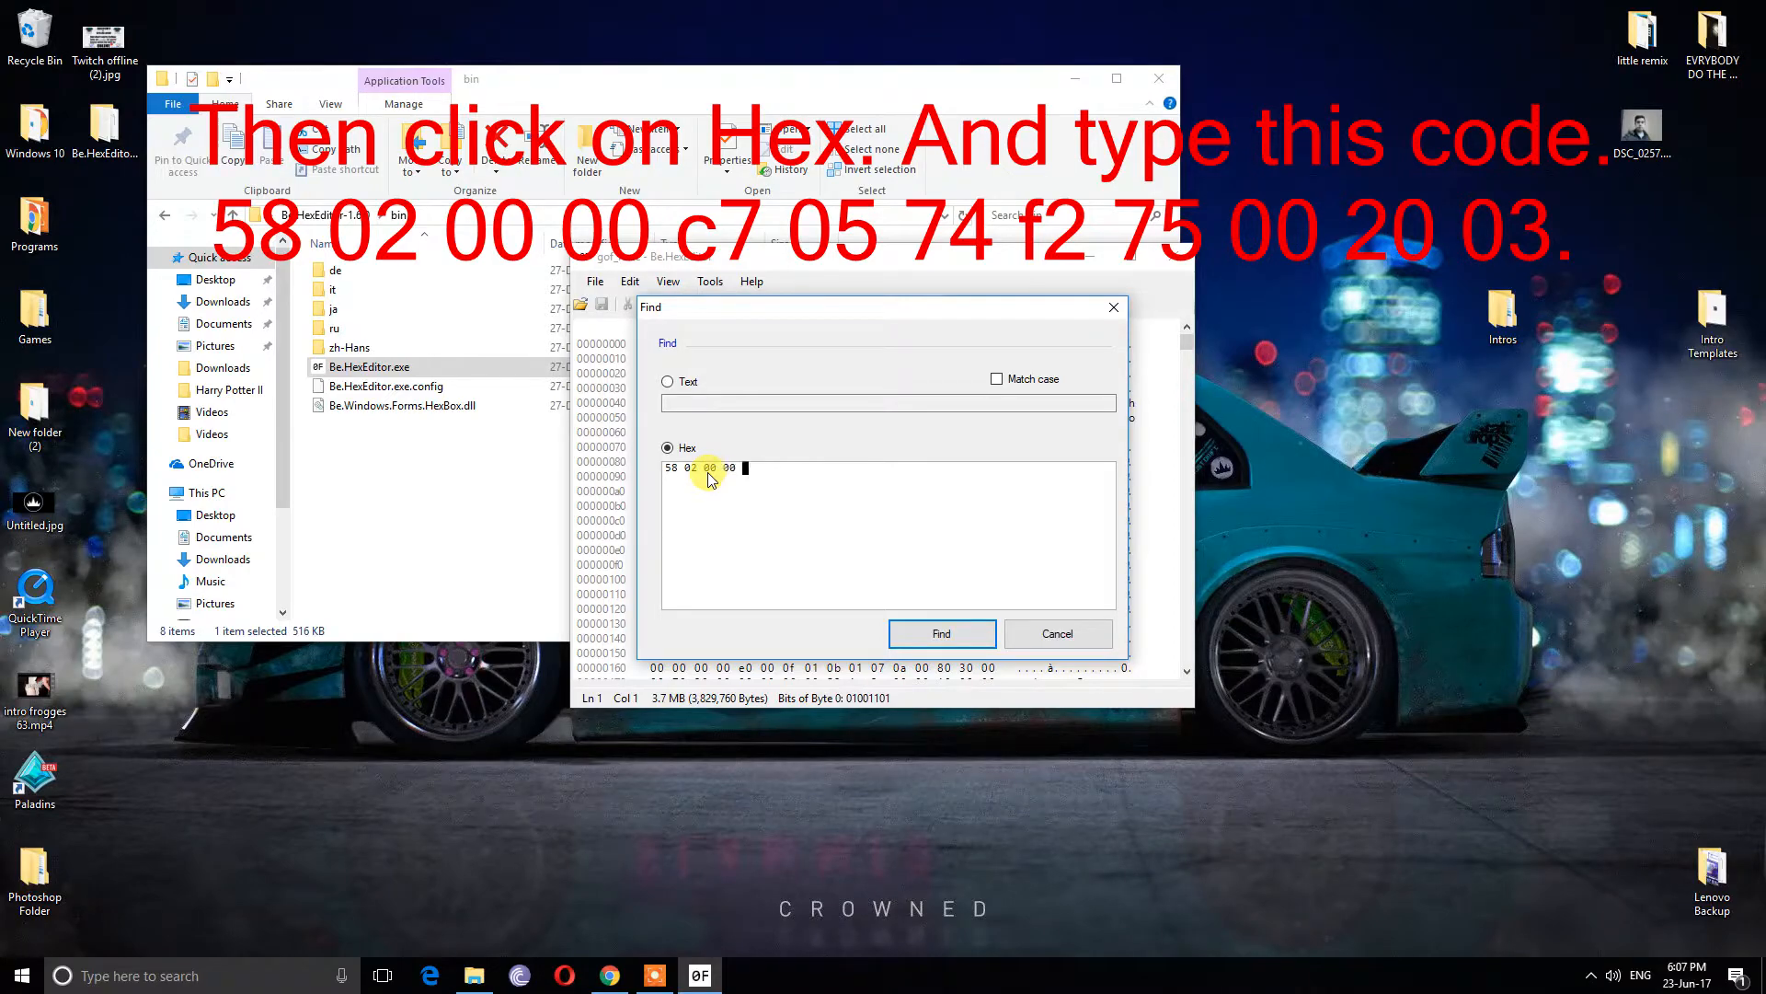
text(C7 05 74)
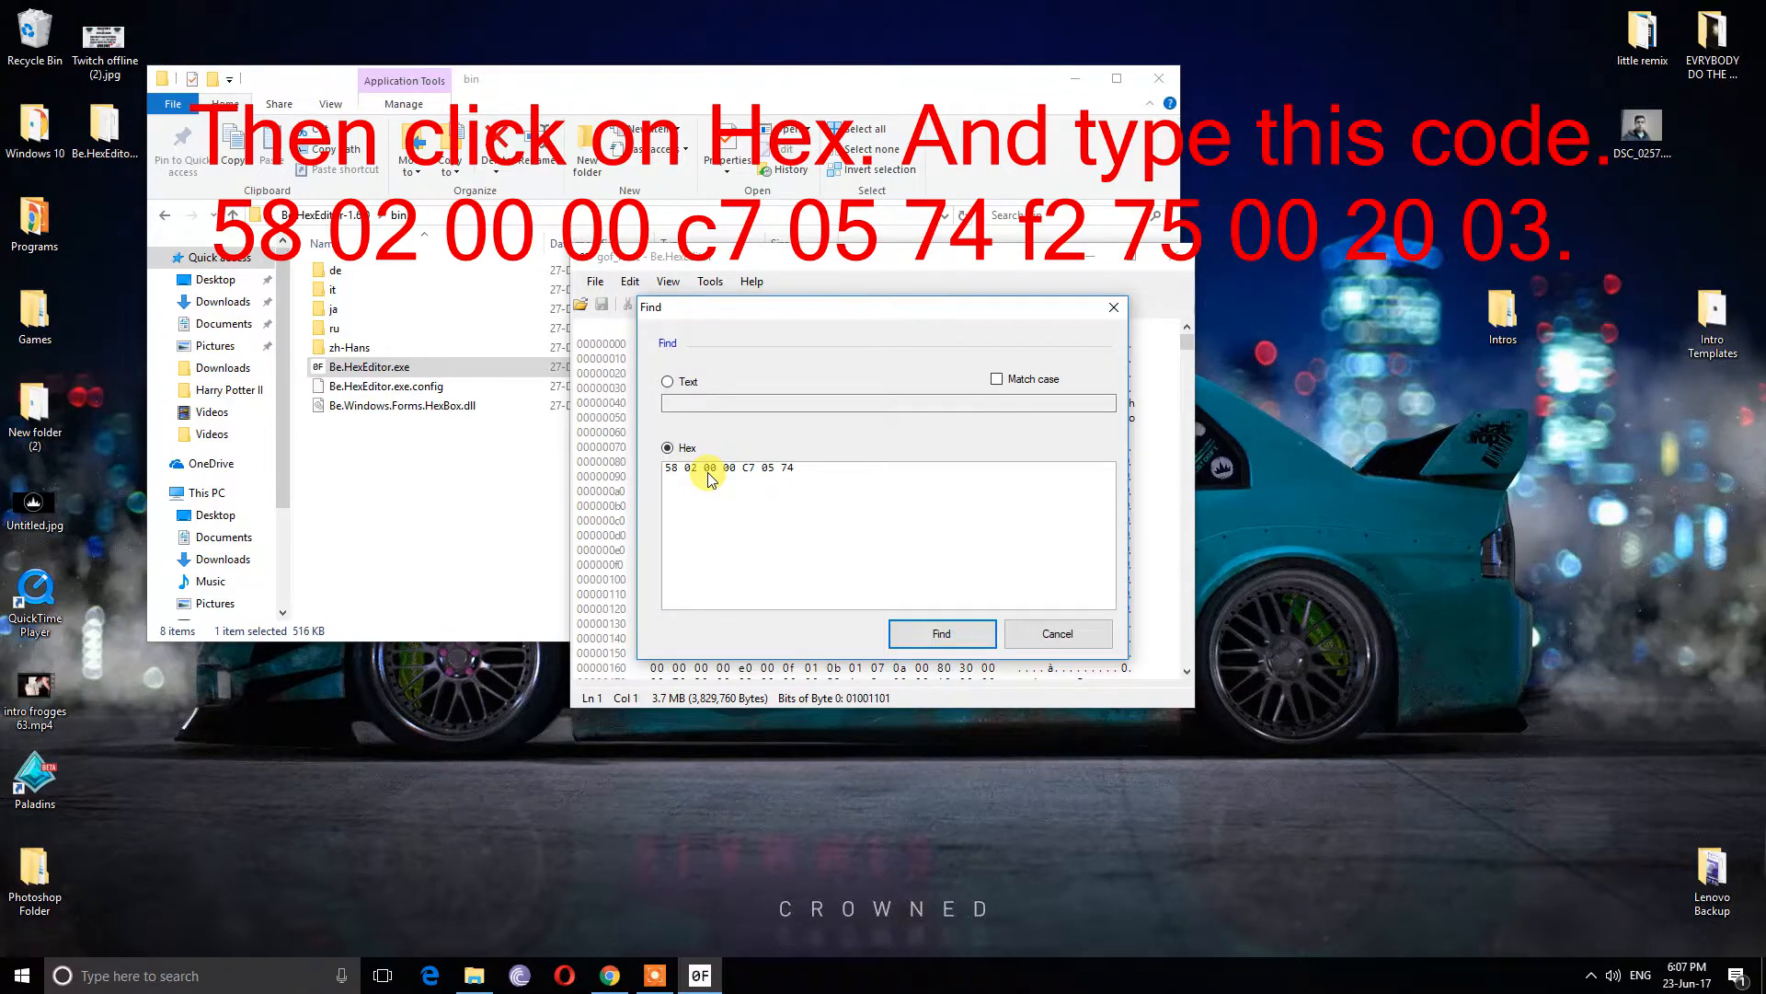
text(F2)
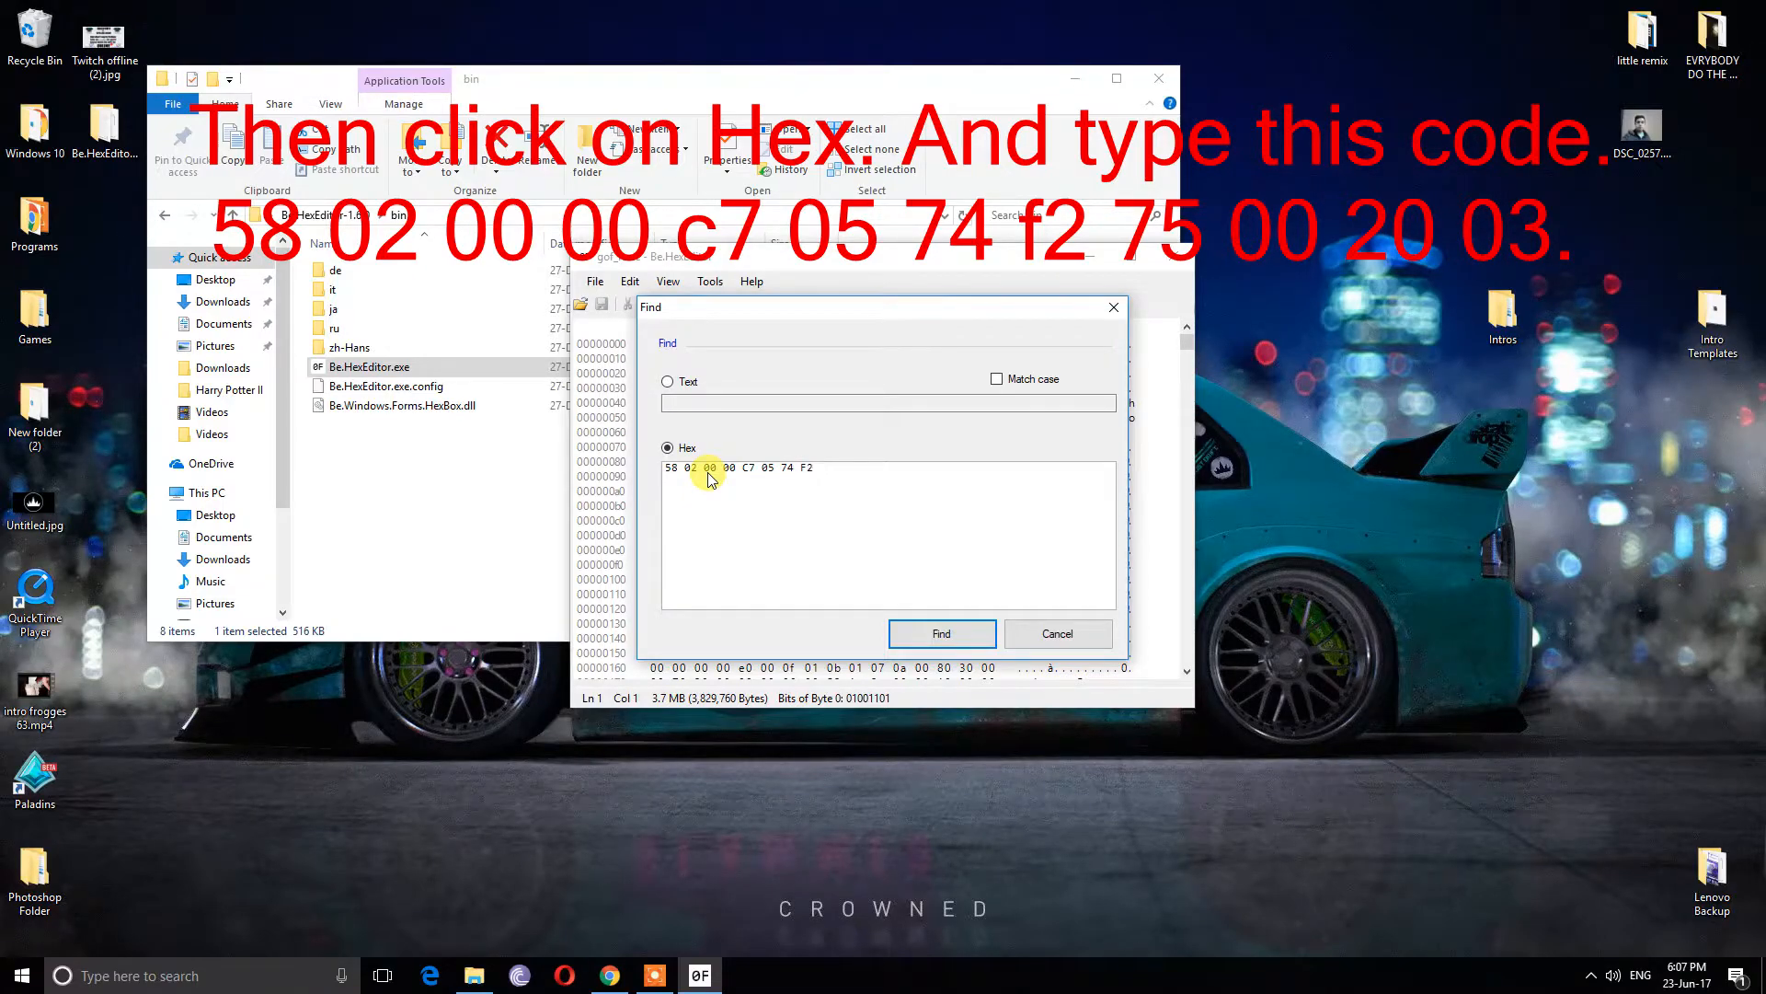
text(75)
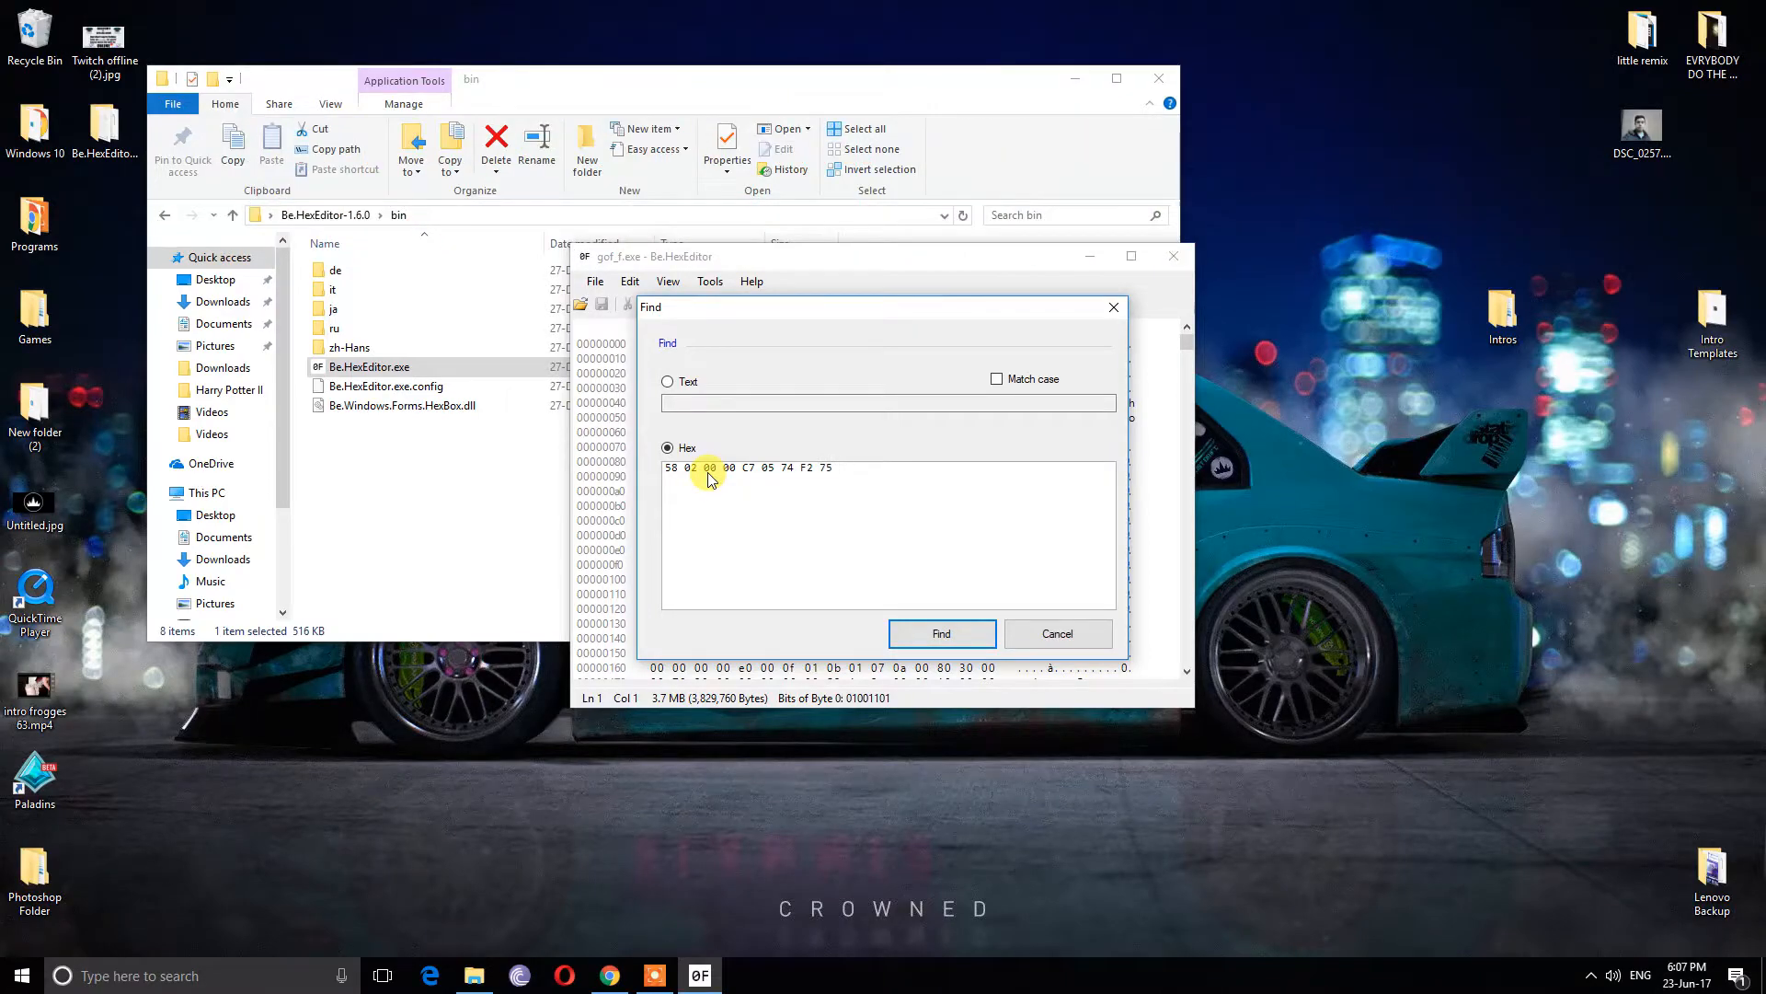
text(00 20 03)
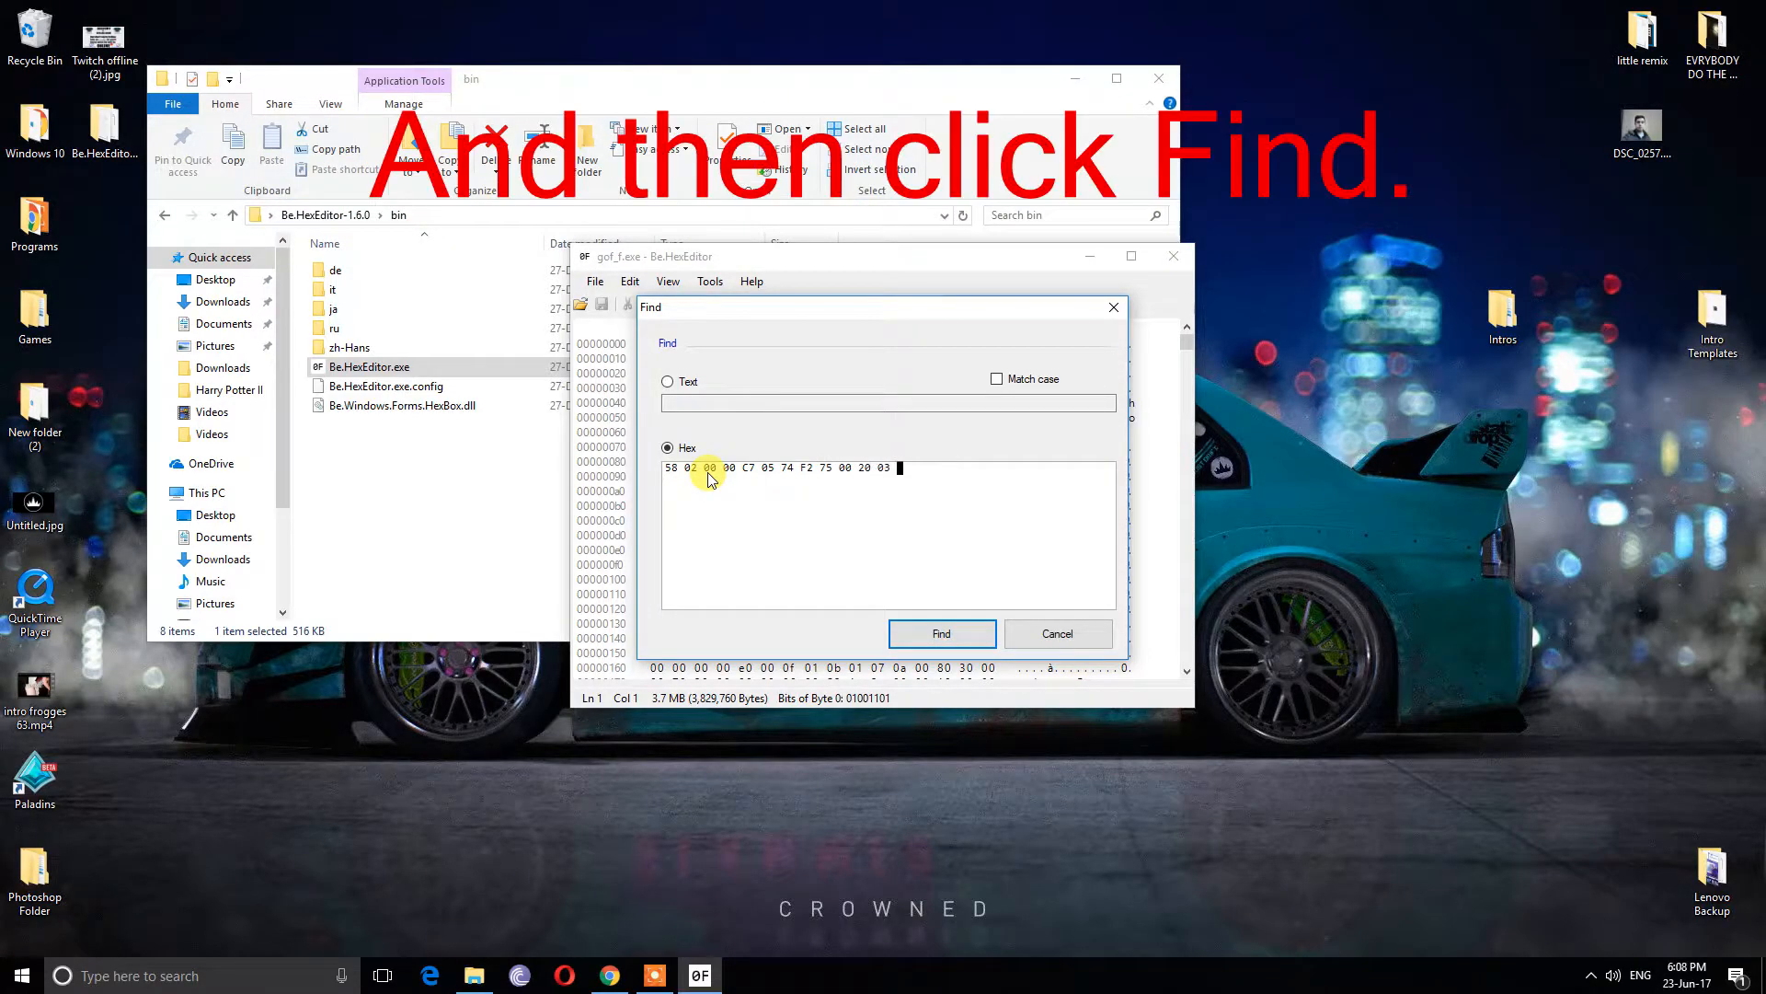
click(940, 633)
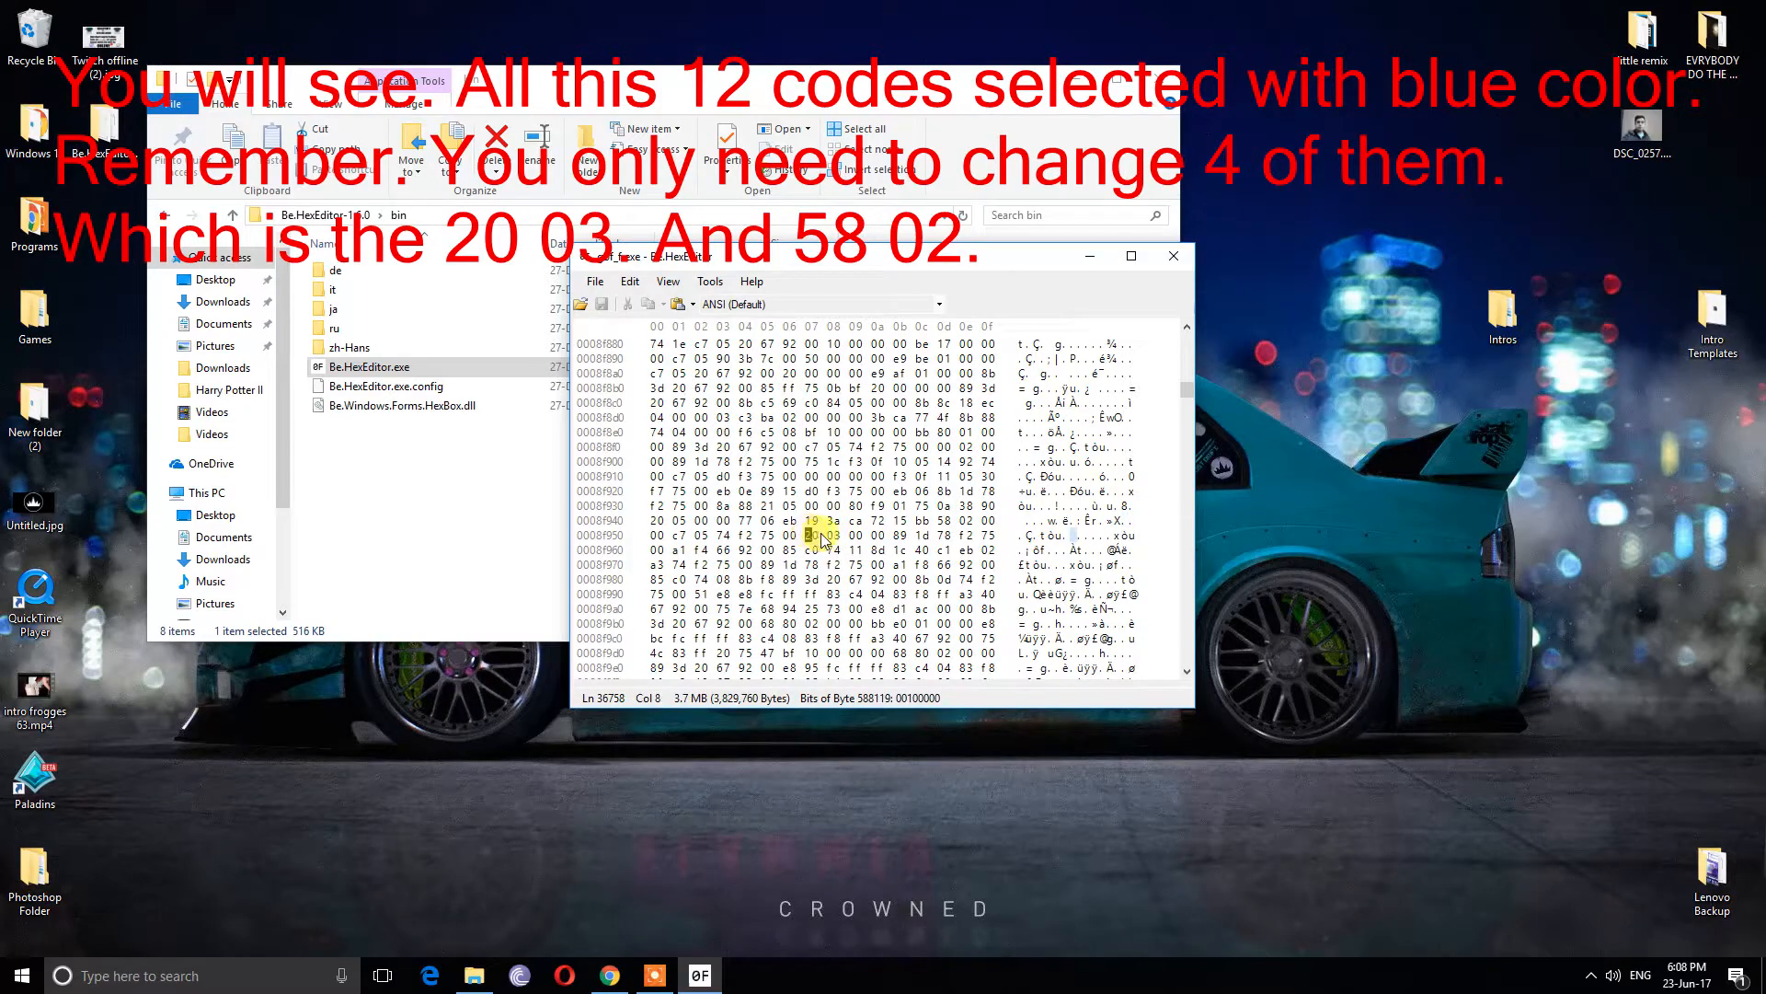
Put the edit point on the found 58 02 bytes to overtype them as 38 04
click(902, 521)
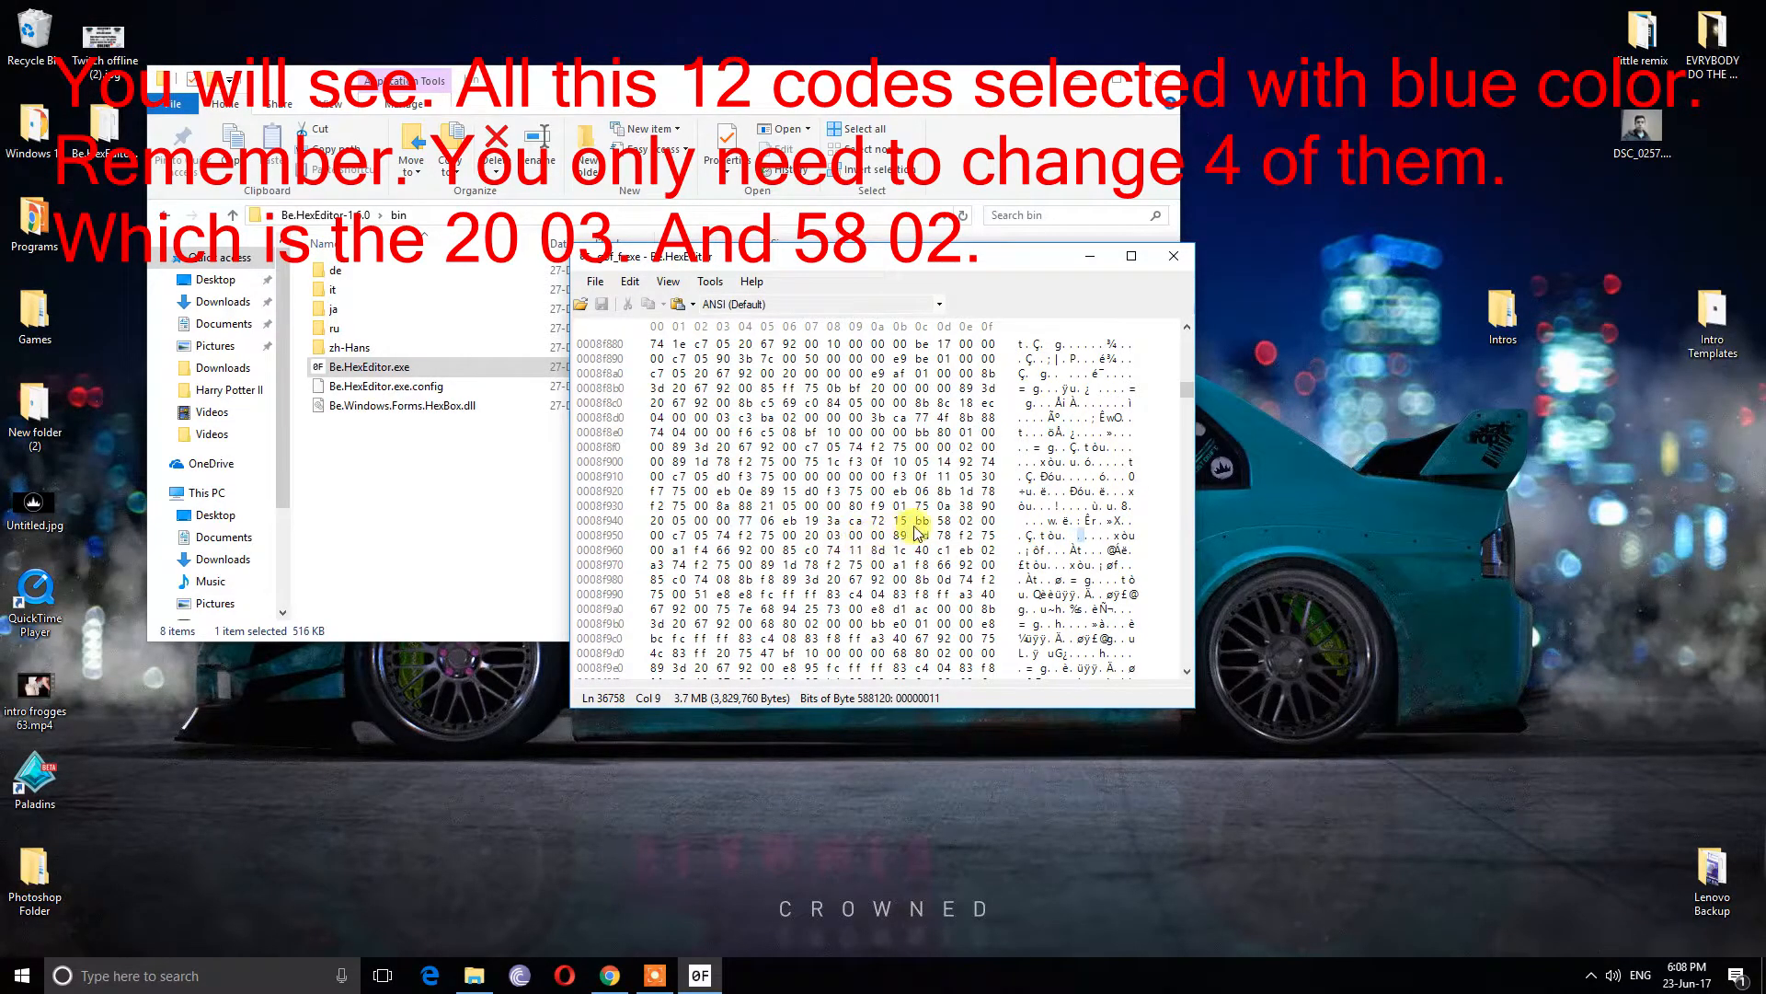
click(950, 521)
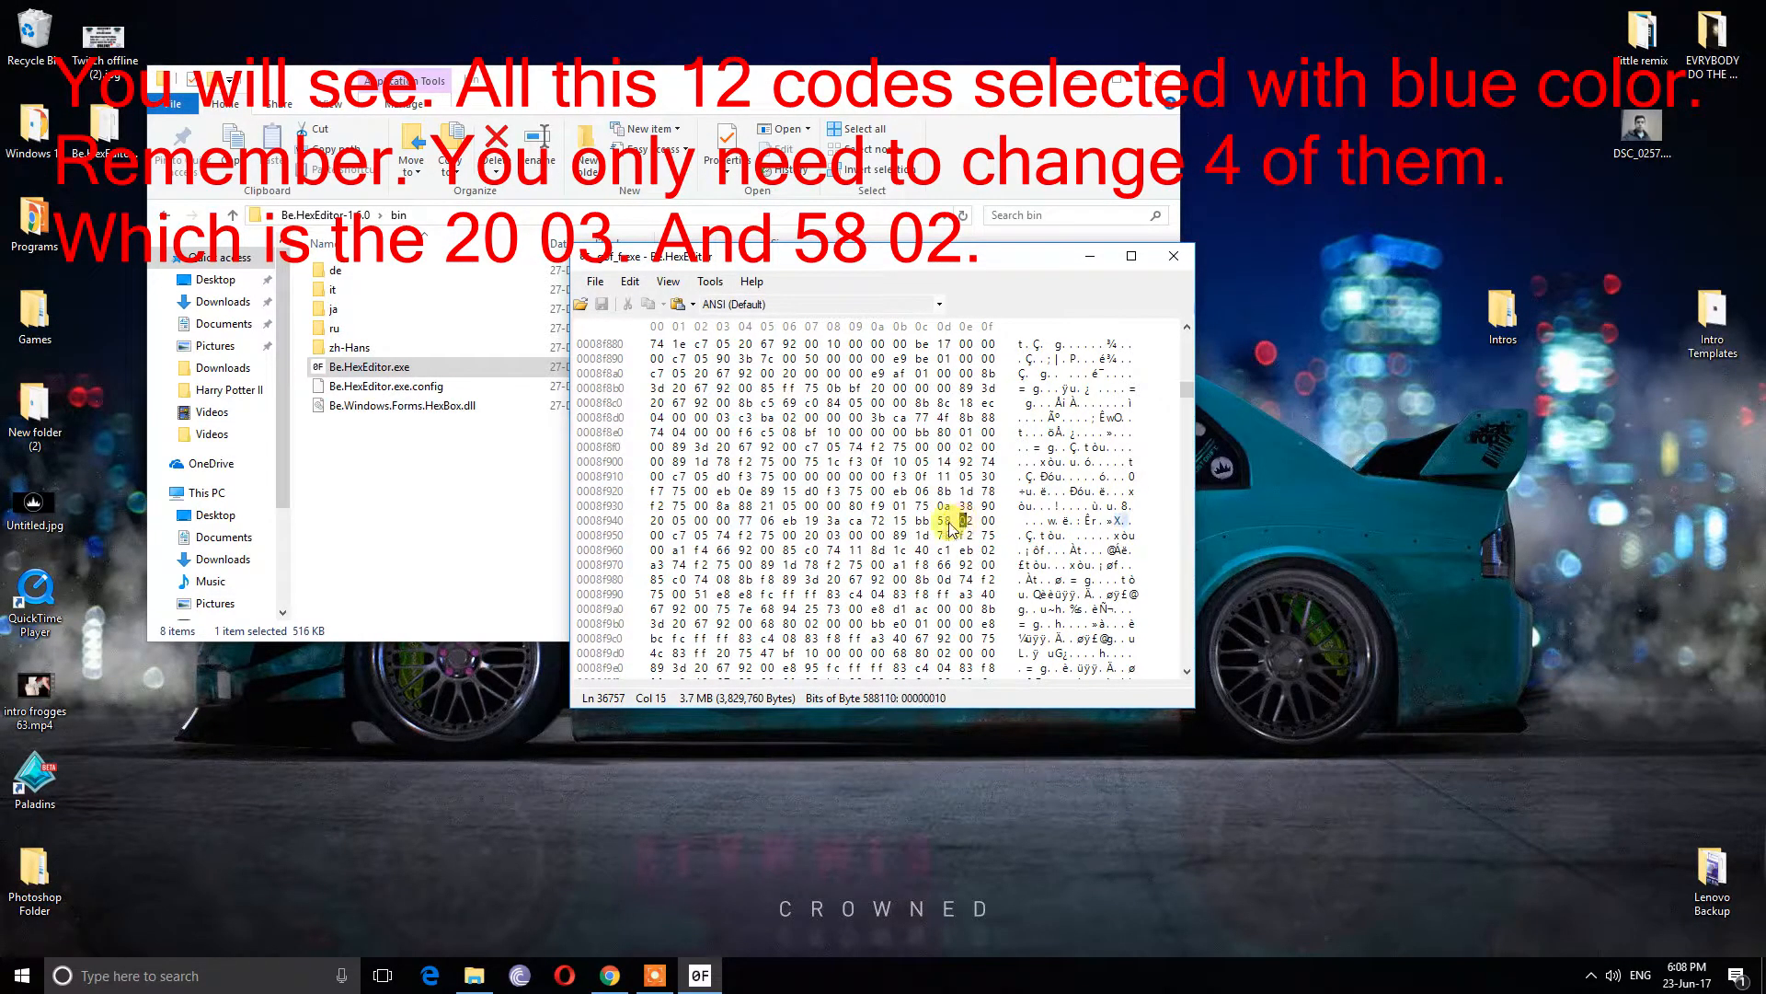
click(812, 535)
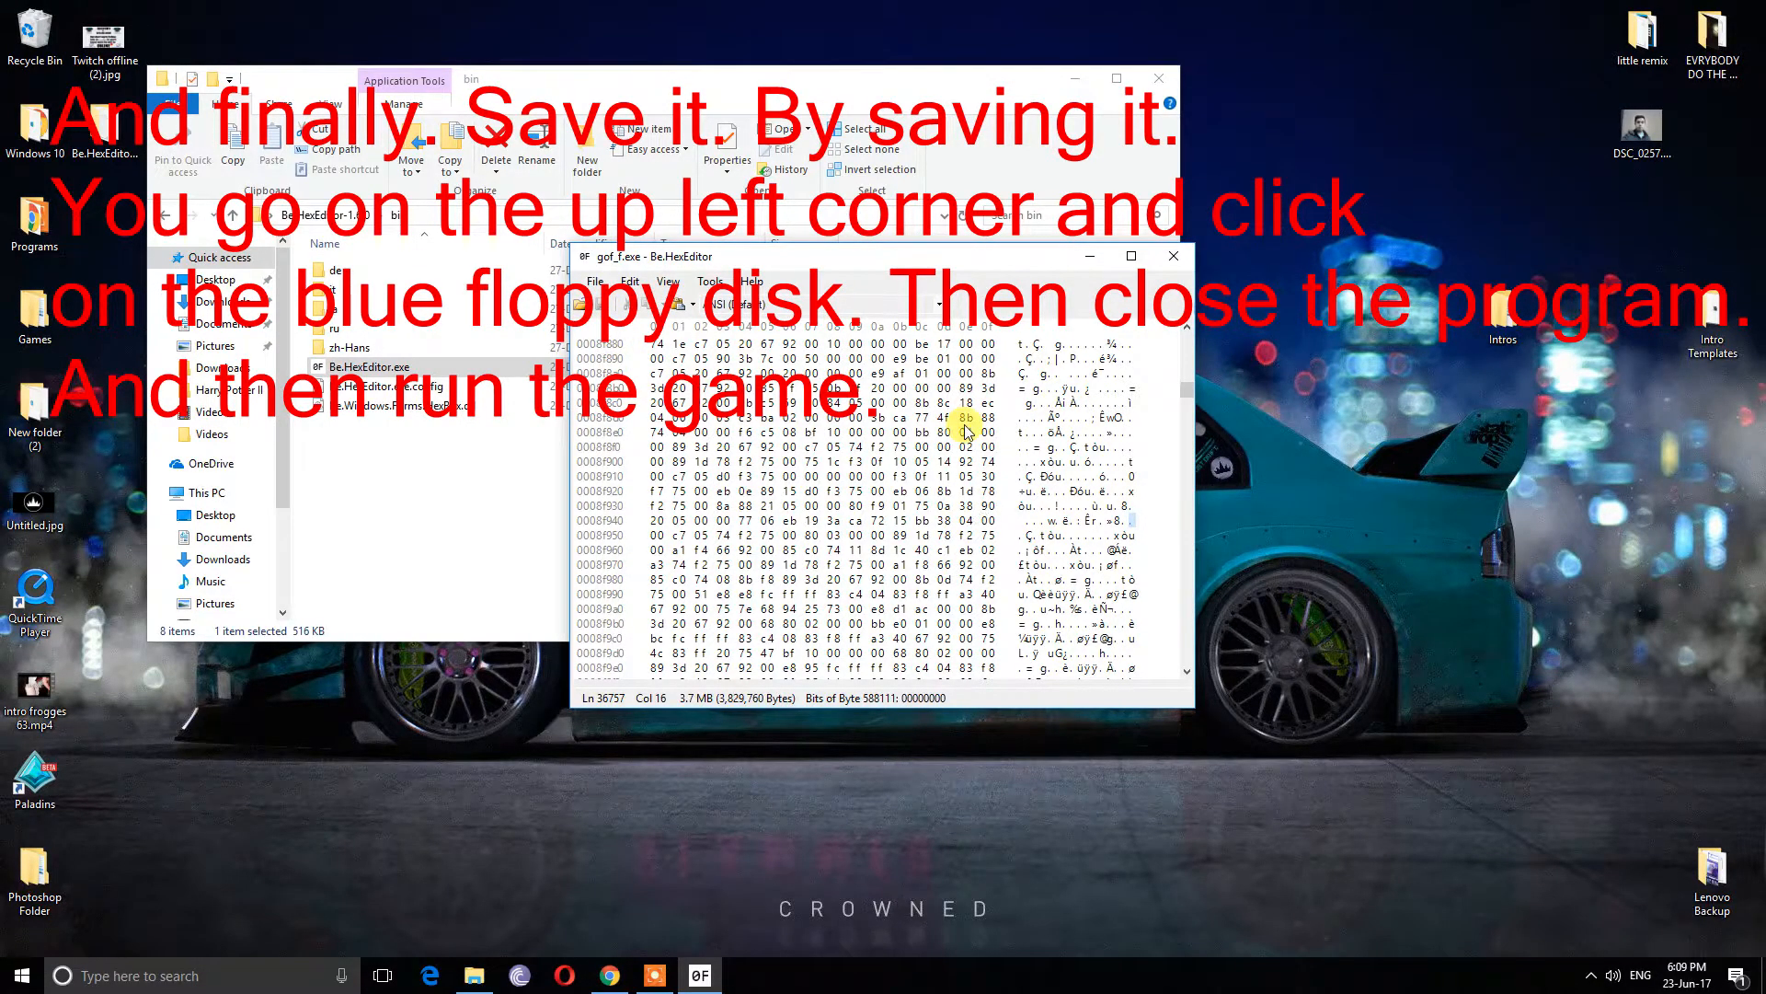
mouse_move(1154, 450)
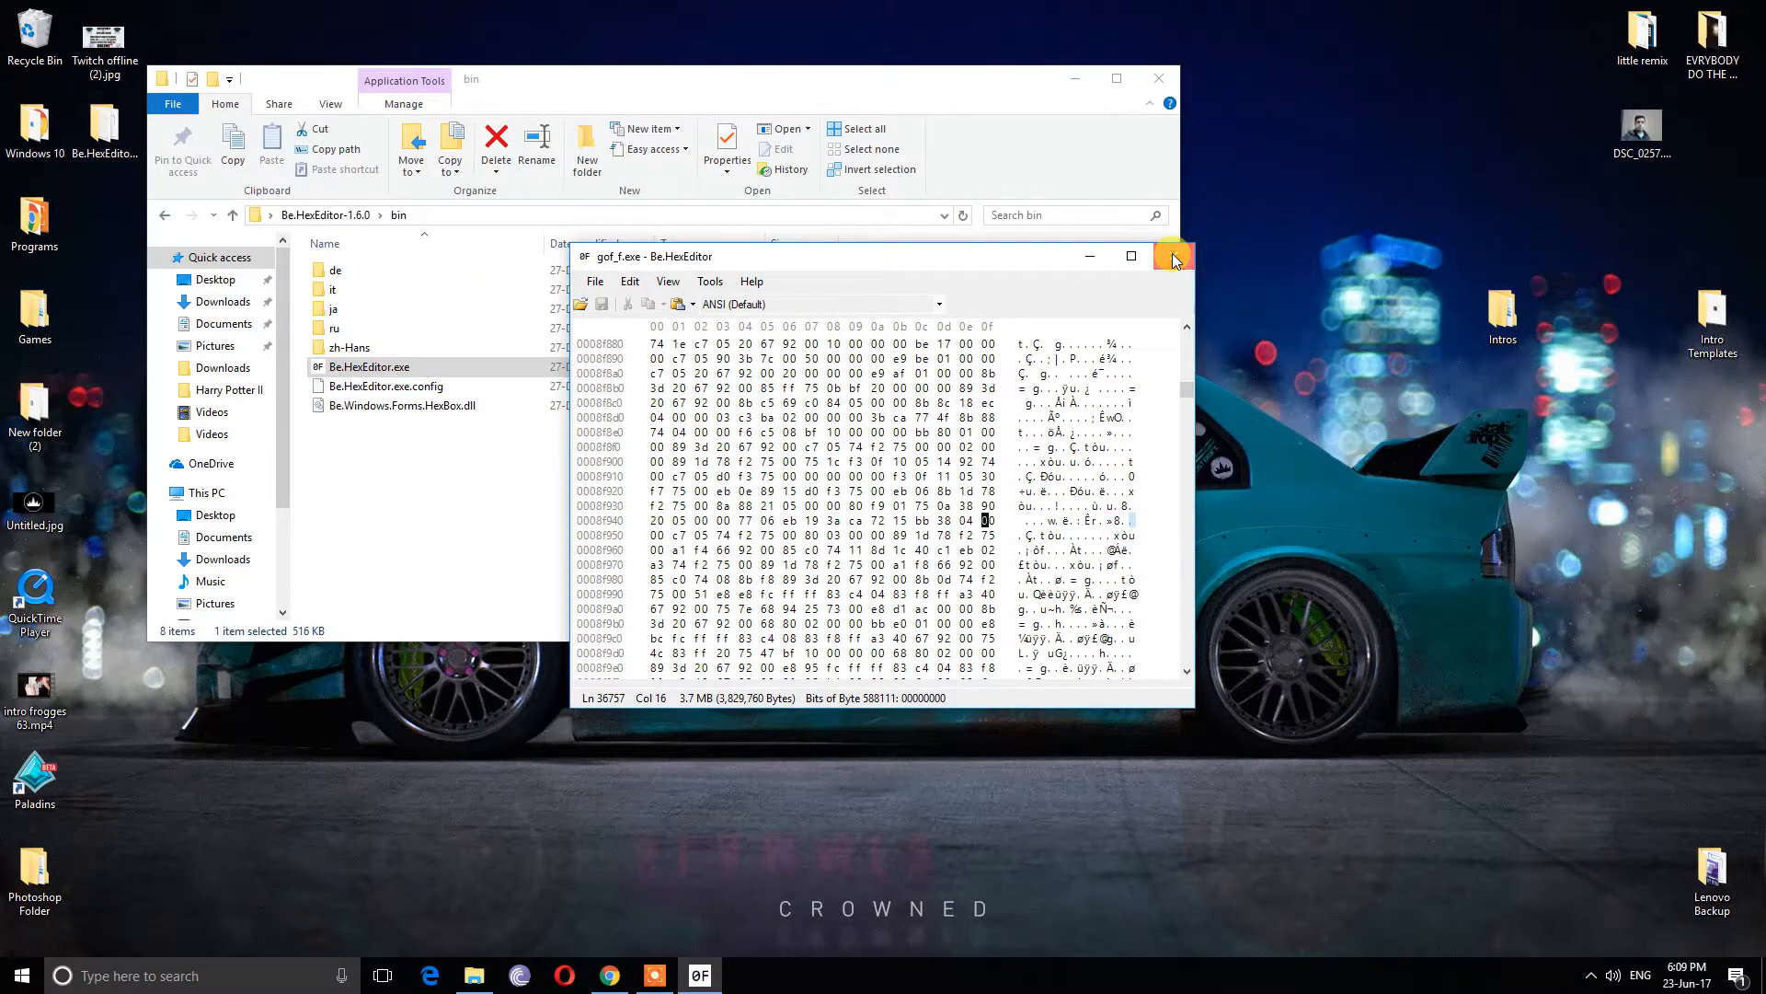
click(1175, 255)
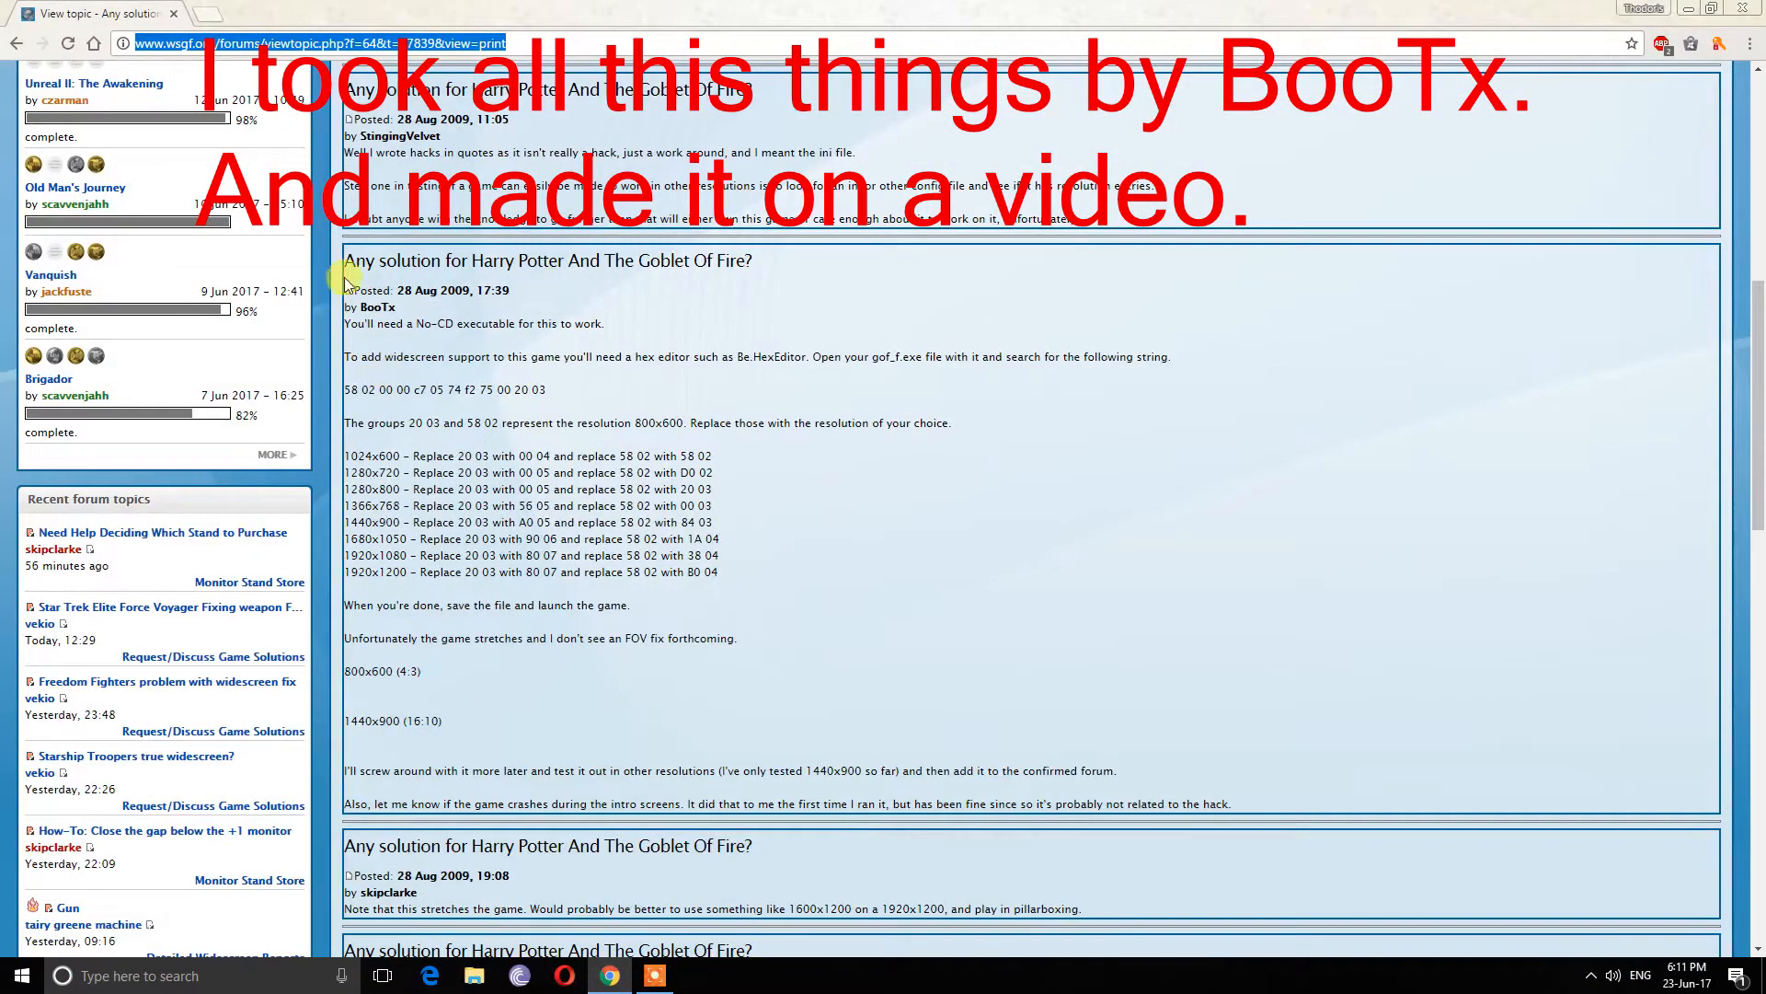
Highlight the guide post's author name, then close the WSGF forum page in Chrome
drag(344, 260, 964, 702)
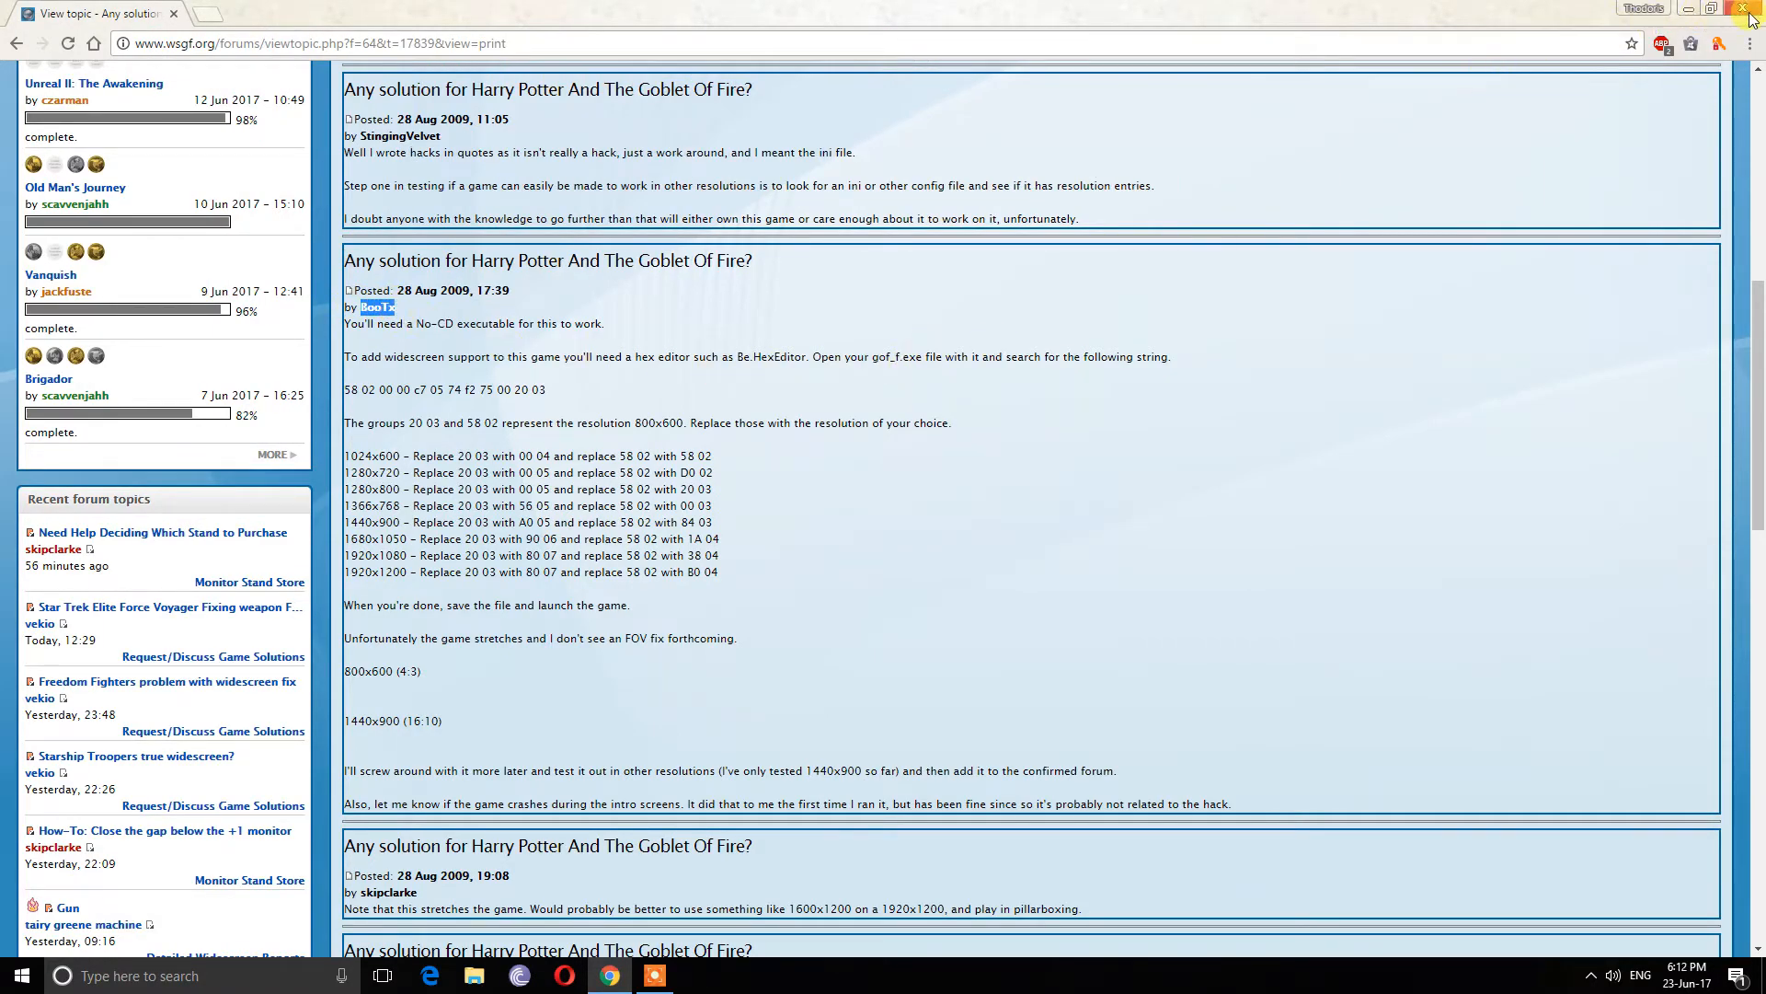
click(1742, 8)
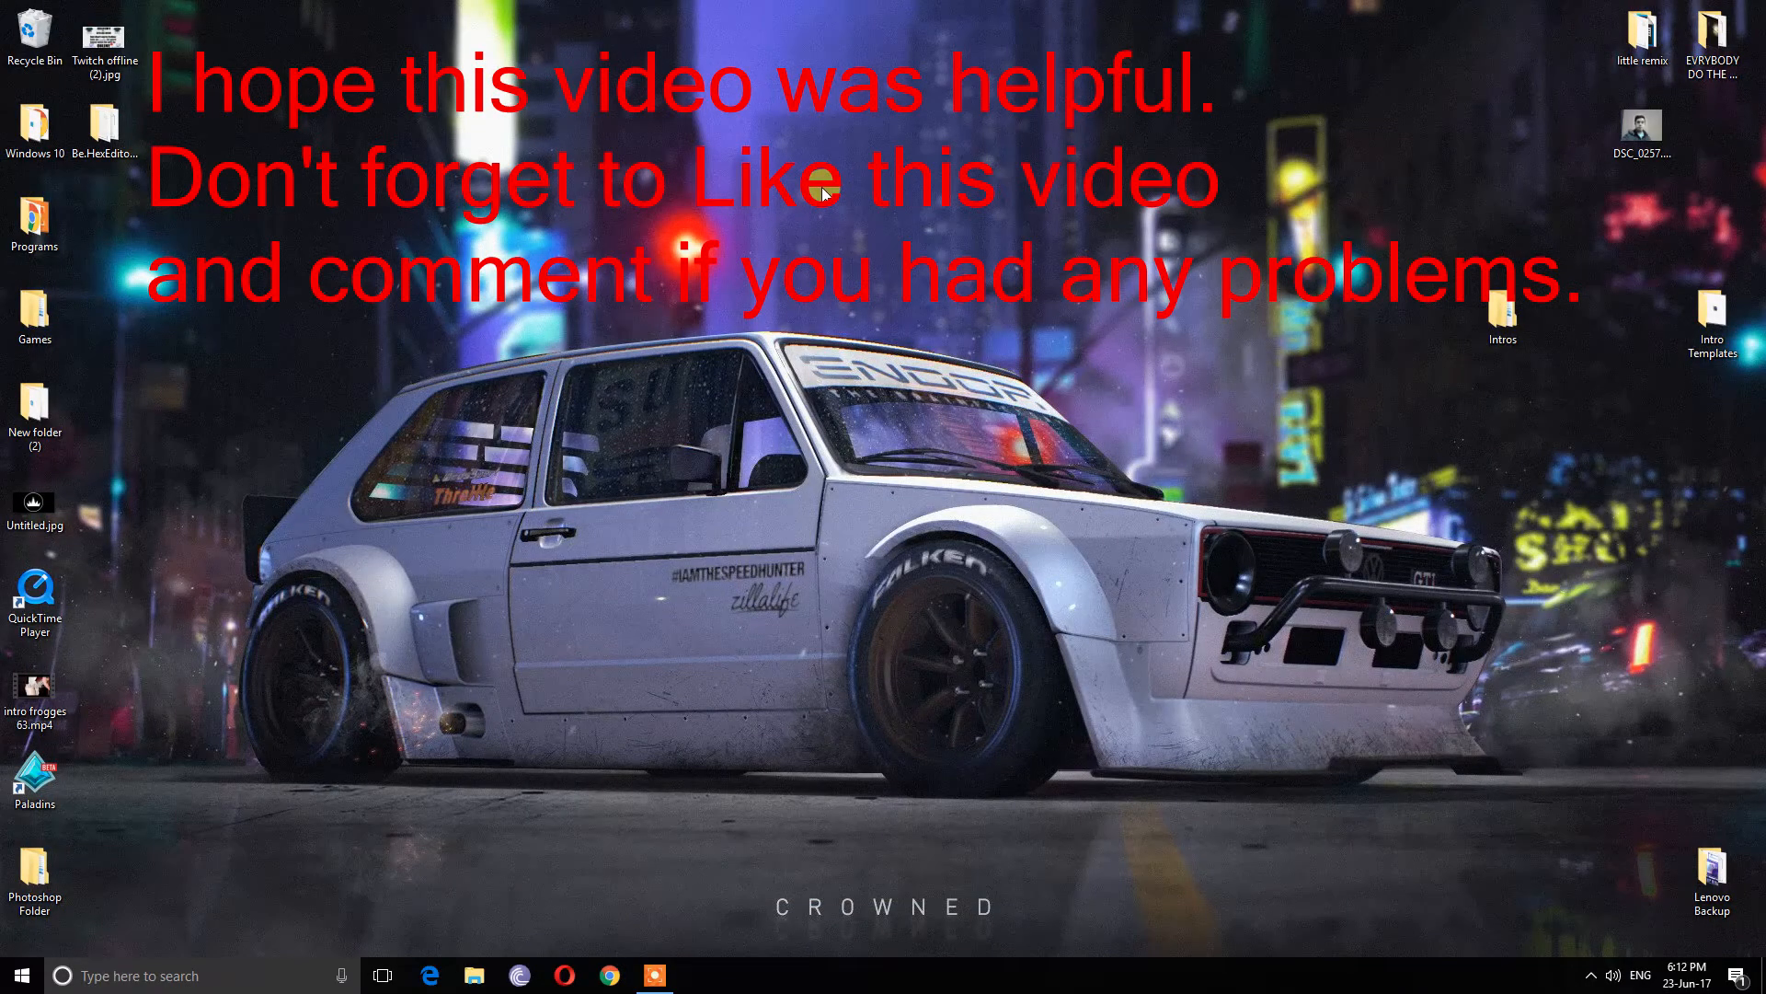